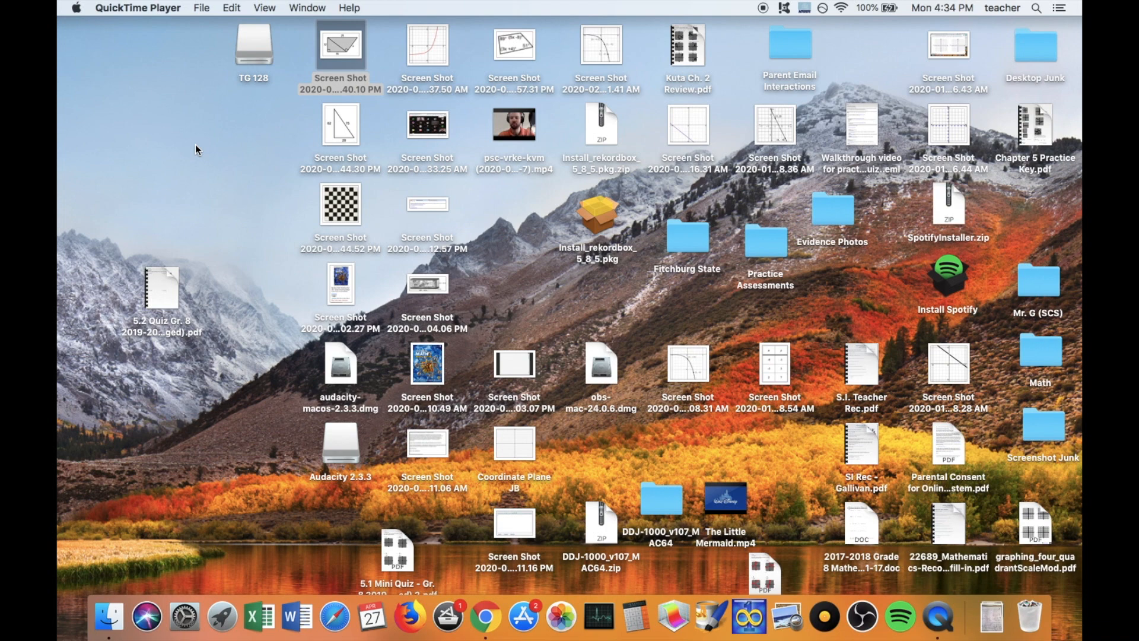
mouse_move(824, 617)
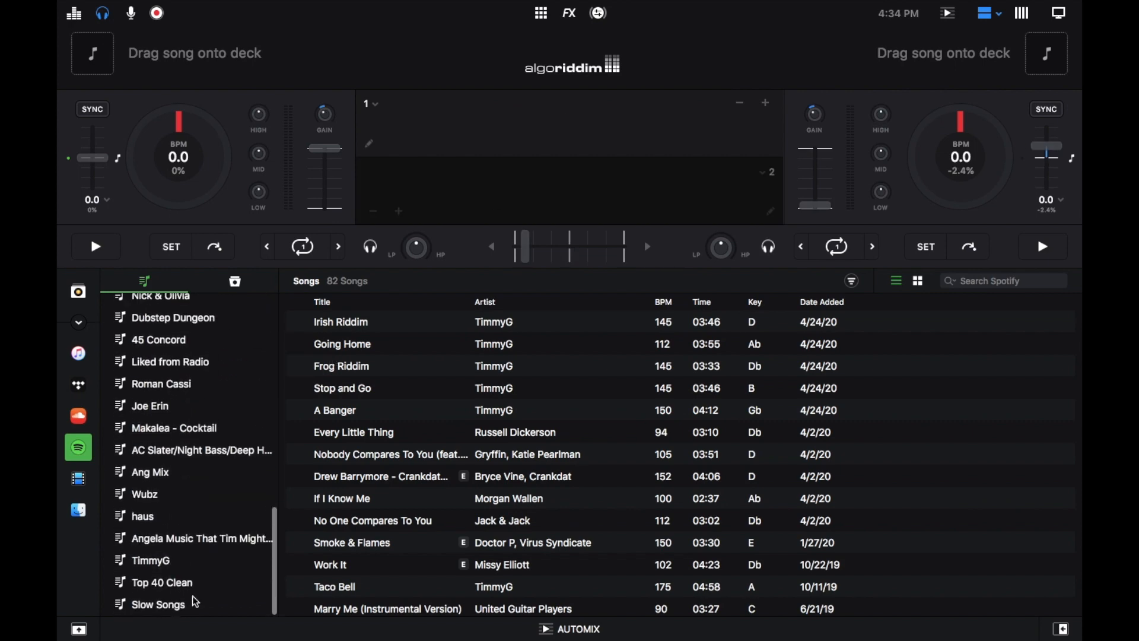
- Show the TimmyG playlist's 33 songs in the djay Pro library
left_click(150, 560)
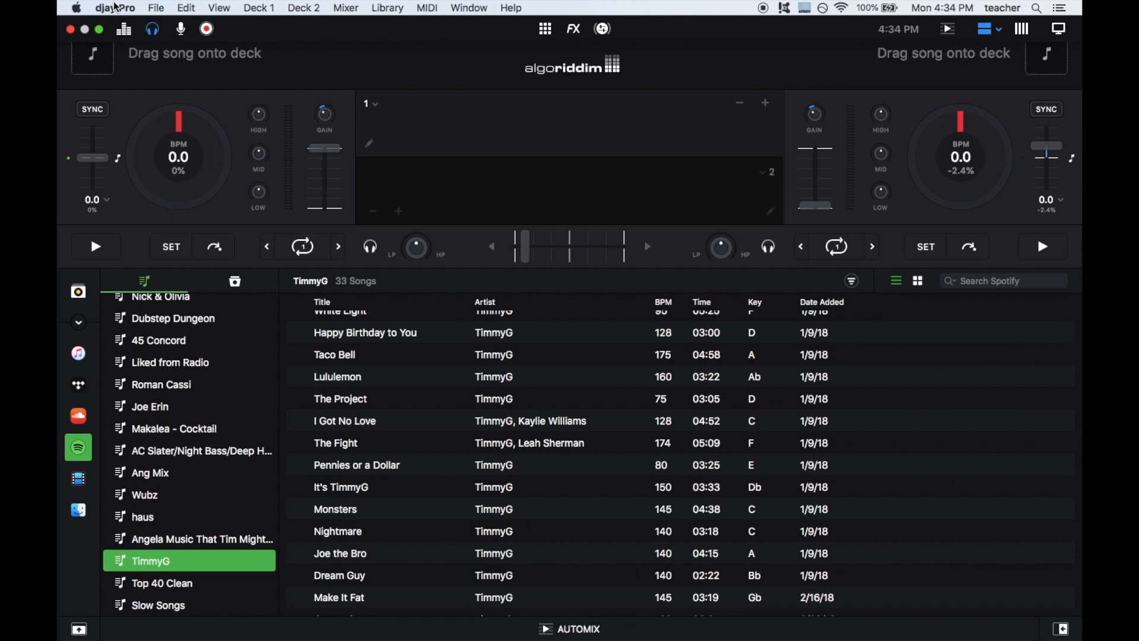
left_click(114, 8)
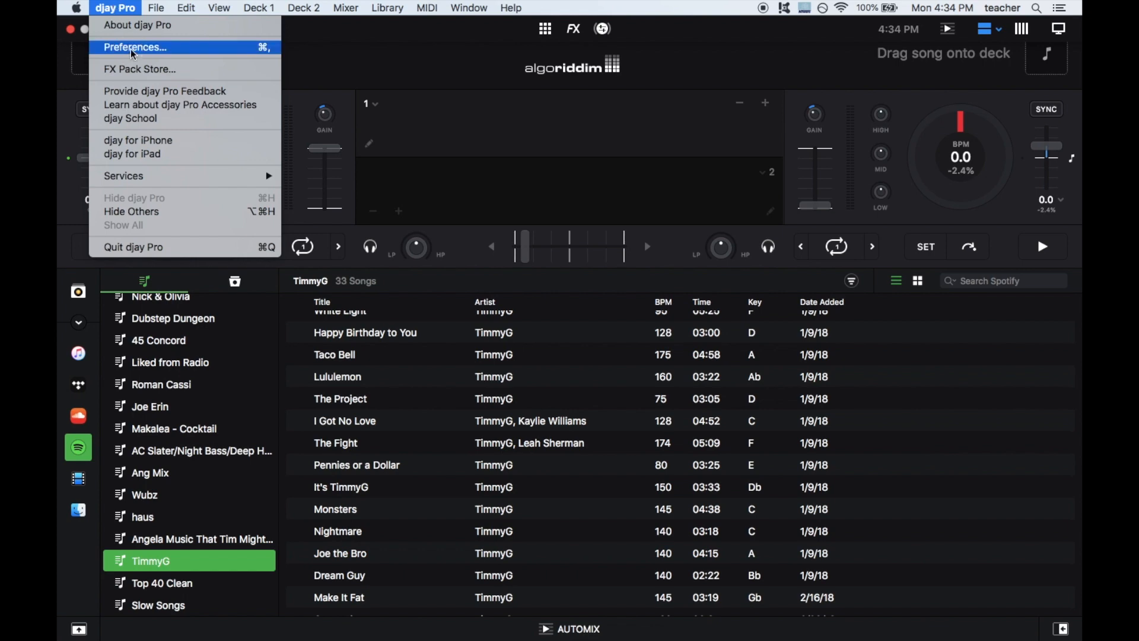
- Open djay Pro's Devices preferences, with DDJ-1000 for output, pre-cueing and microphone
left_click(135, 46)
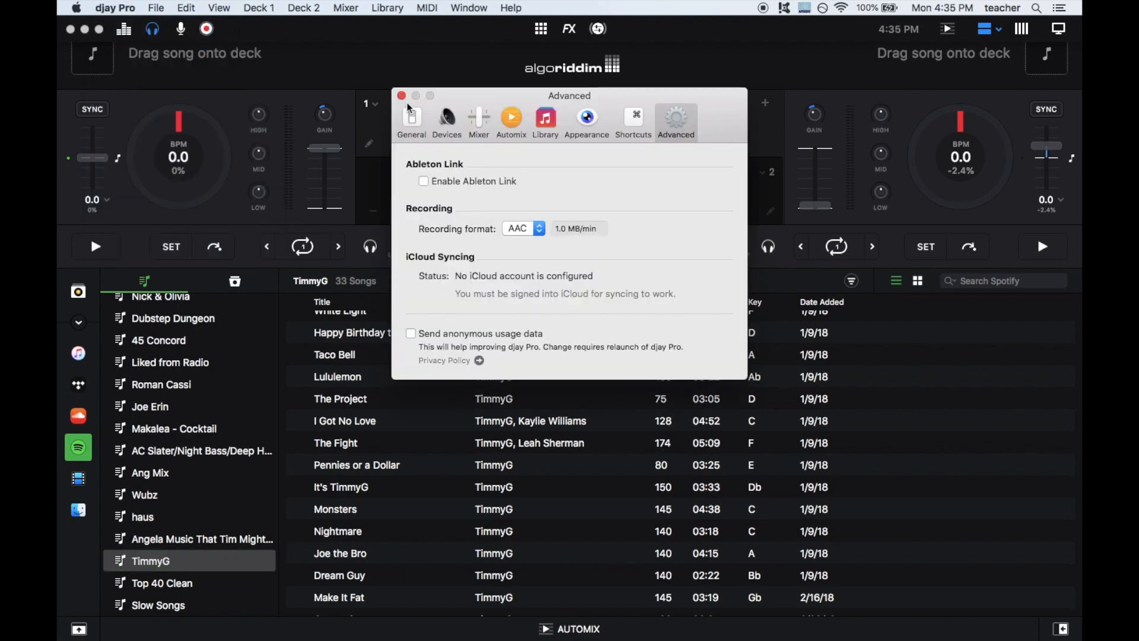
left_click(446, 118)
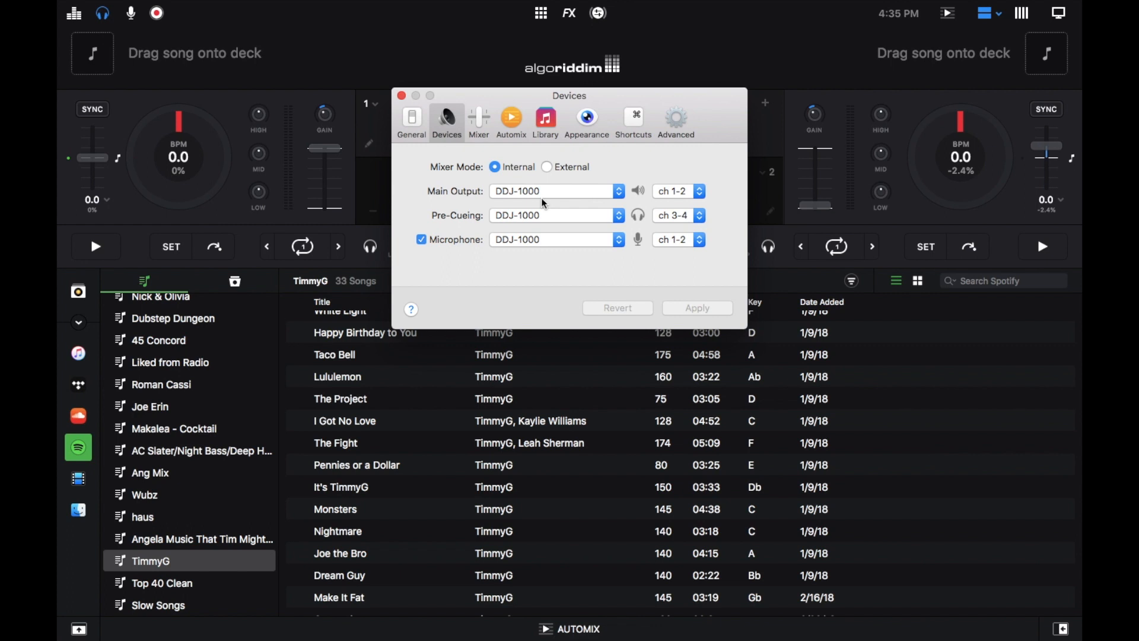
left_click(554, 191)
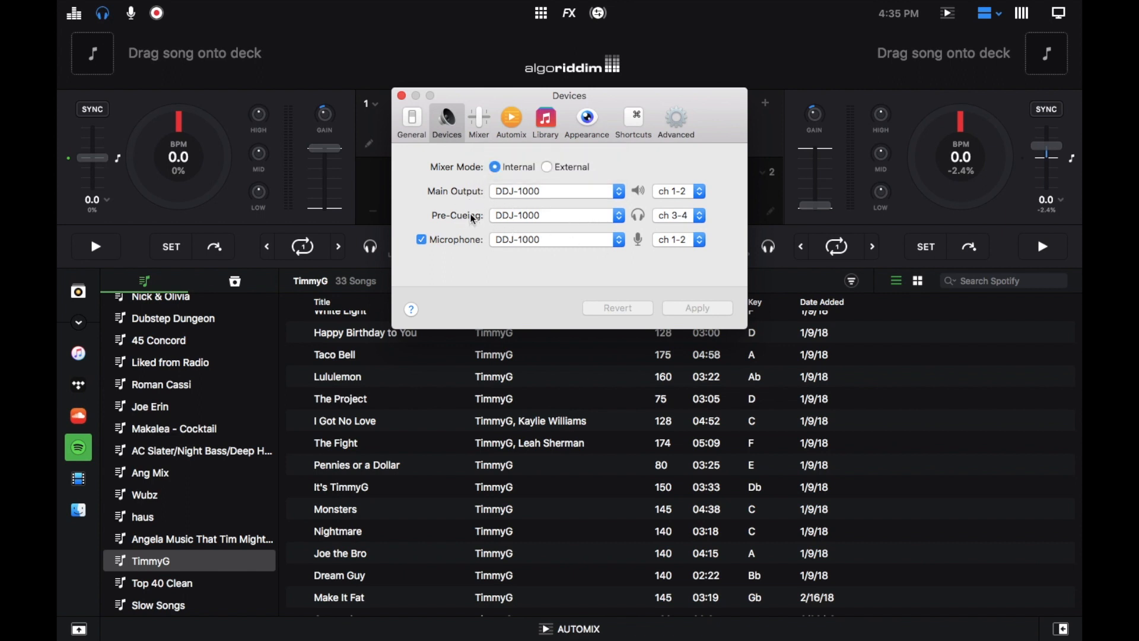
mouse_move(517, 231)
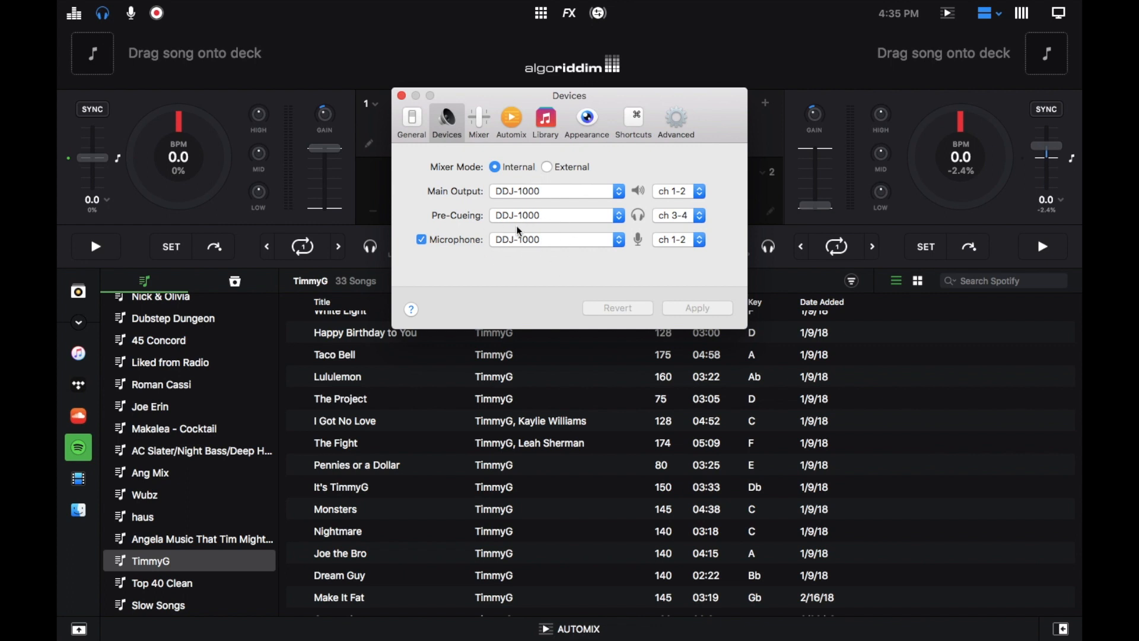
mouse_move(533, 271)
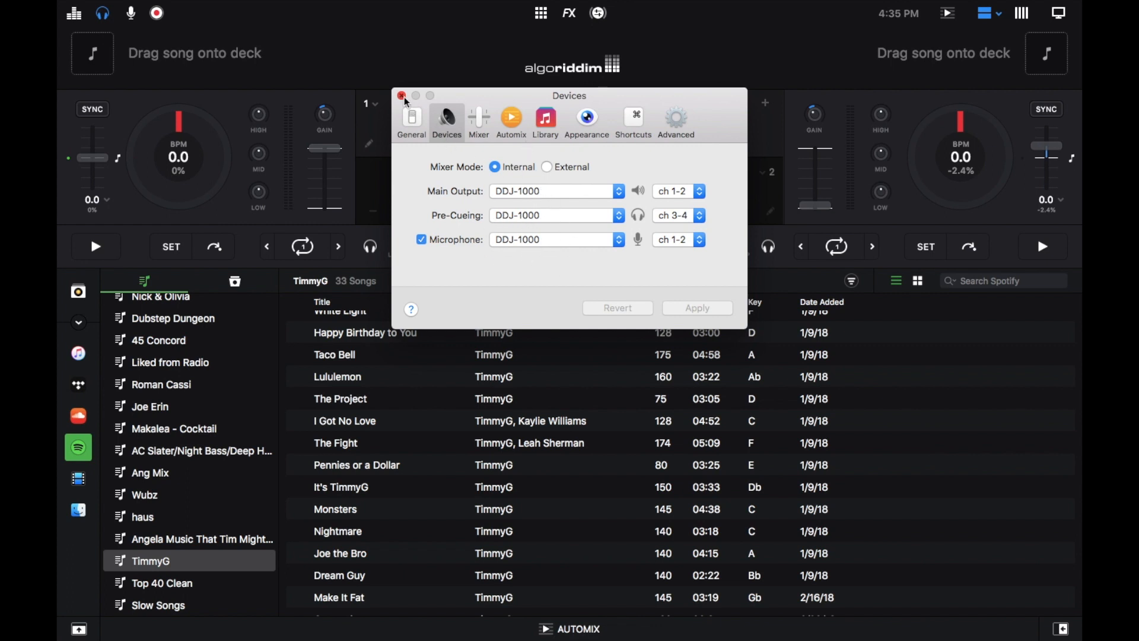
- Close the djay Pro preferences and scroll to the TimmyG playlist's later songs
left_click(401, 95)
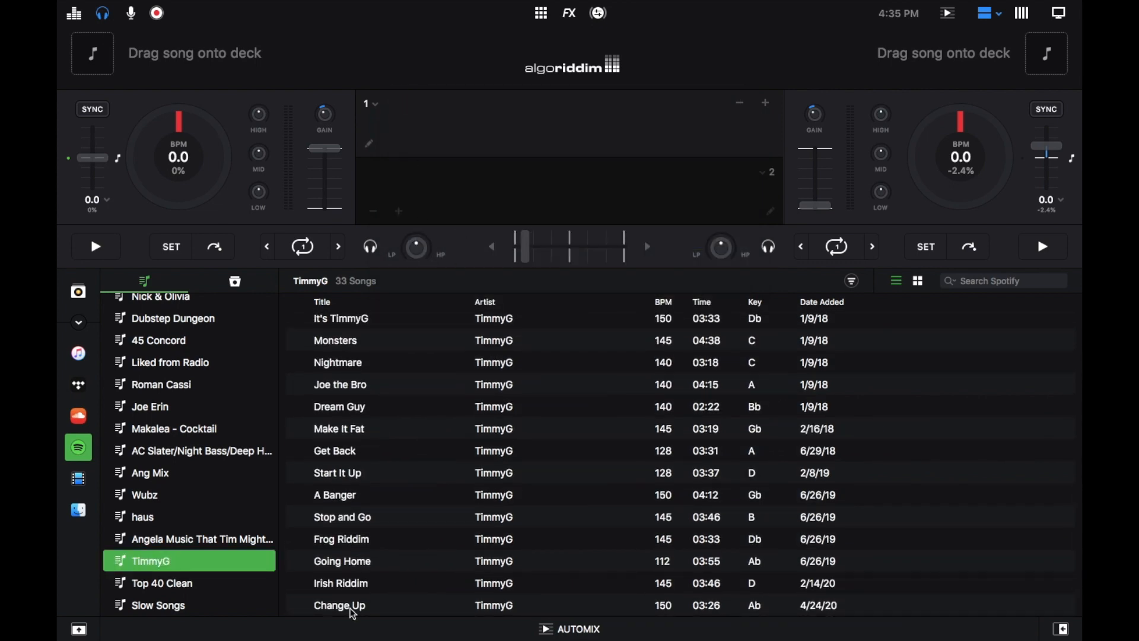
left_click_drag(339, 605, 218, 83)
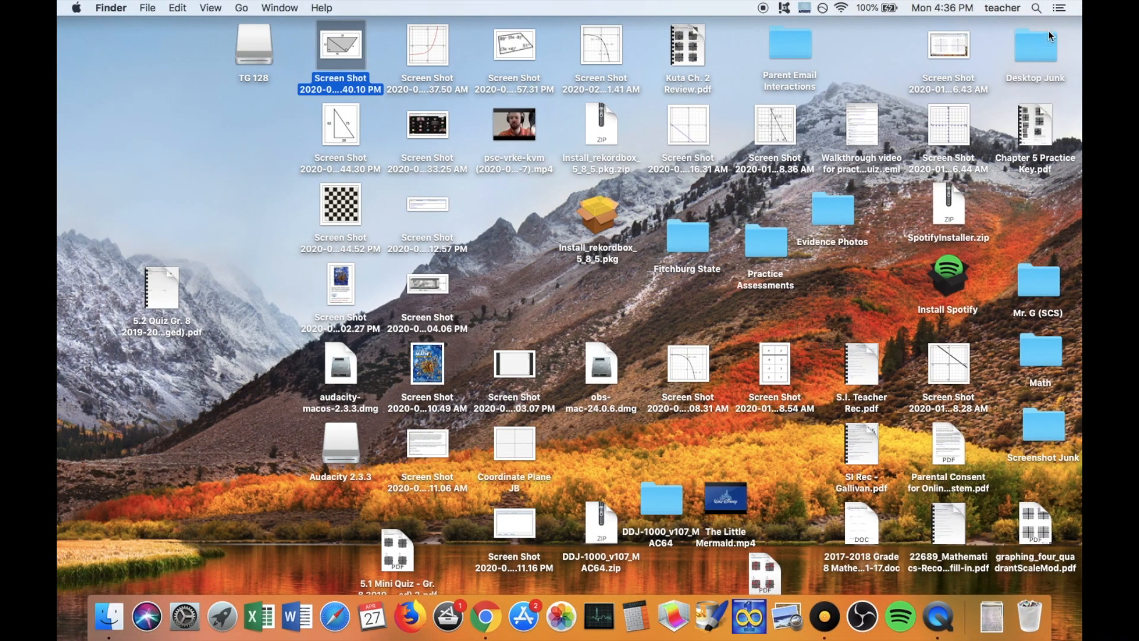
- Launch Audacity from Spotlight with 'au' to get an empty project
type("au")
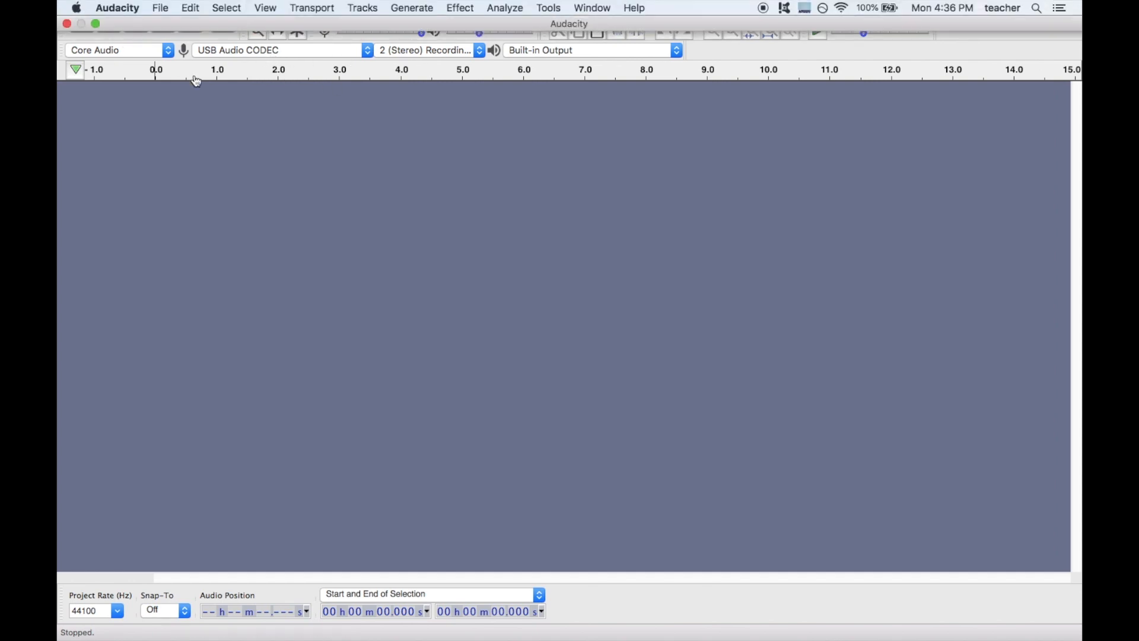
left_click(279, 49)
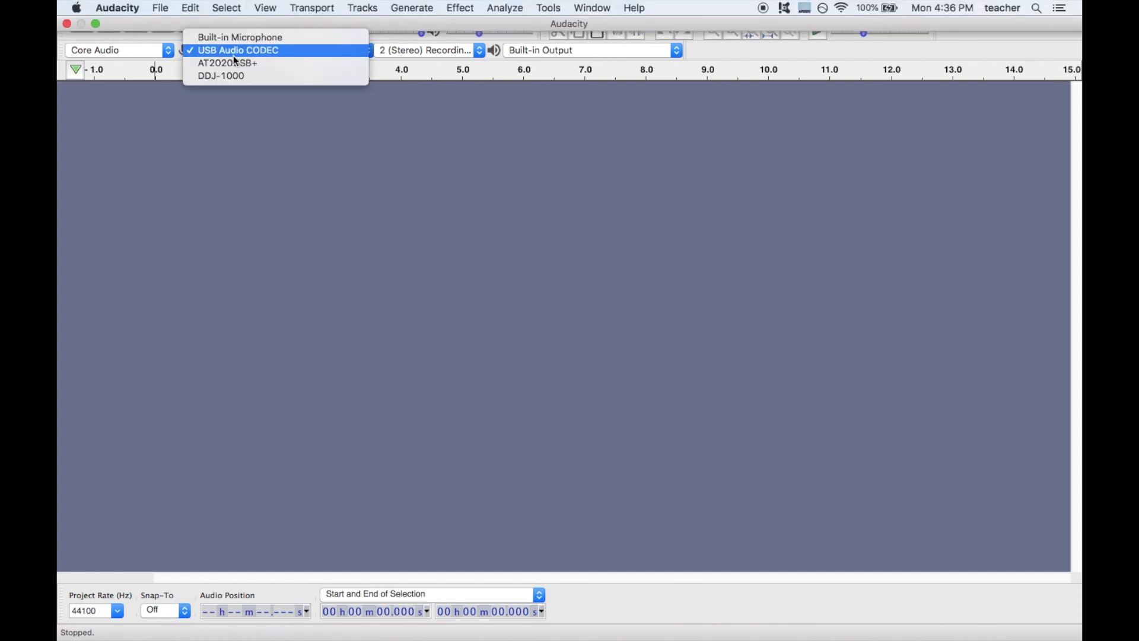
left_click(238, 49)
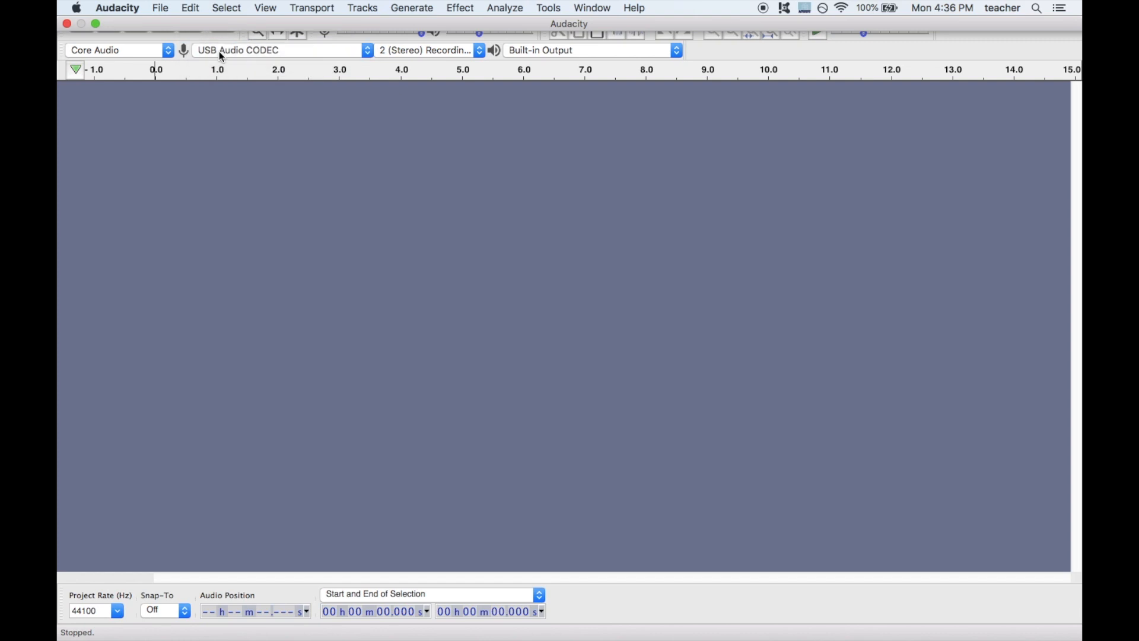
left_click(279, 50)
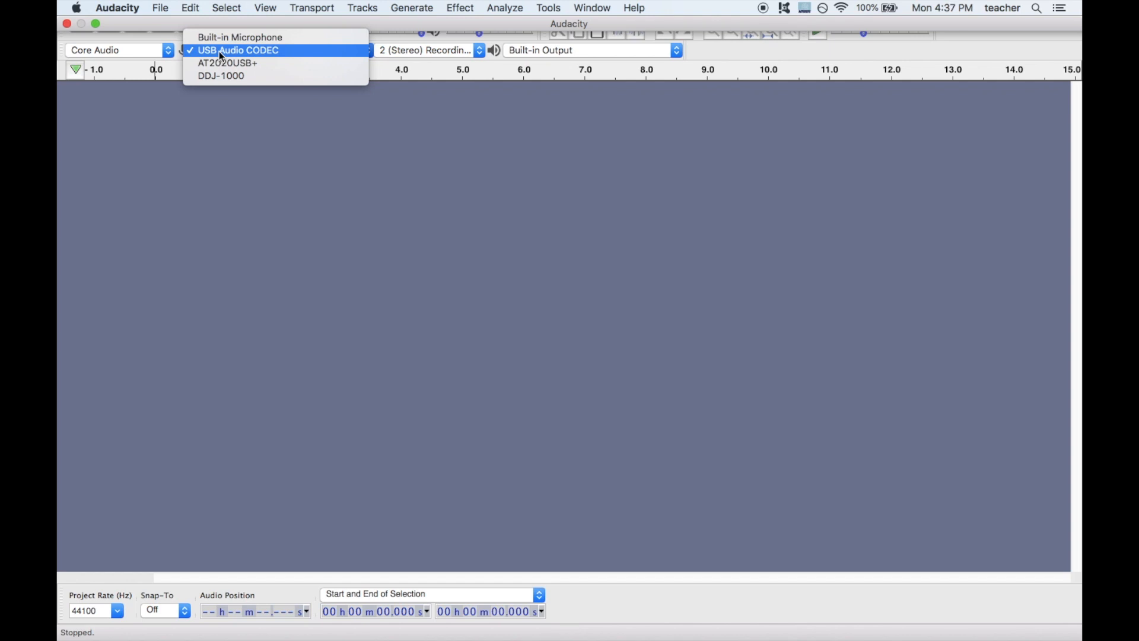
mouse_move(236, 60)
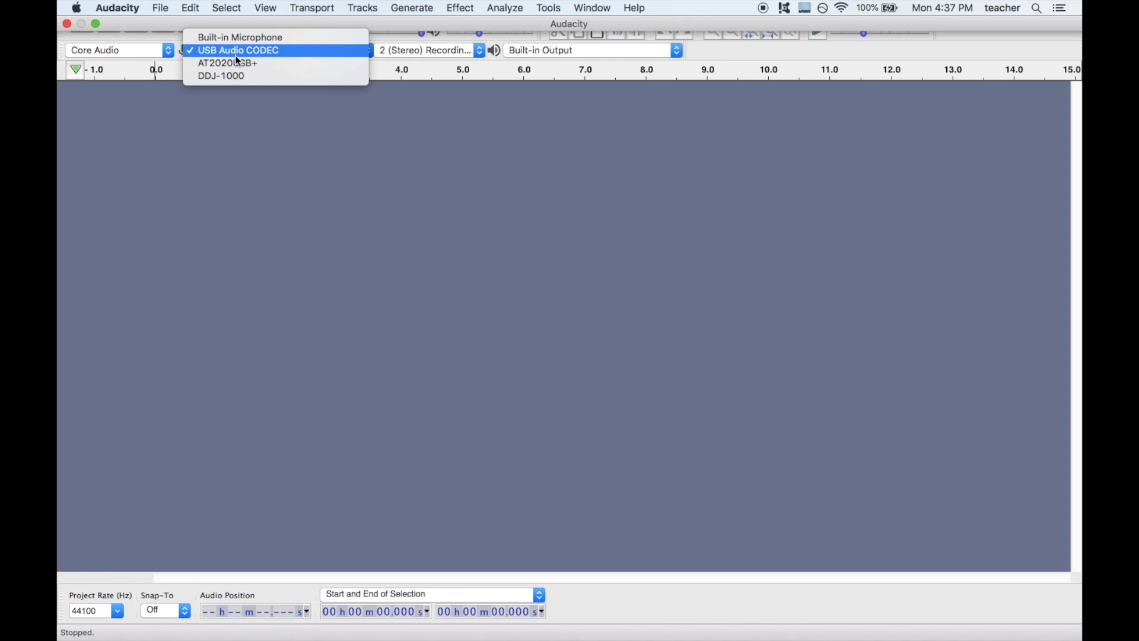
mouse_move(282, 59)
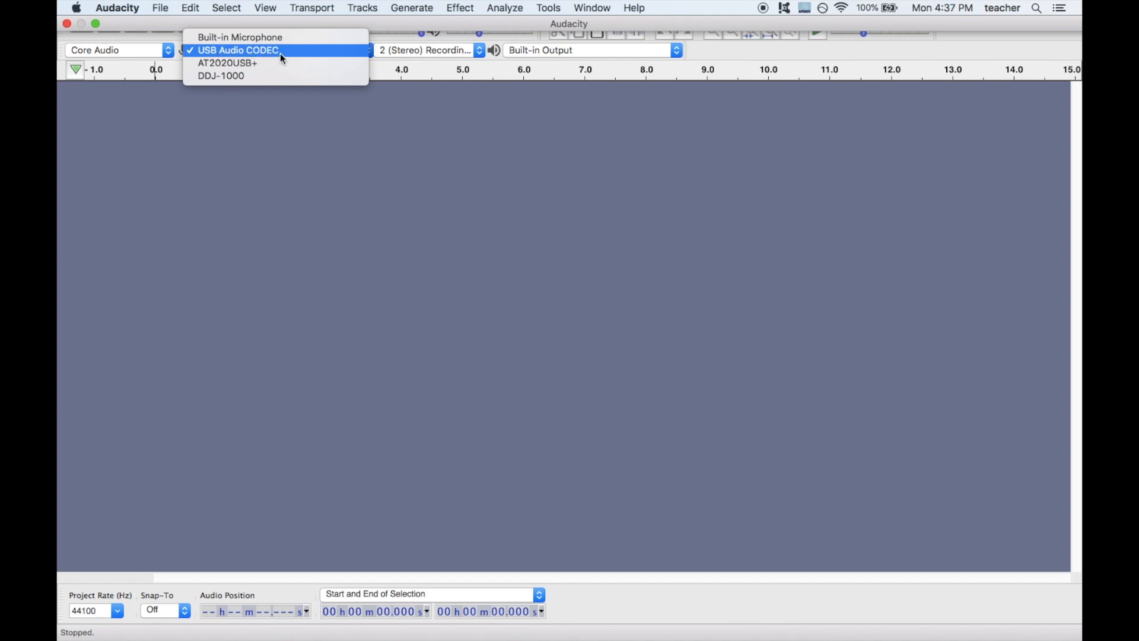
left_click(238, 49)
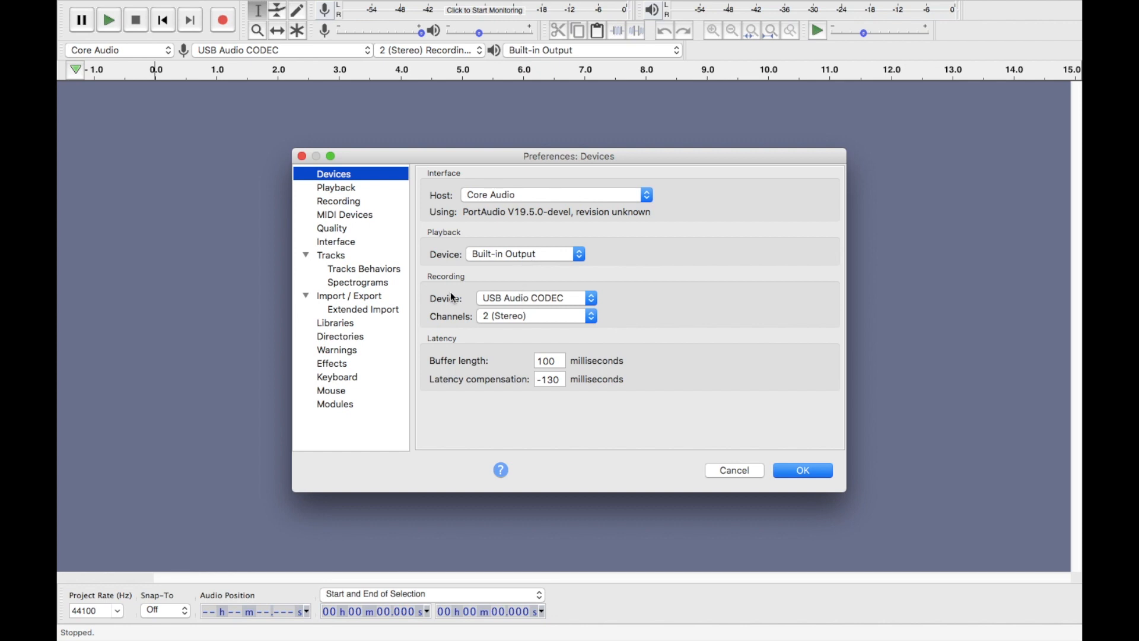
left_click(533, 298)
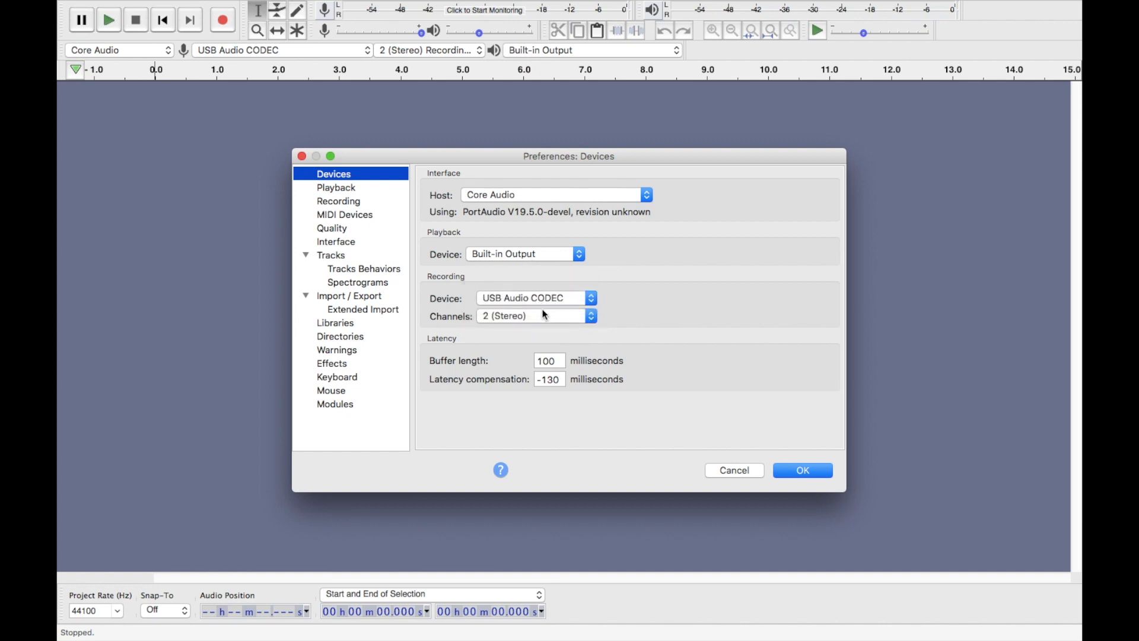
left_click(536, 315)
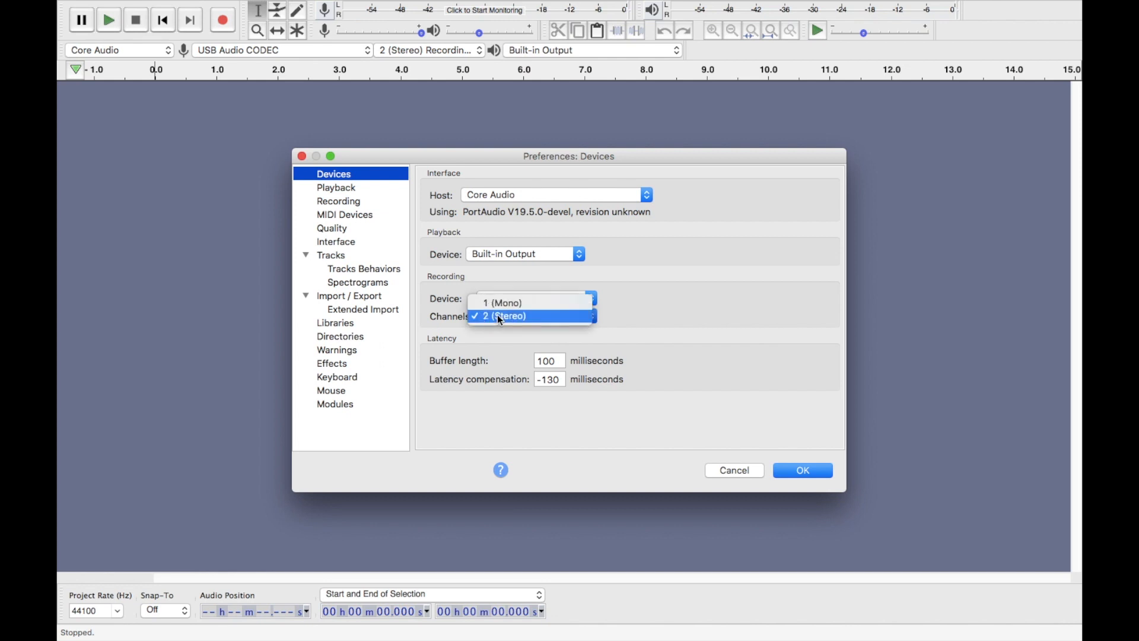
left_click(505, 315)
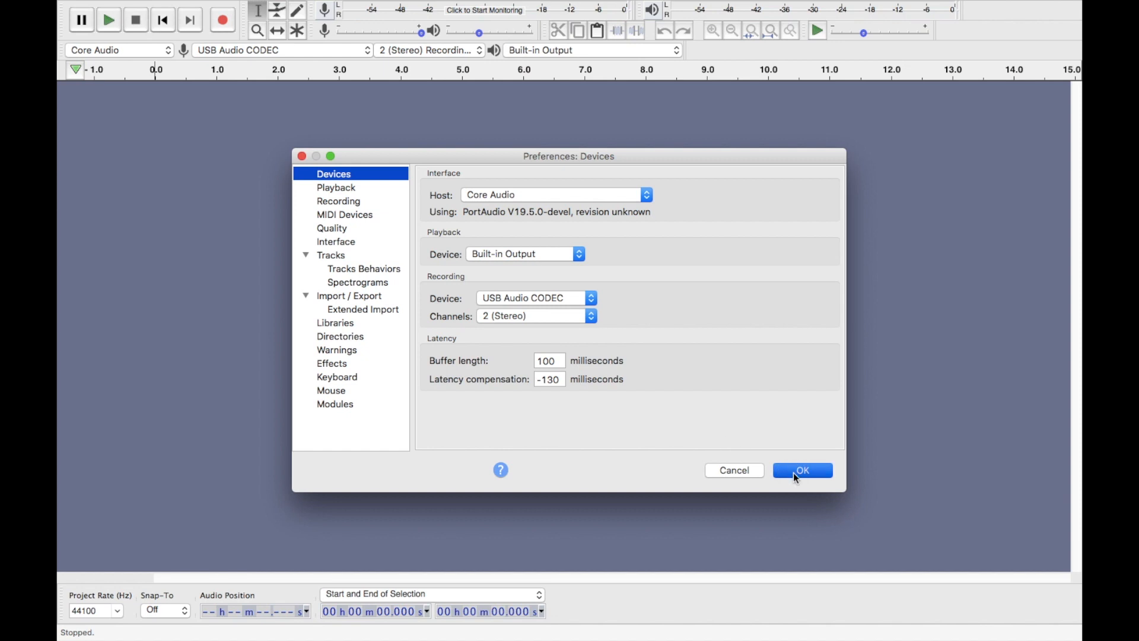
left_click(802, 469)
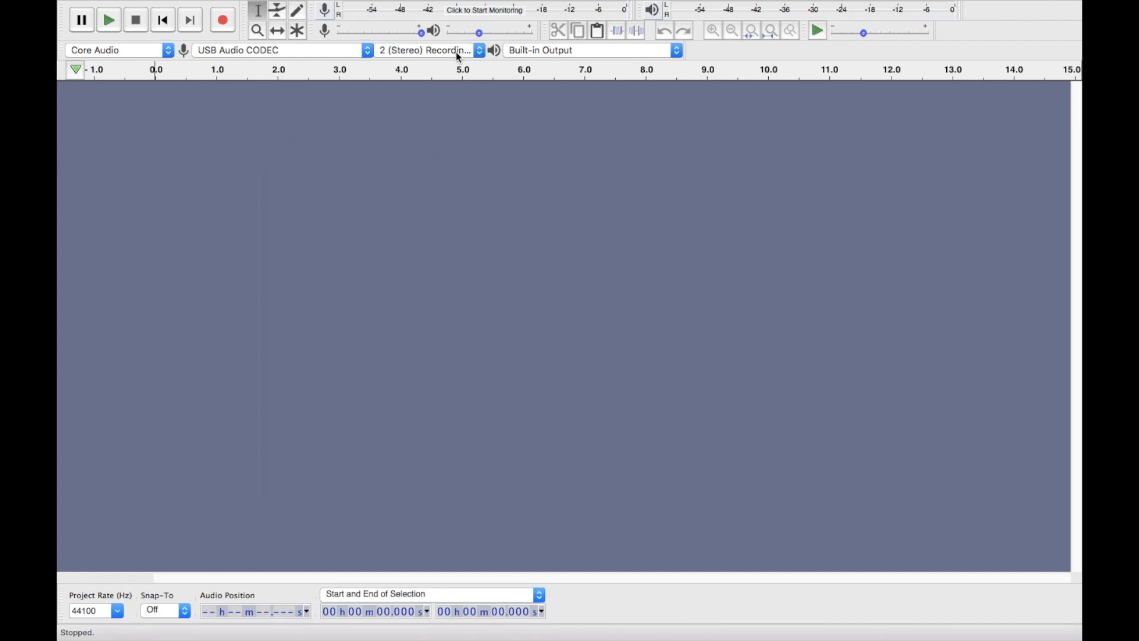
mouse_move(556, 51)
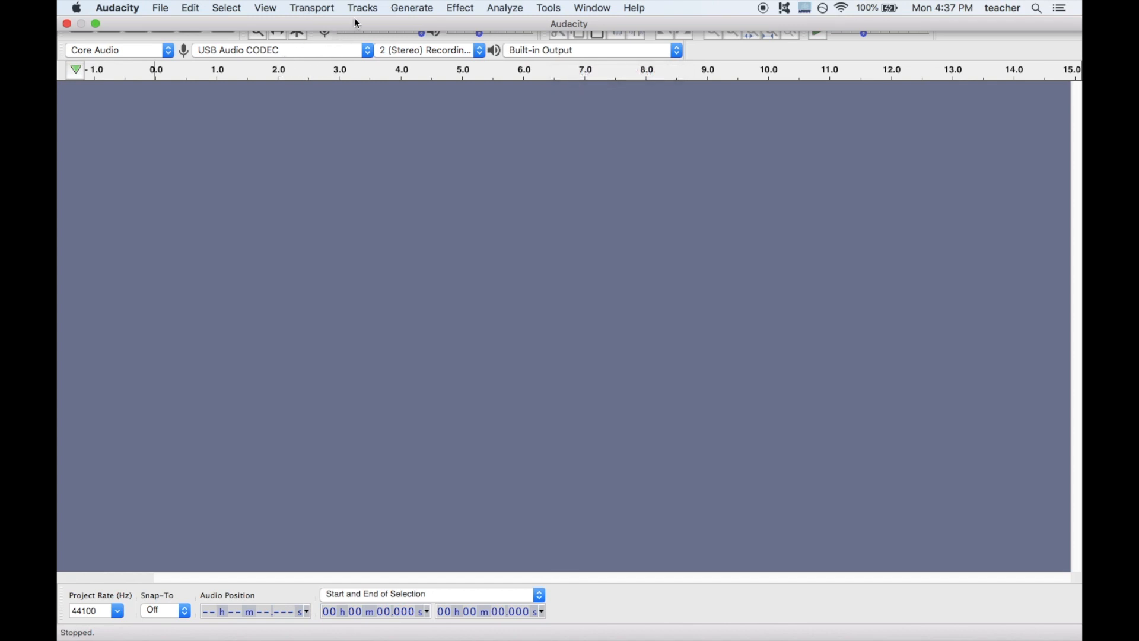
- Add a new empty stereo track (44100 Hz, 32-bit float) to the Audacity project
left_click(363, 7)
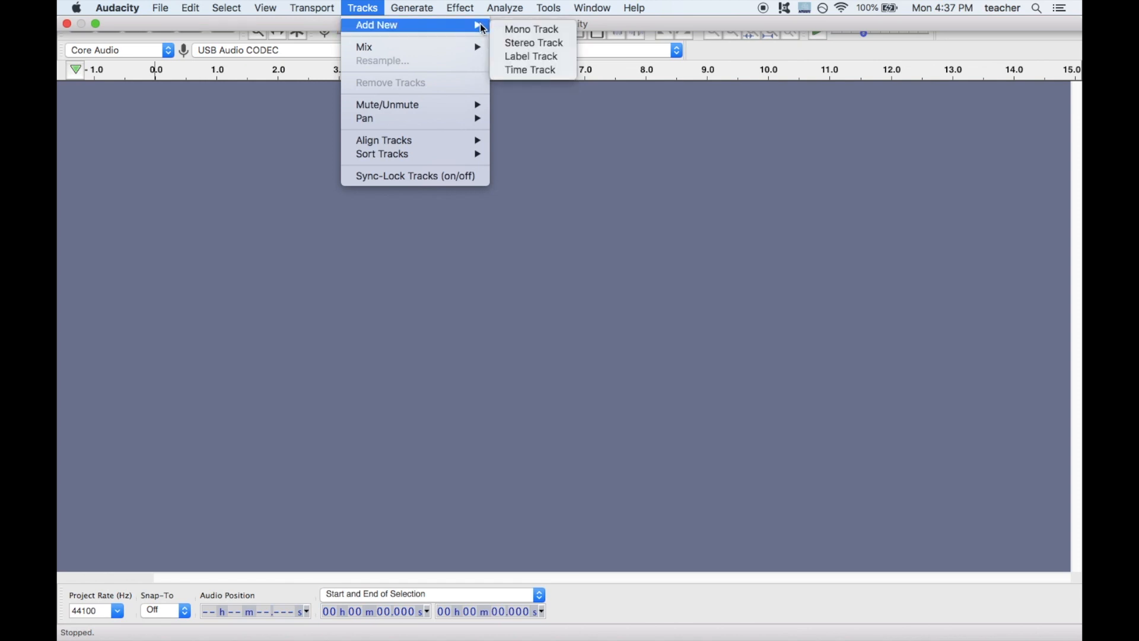
mouse_move(533, 43)
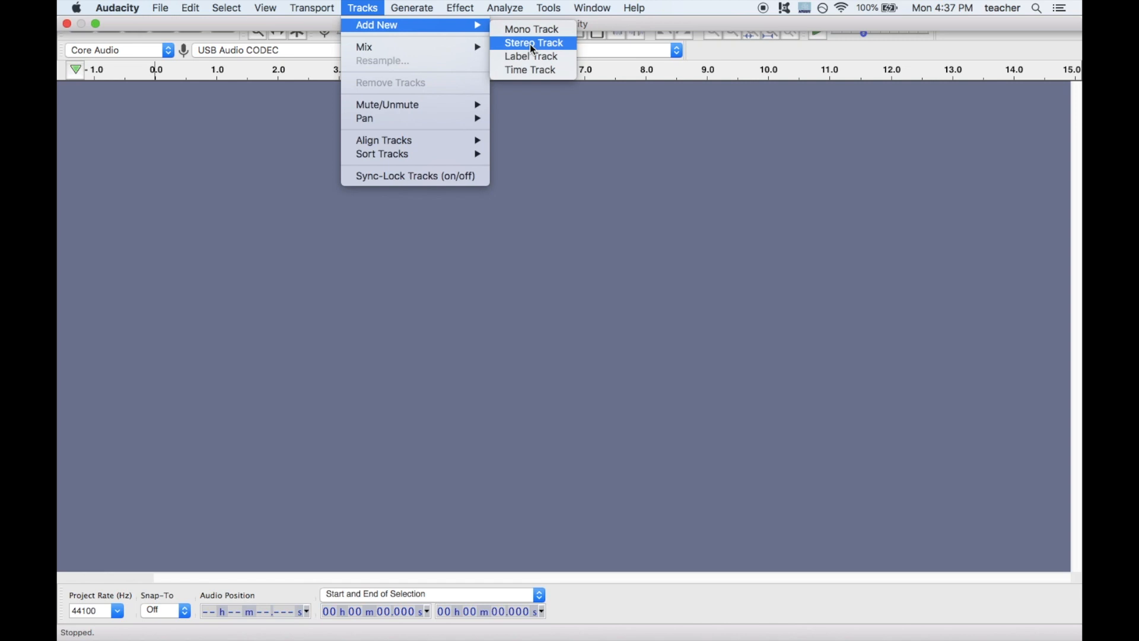
left_click(534, 43)
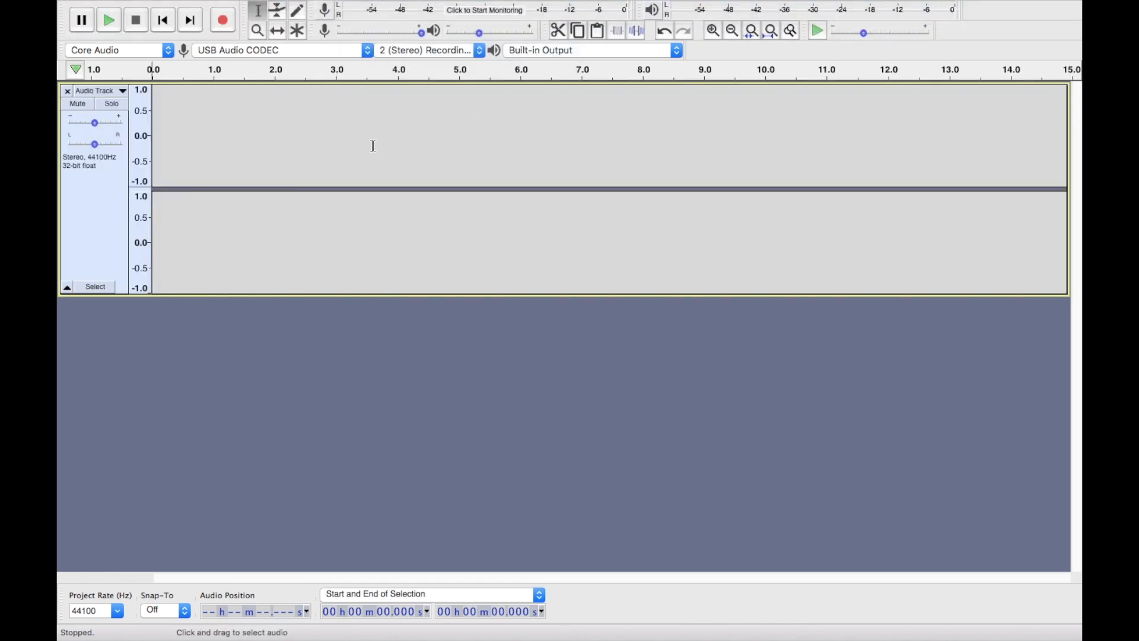
mouse_move(246, 271)
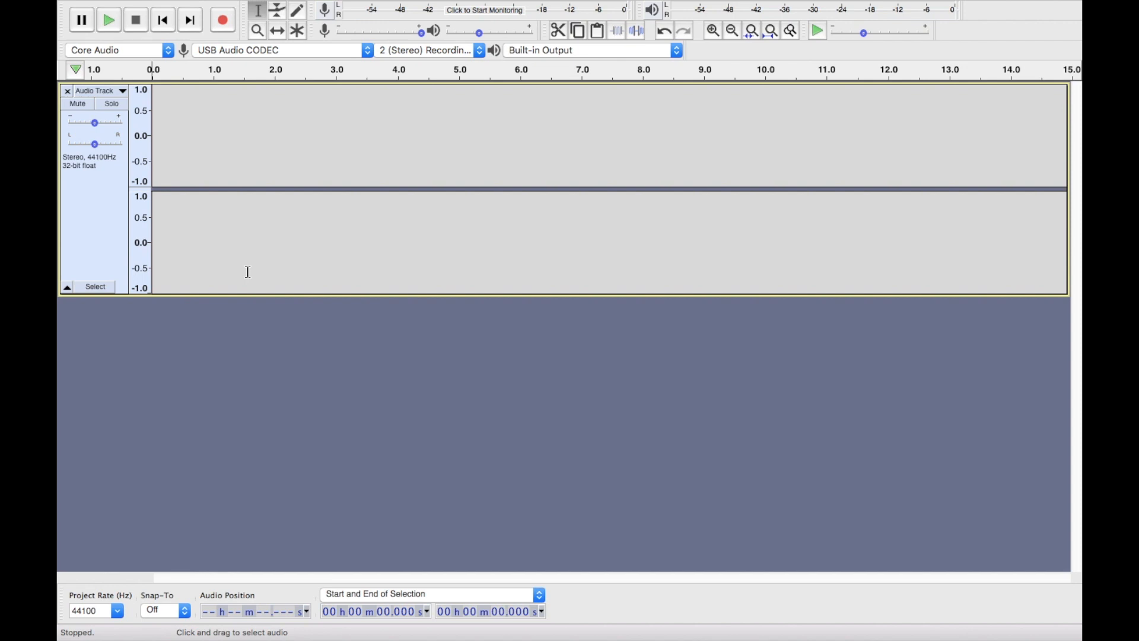
mouse_move(175, 202)
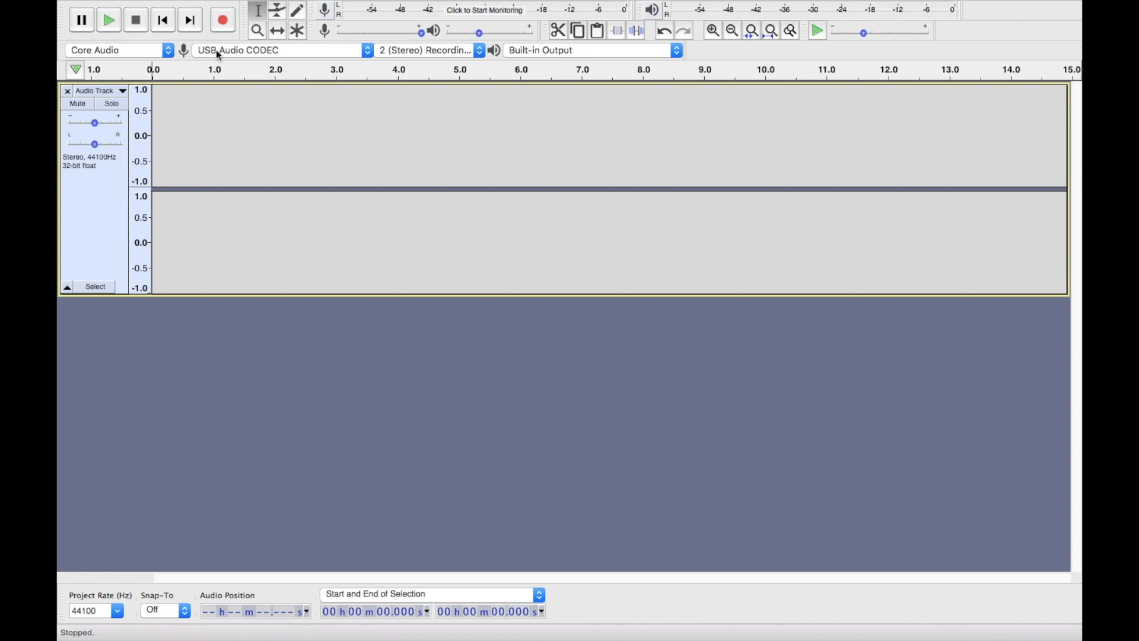
- Start recording the DJ controller's mix onto the stereo track
left_click(222, 20)
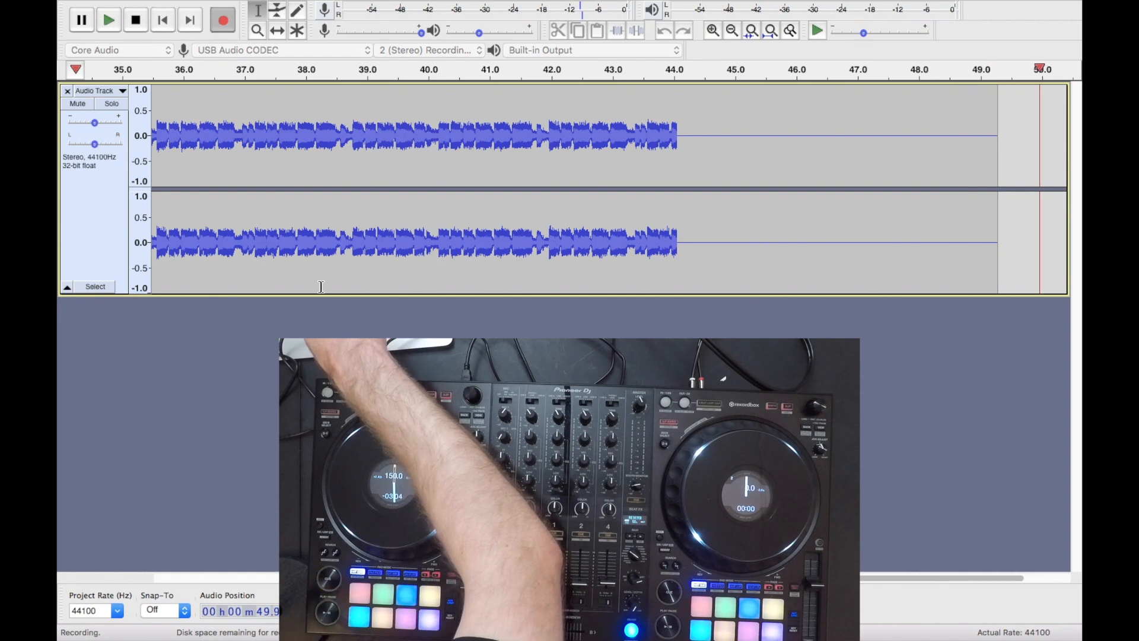
- Stop the recording and play back the captured mix
left_click(135, 19)
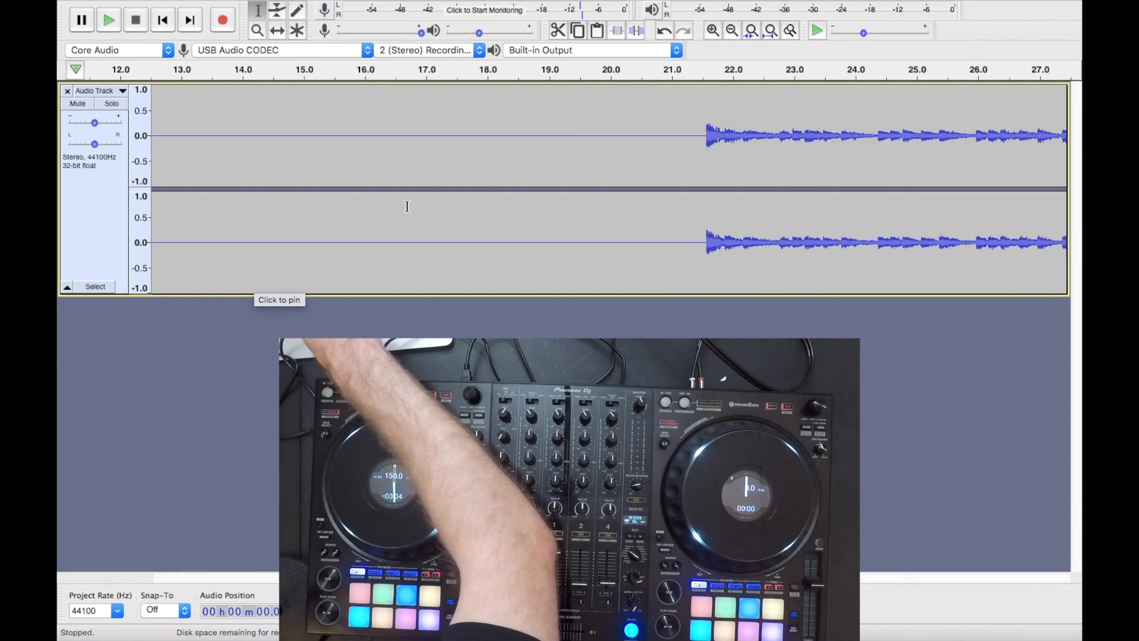
scroll("right", 3)
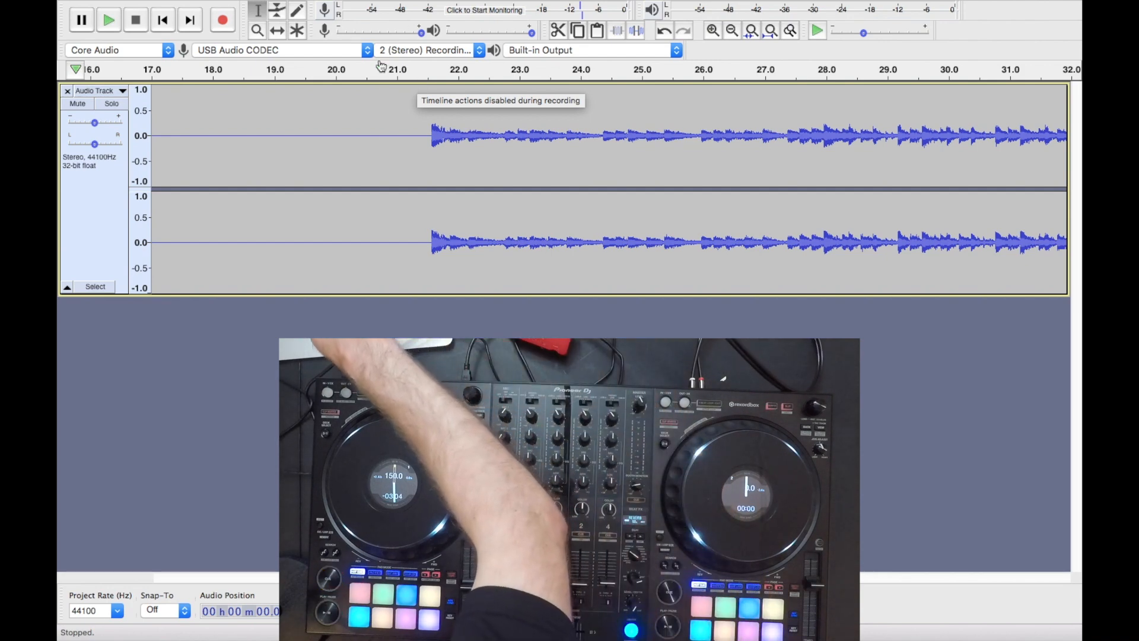
left_click(108, 20)
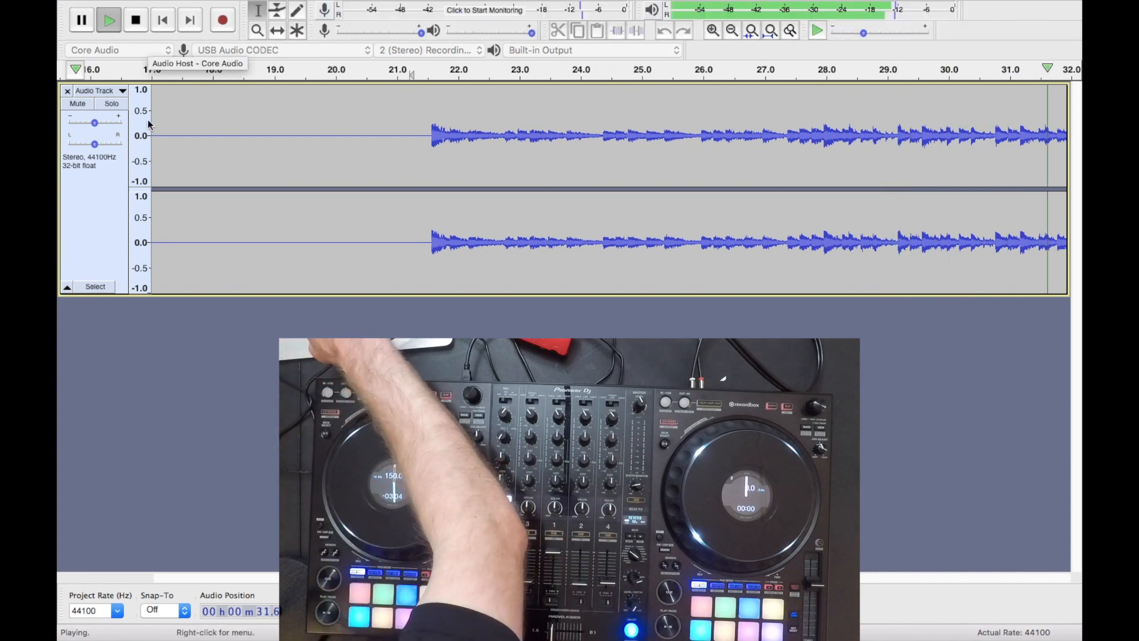
left_click(135, 20)
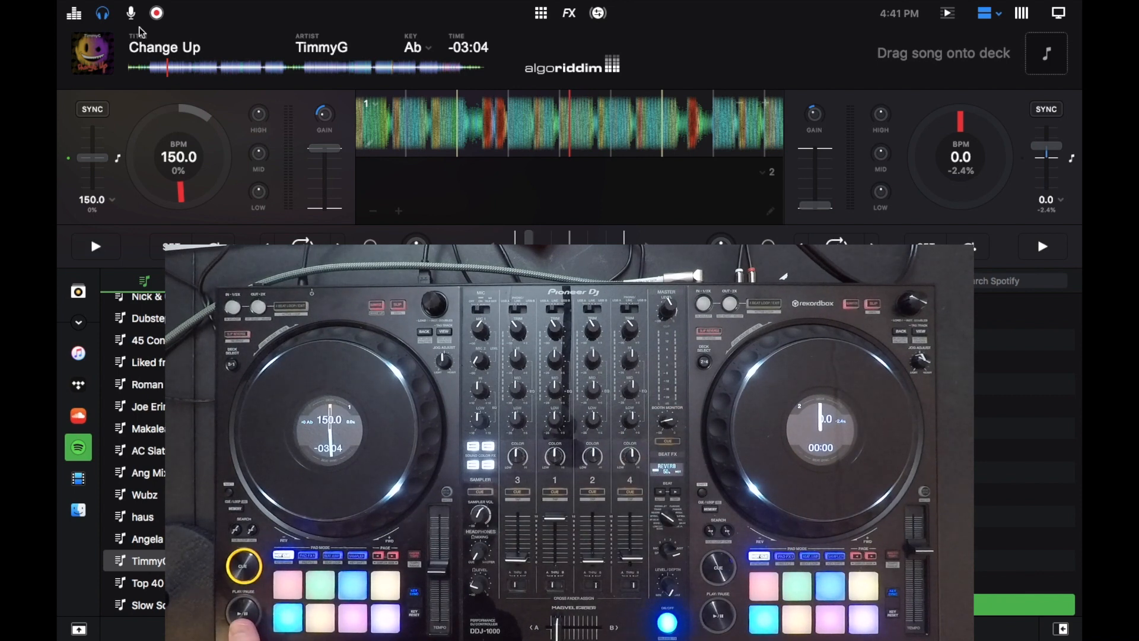
left_click(95, 245)
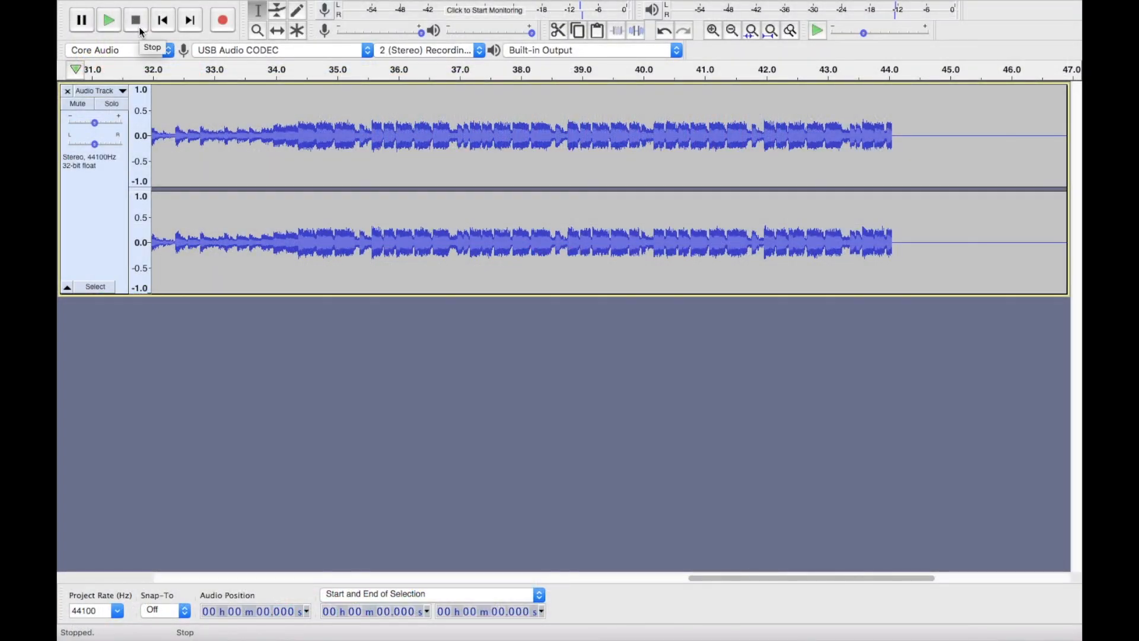
mouse_move(356, 198)
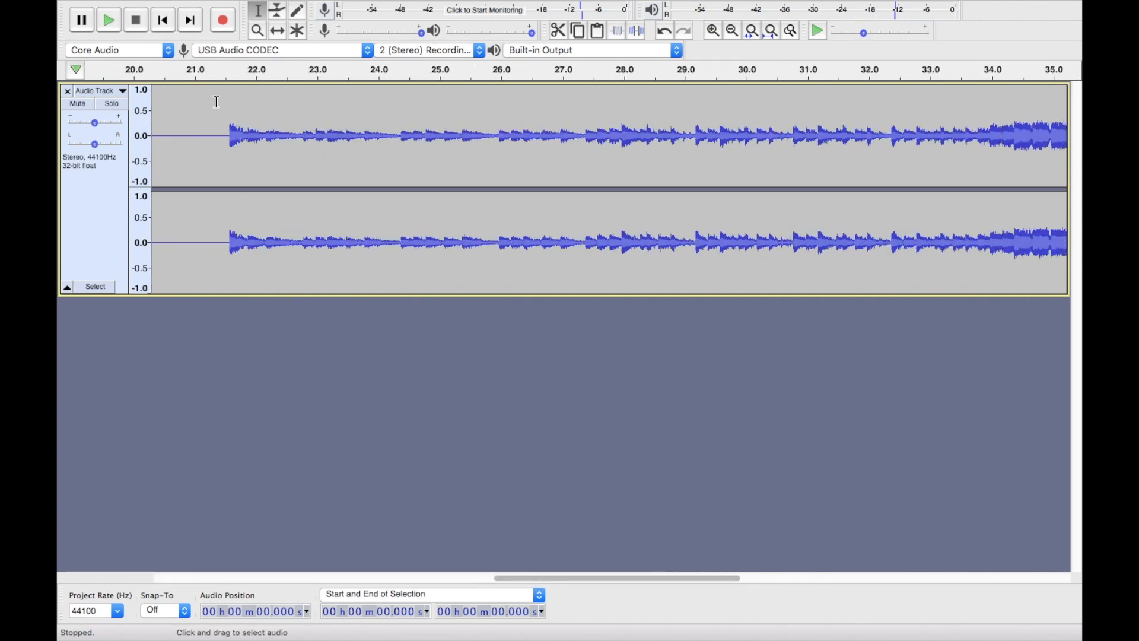
mouse_move(209, 126)
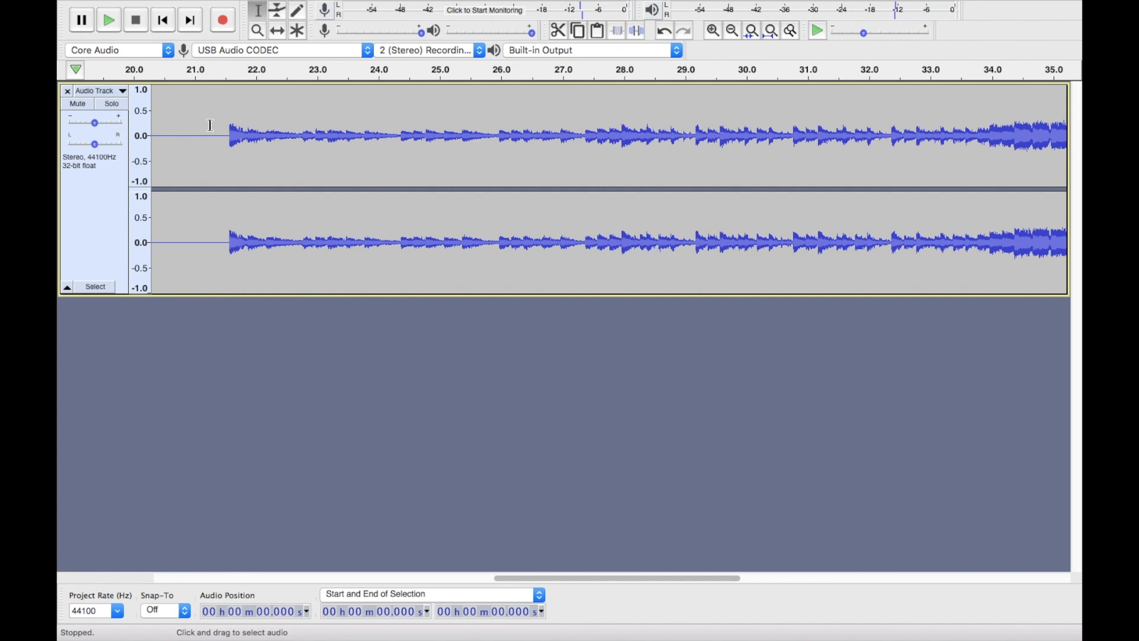
- Remove the roughly 21-second silent lead-in so the mix starts at zero
scroll("left", 3)
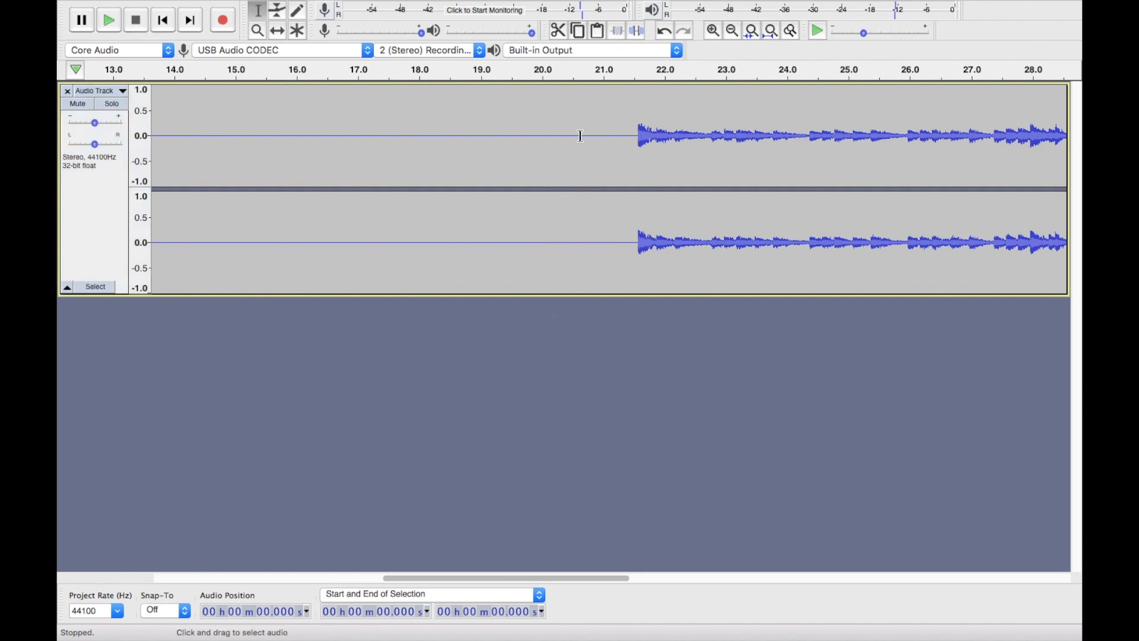
left_click_drag(378, 135, 627, 136)
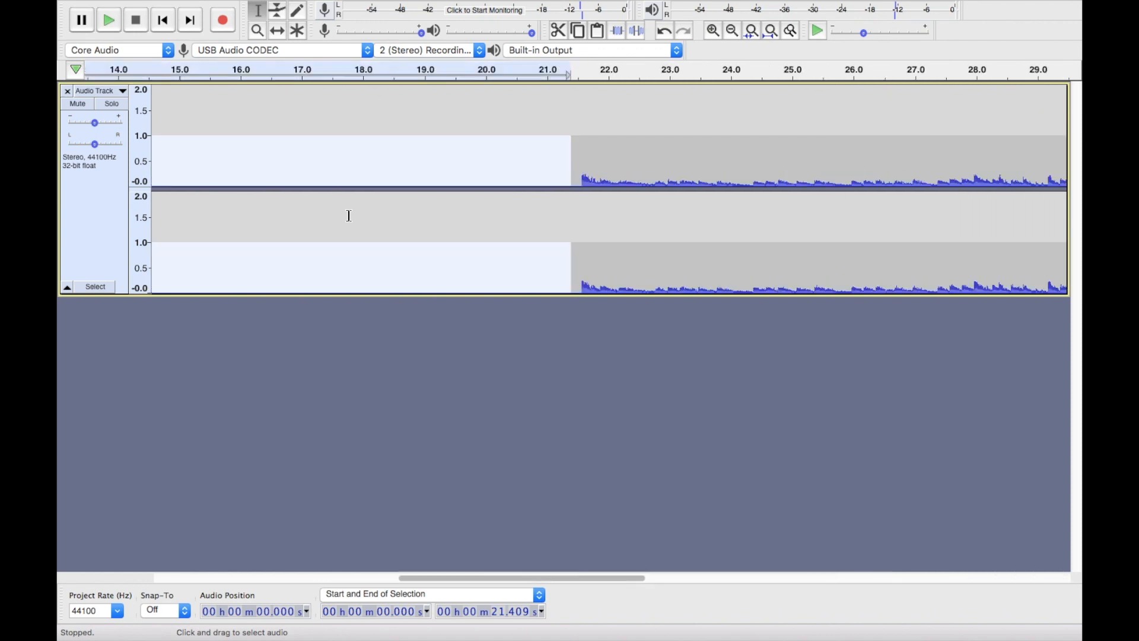
scroll("right", 3)
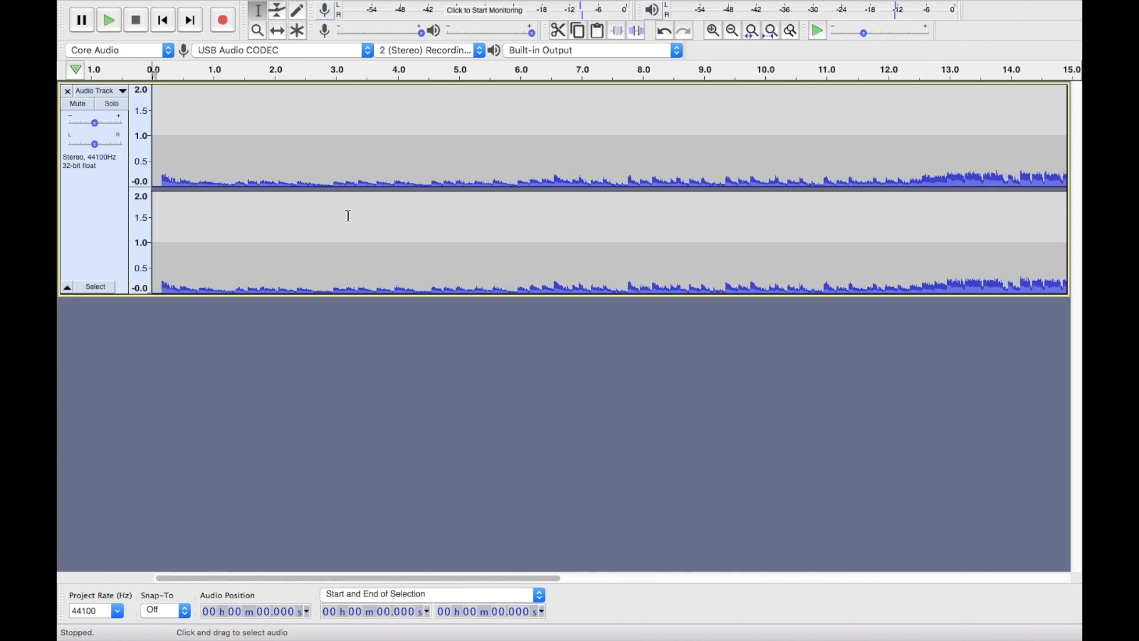
scroll("right", 3)
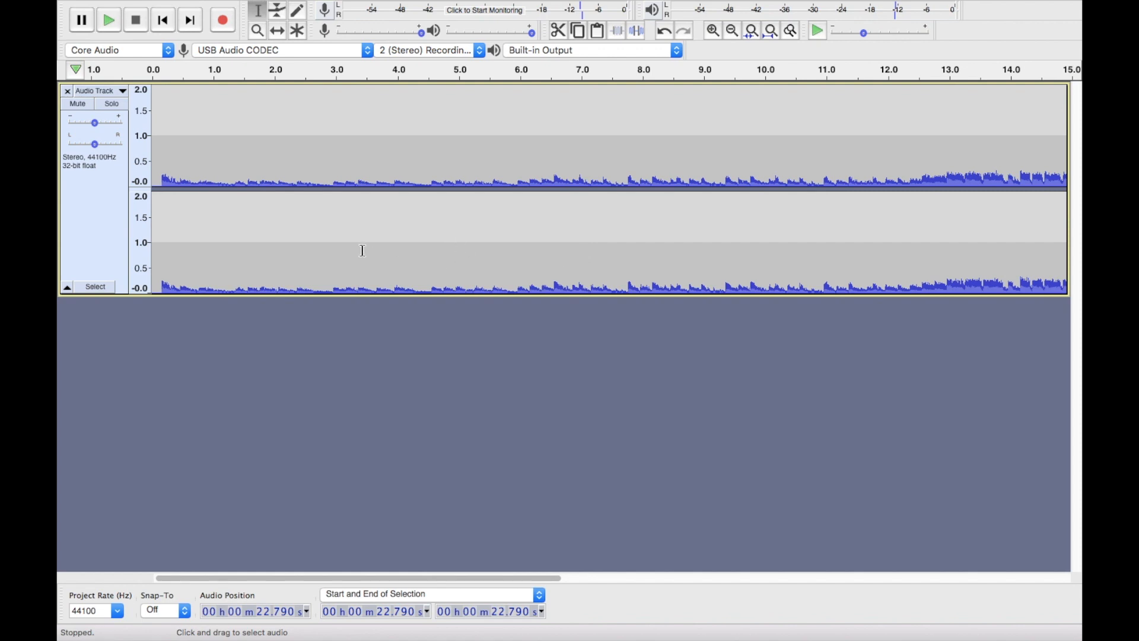
mouse_move(421, 197)
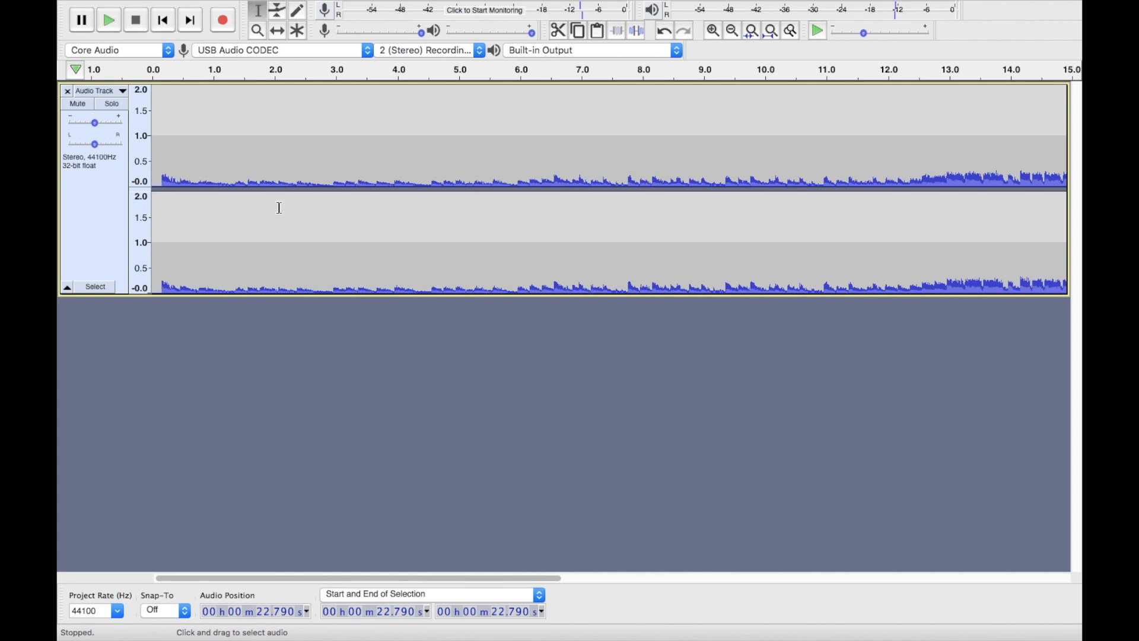
mouse_move(264, 191)
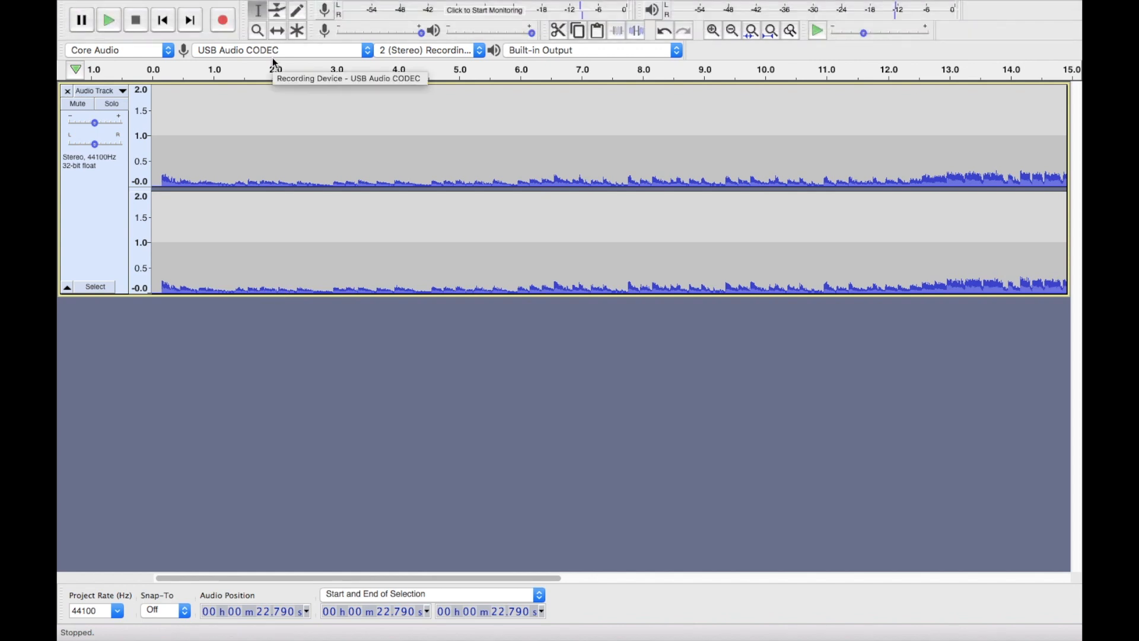
mouse_move(505, 182)
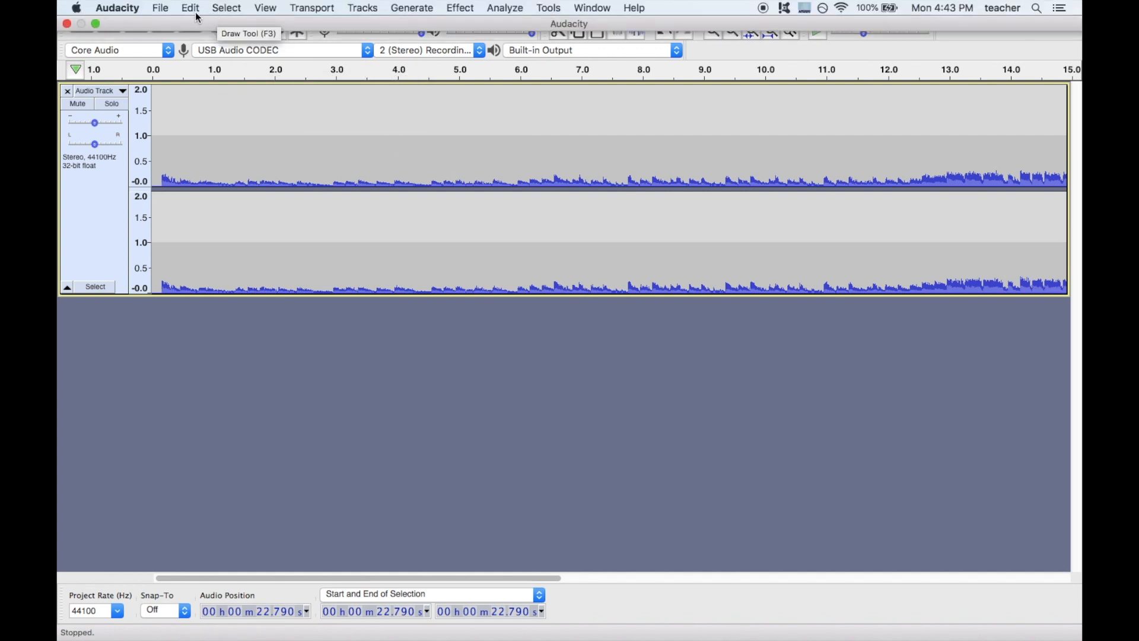
- Open the Export Audio dialog for MP3 output, saving to Documents
left_click(161, 7)
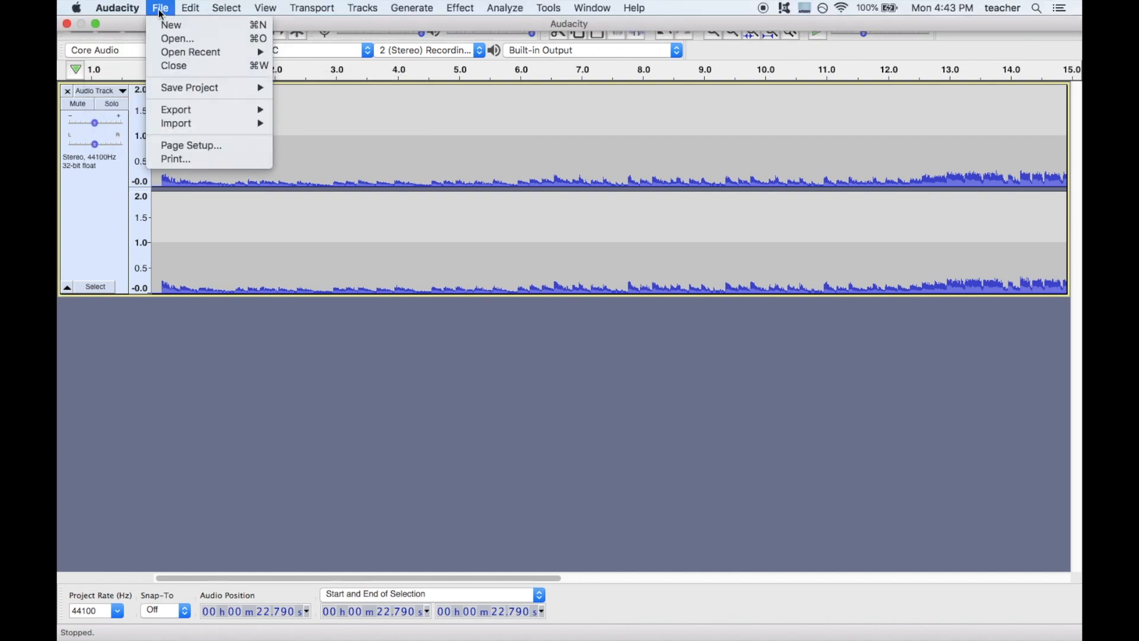
mouse_move(176, 109)
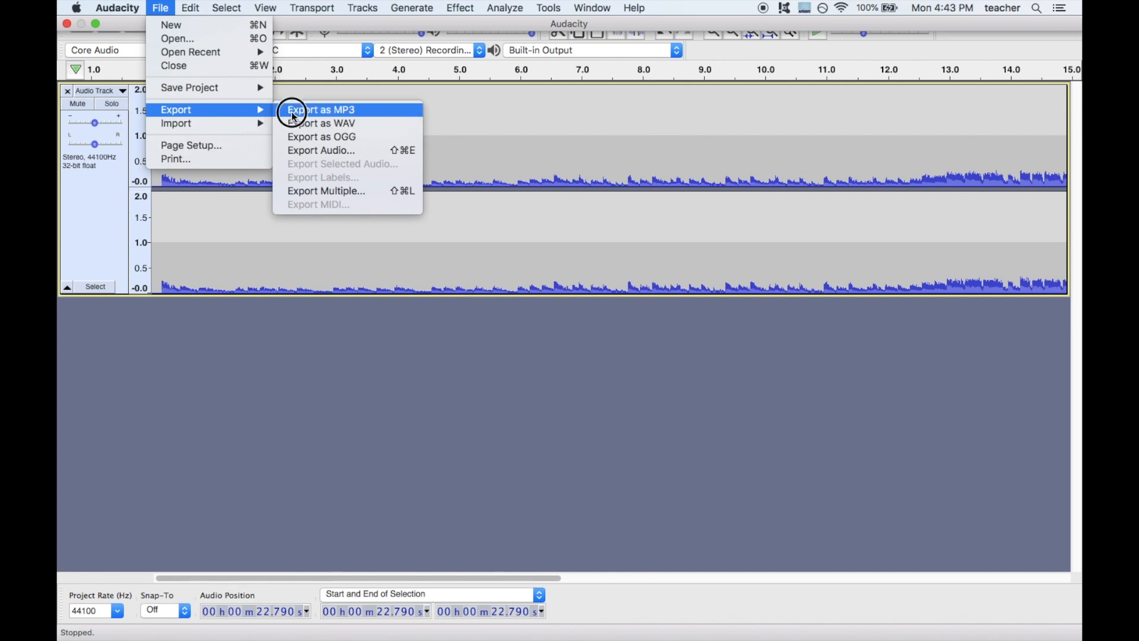
mouse_move(321, 123)
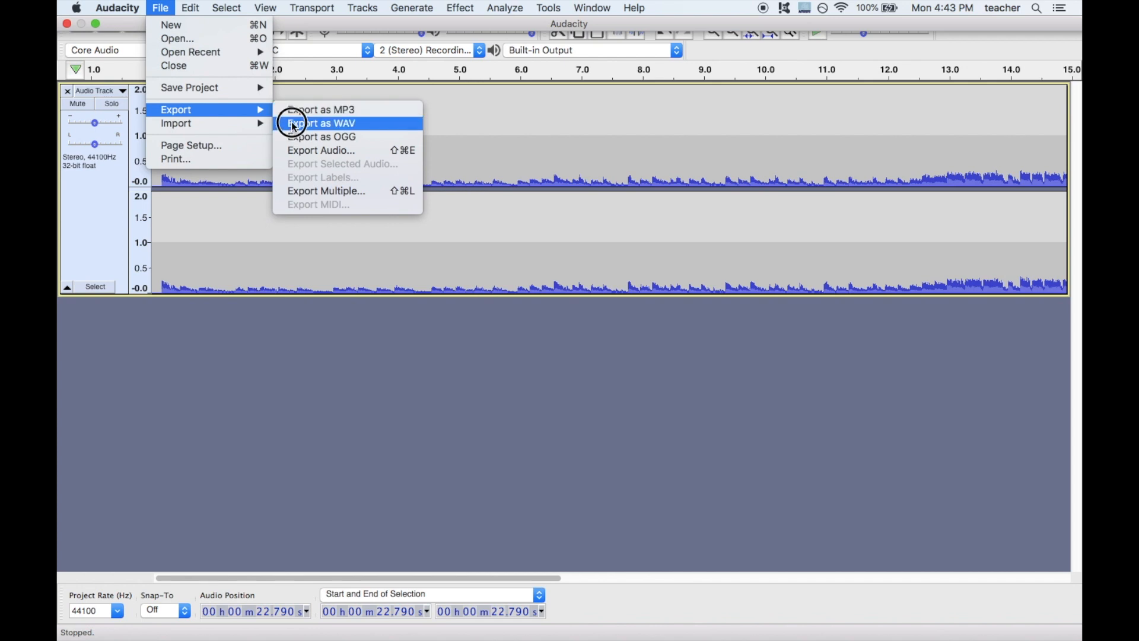
mouse_move(320, 110)
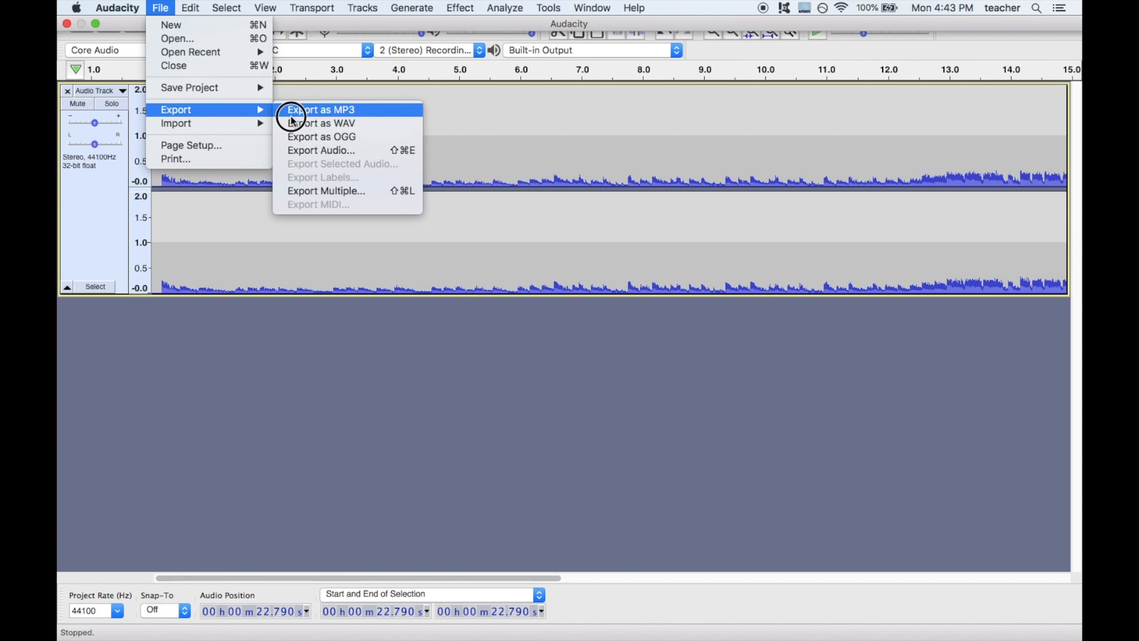
left_click(320, 109)
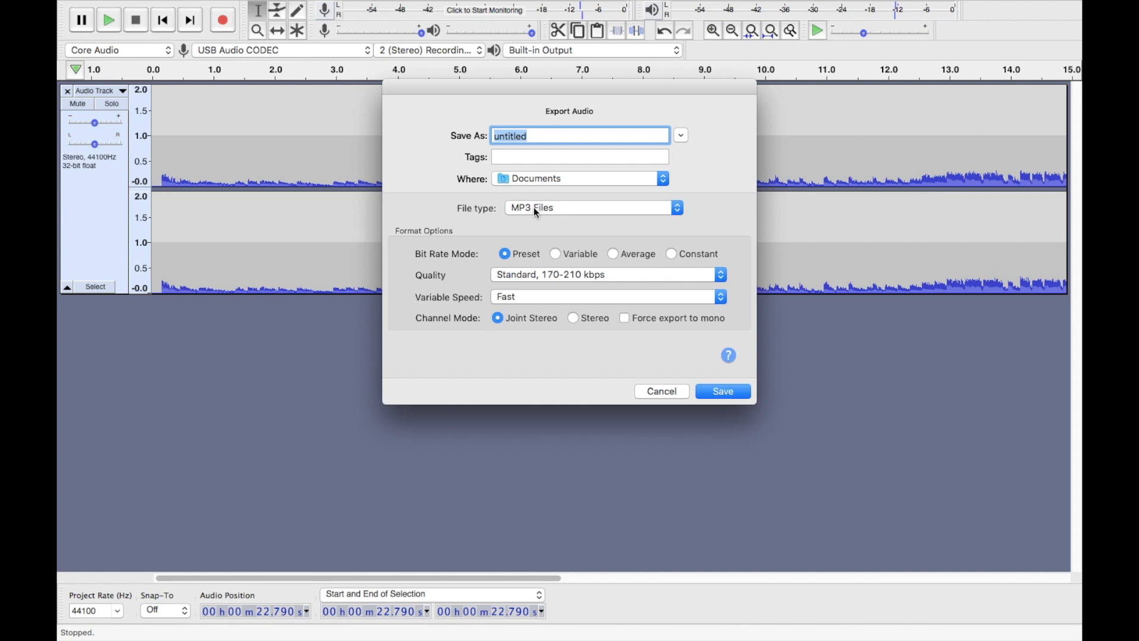
- Name the MP3 export 'test' and set quality to Insane, 320 kbps
type("t")
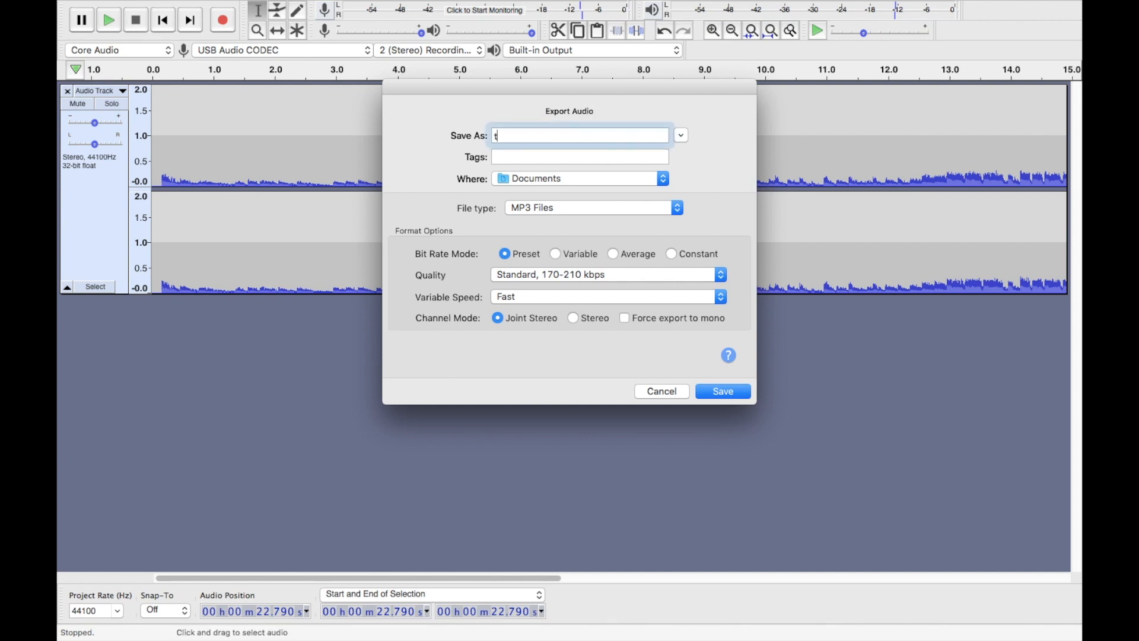
type("est")
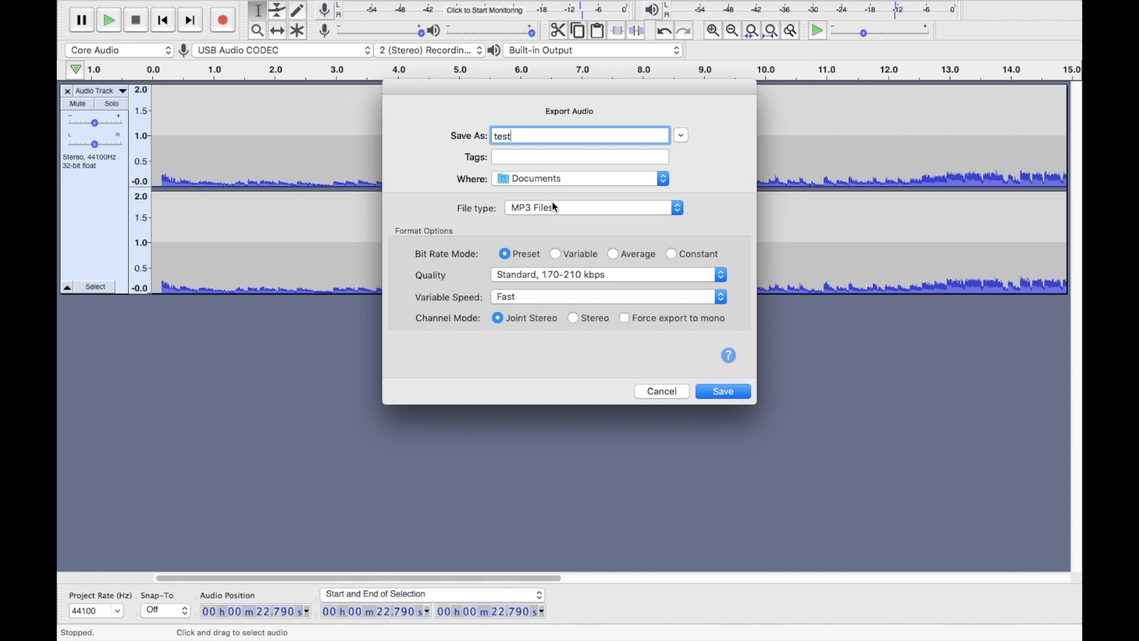
mouse_move(559, 255)
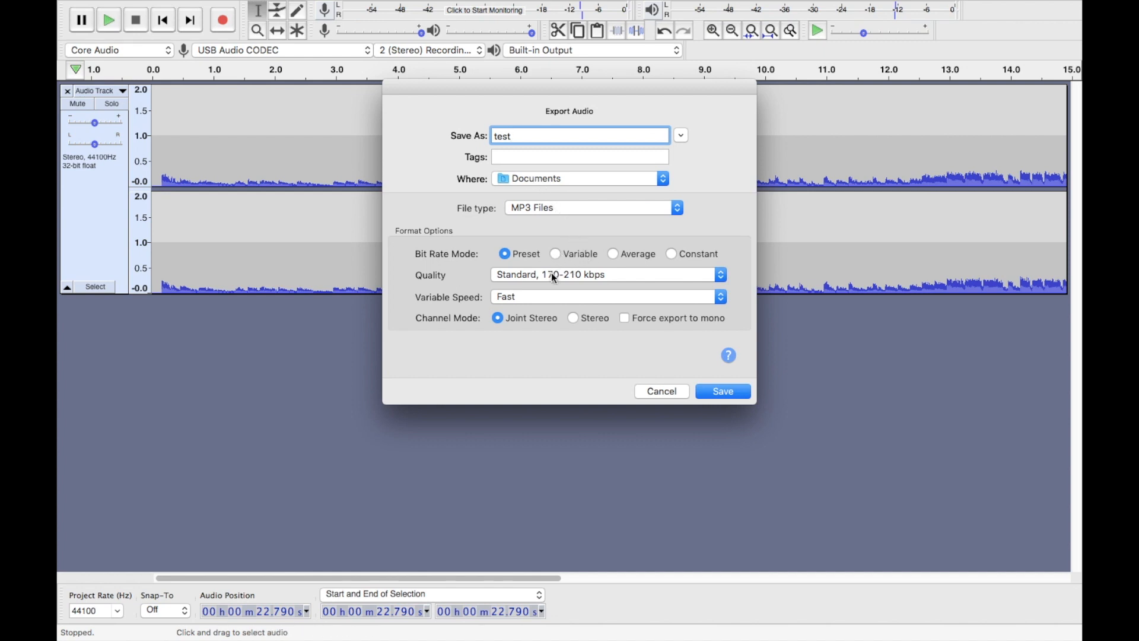
left_click(607, 274)
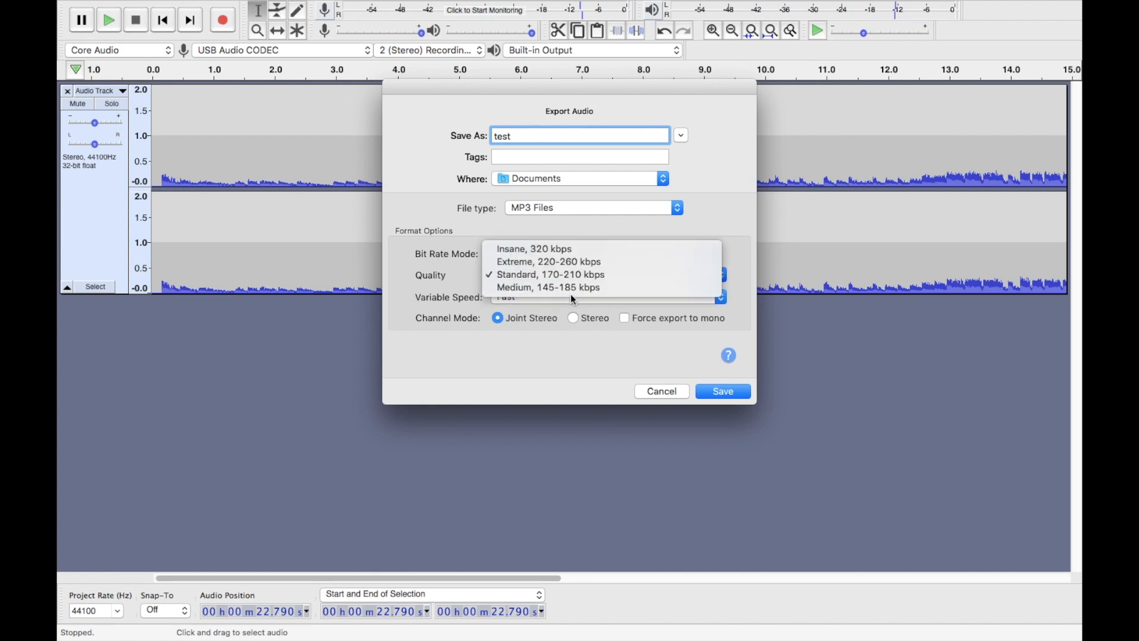
mouse_move(571, 262)
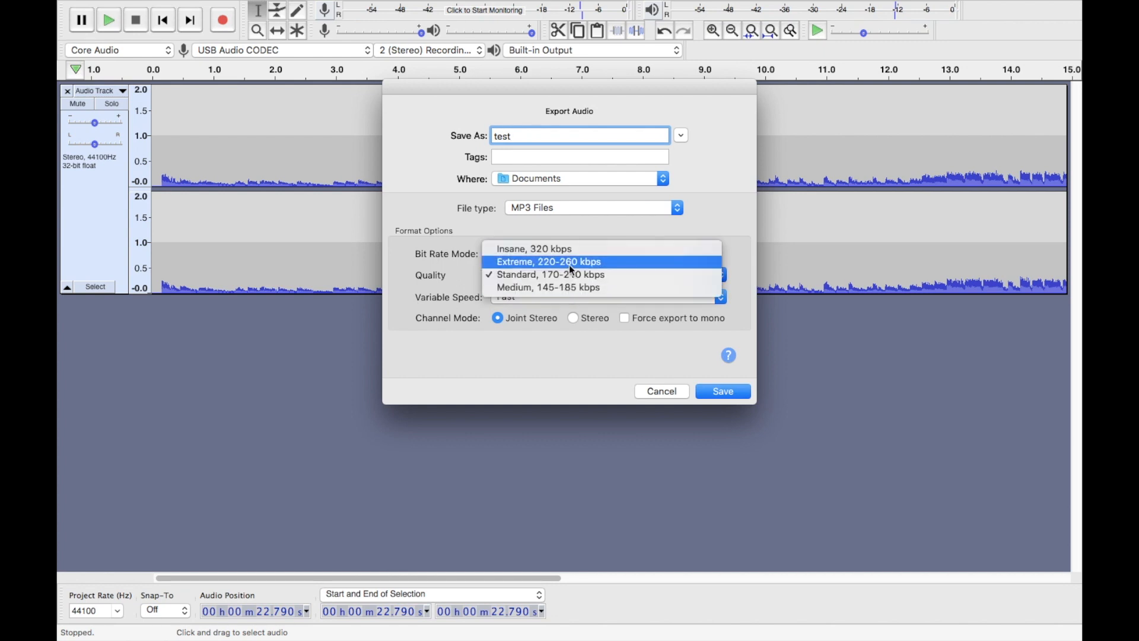
mouse_move(533, 249)
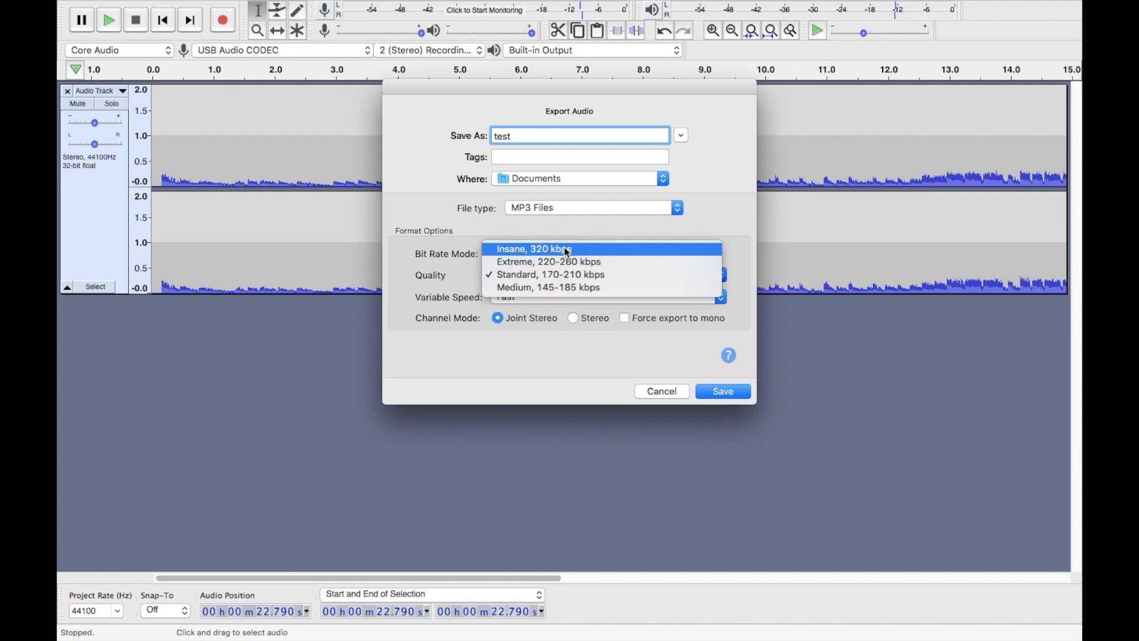
left_click(533, 249)
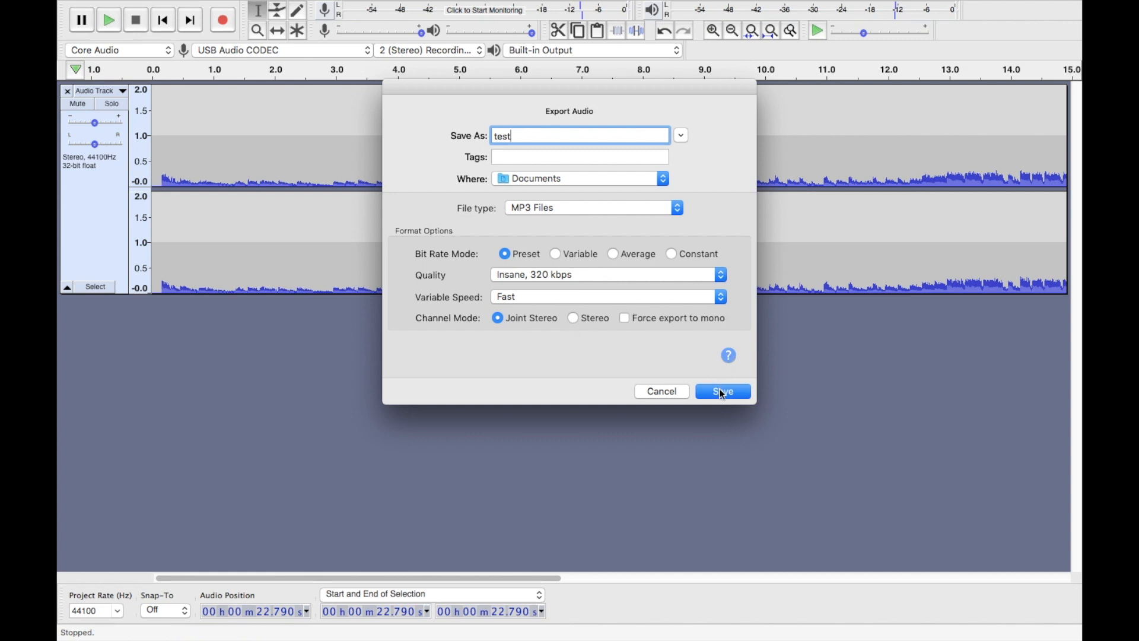
- Confirm the MP3 export of 'test' and accept the empty metadata tags
left_click(721, 391)
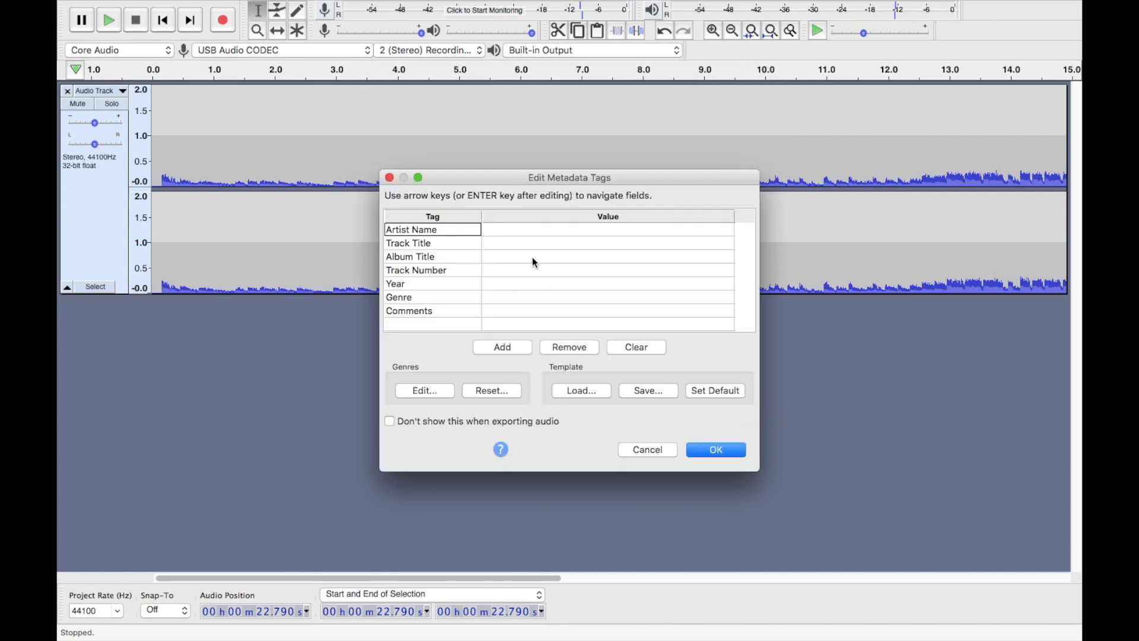
mouse_move(512, 236)
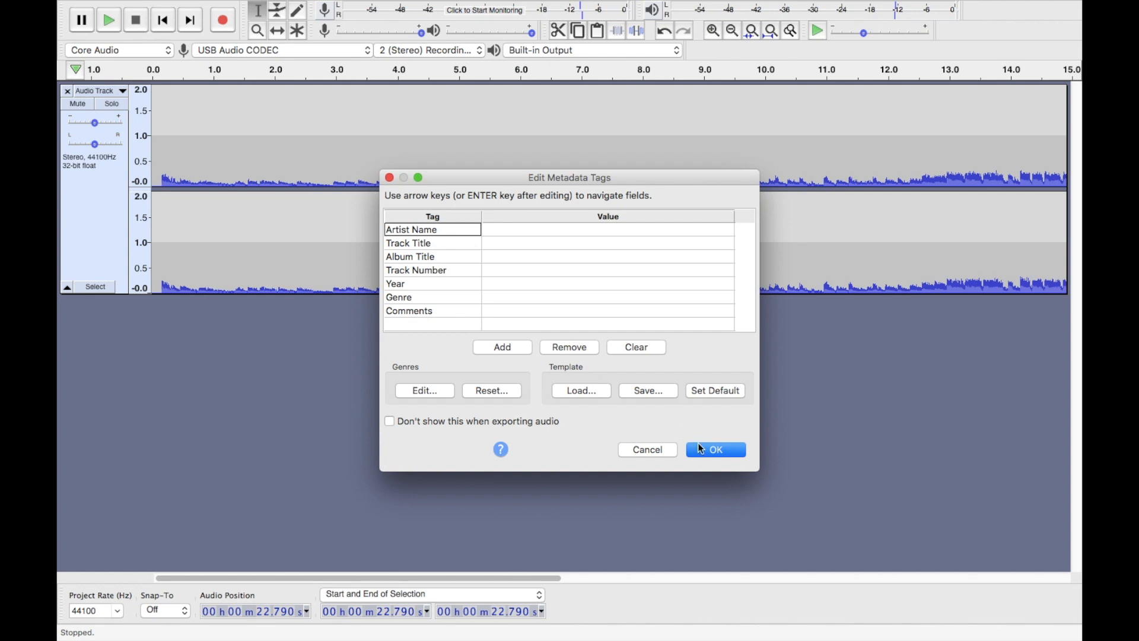
left_click(715, 449)
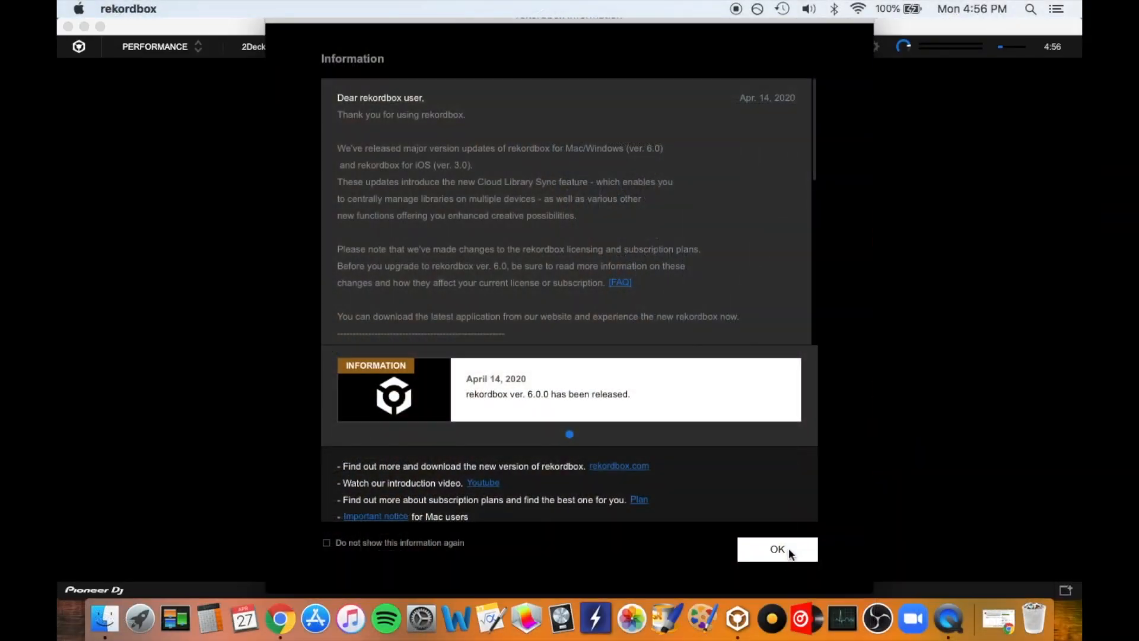
- Dismiss the rekordbox 6.0 notice, go full screen and open the 60-track TimmyG playlist
left_click(777, 548)
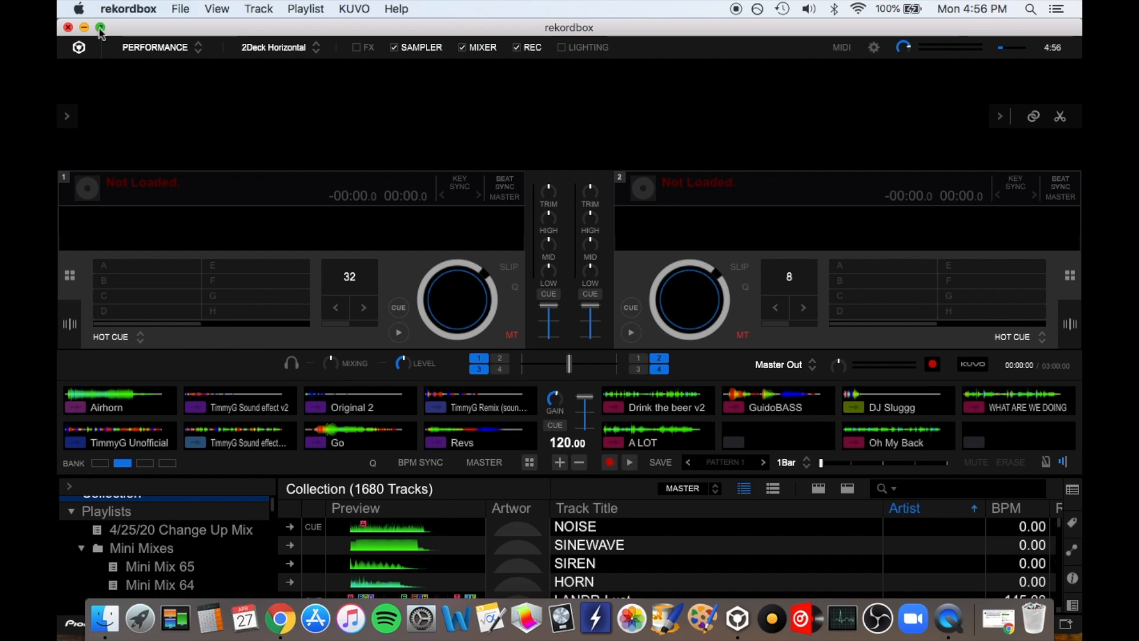
left_click(395, 46)
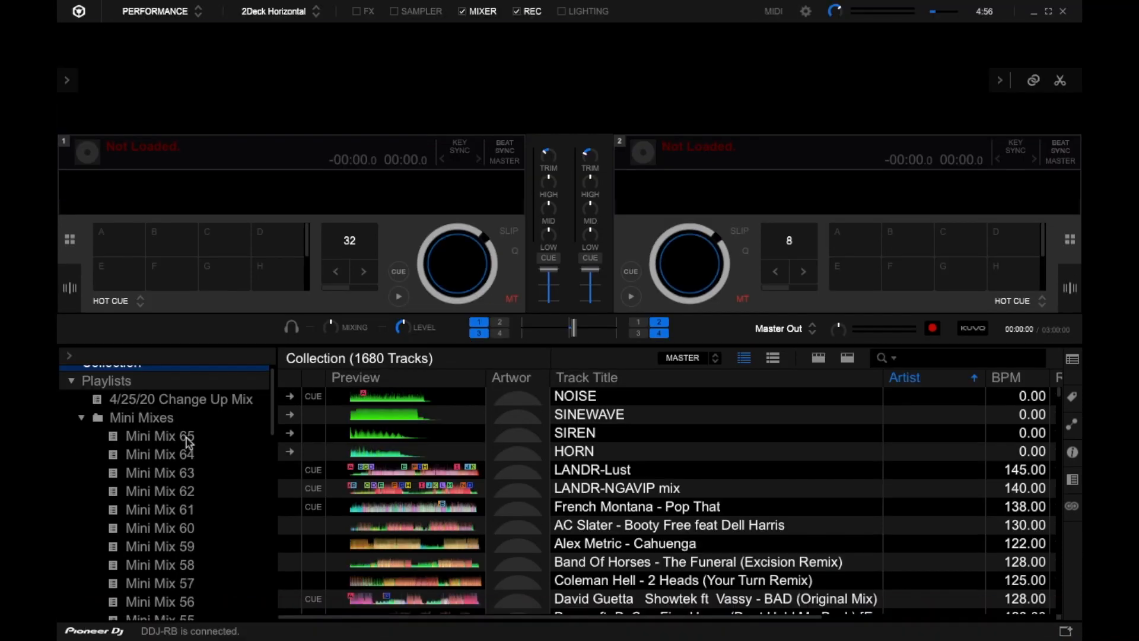
scroll("down", 3)
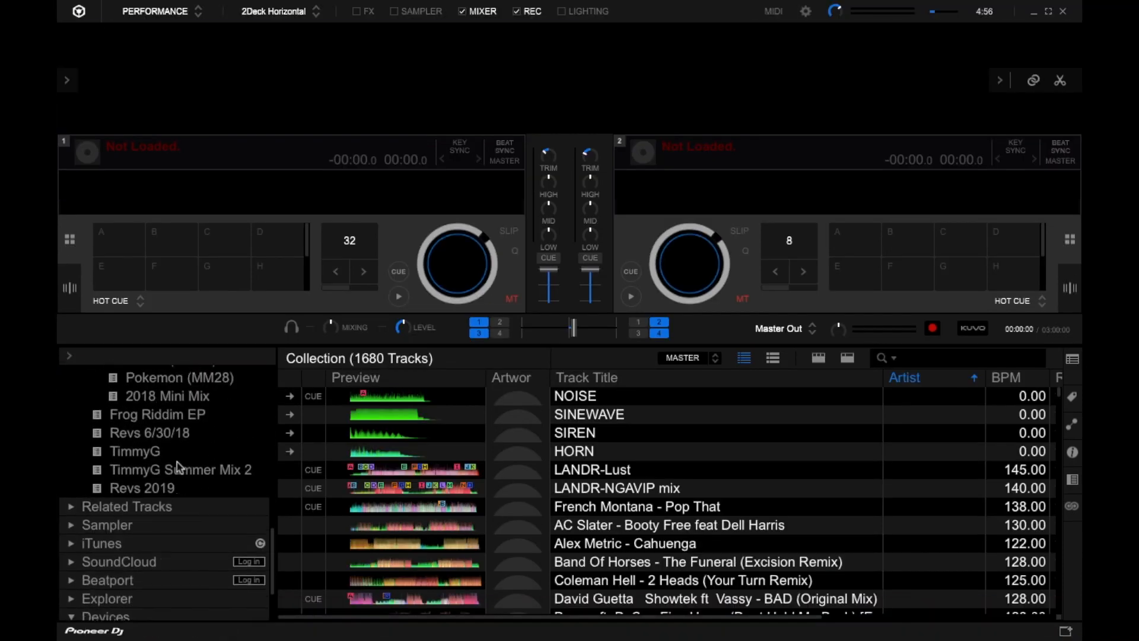
left_click(135, 450)
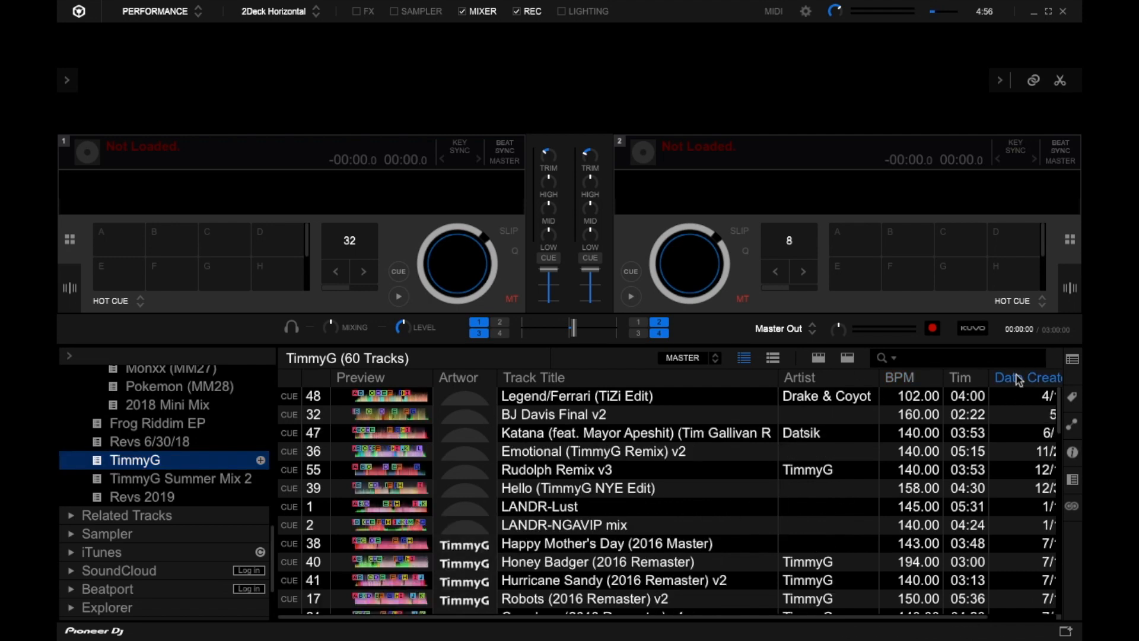
- Sort the TimmyG tracks by date created, then double-click a track entry
left_click(1028, 378)
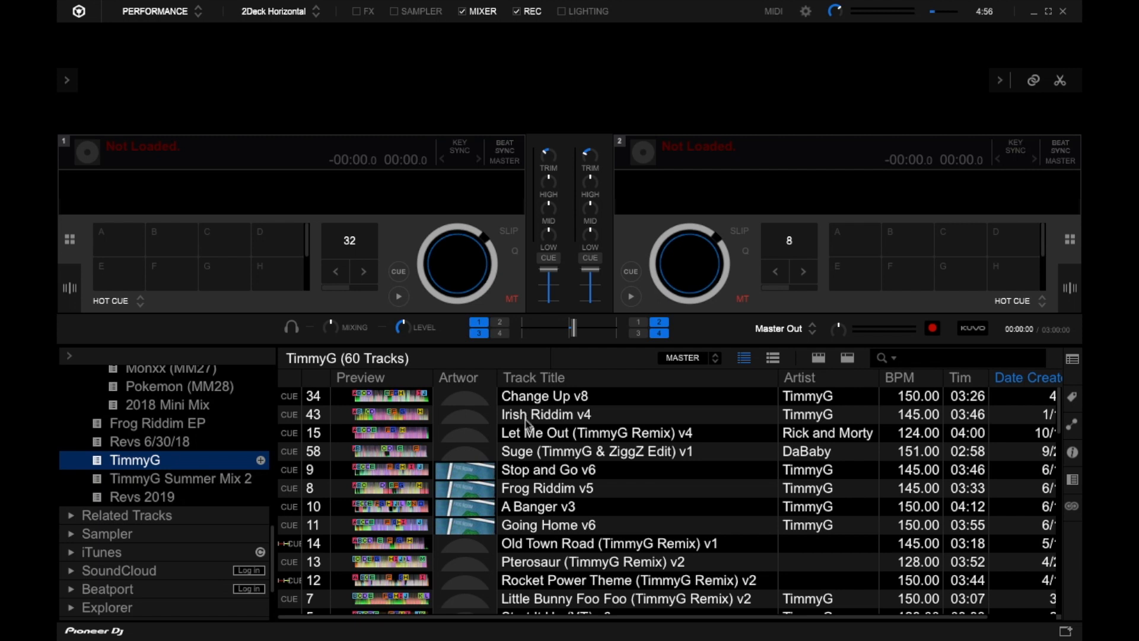
double_click(546, 414)
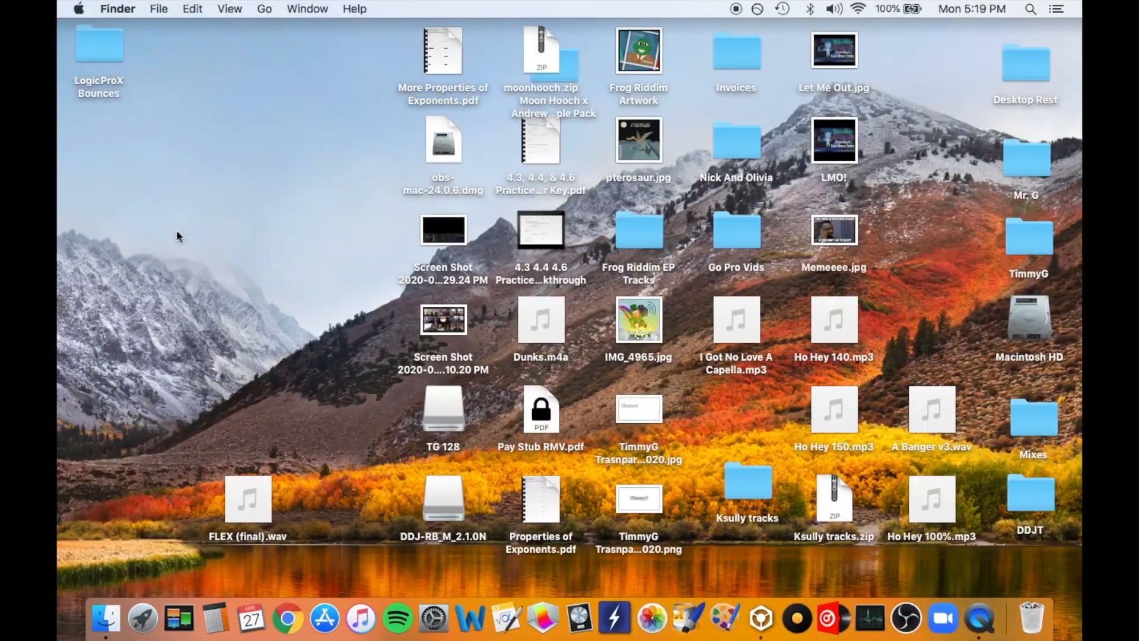
- Launch Logic Pro X from its Dock menu and open the empty 140 BPM project
right_click(578, 618)
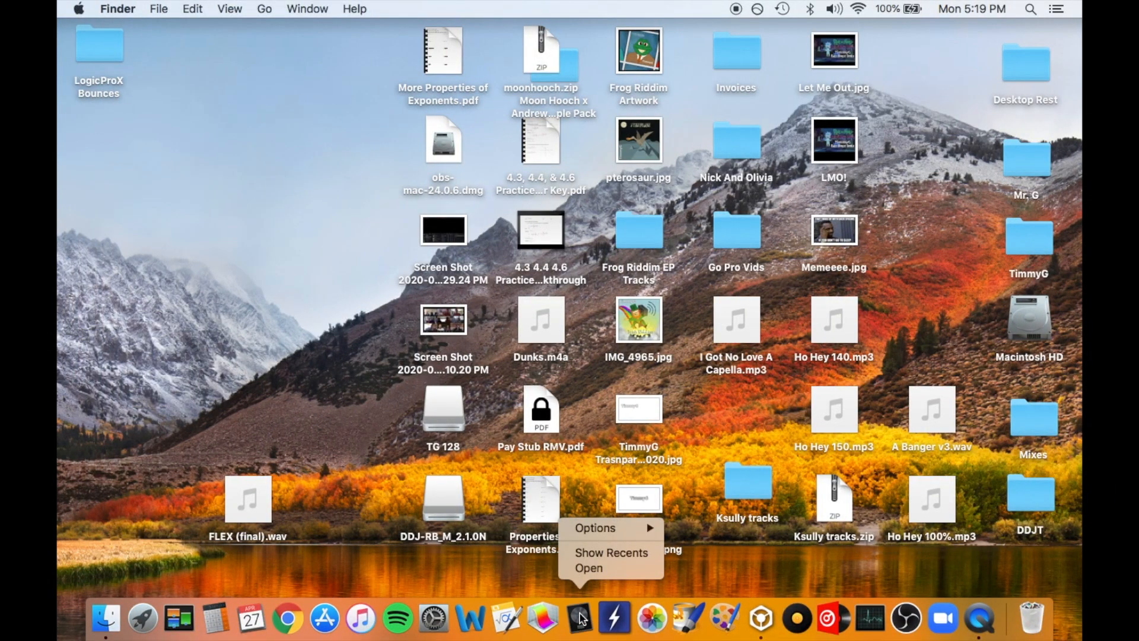
left_click(616, 579)
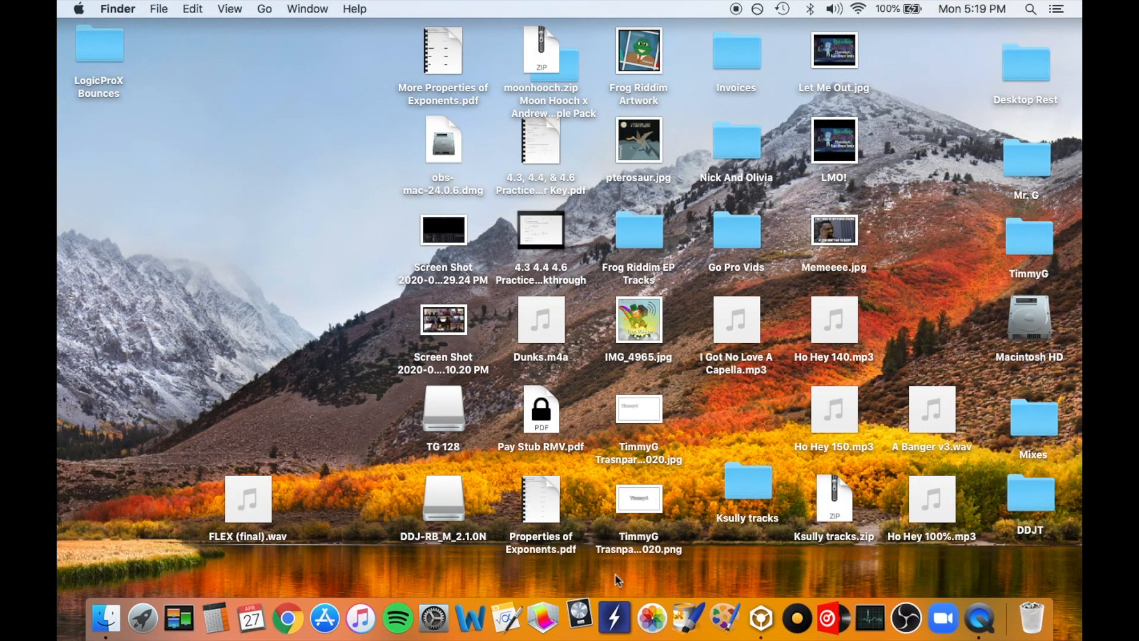
left_click(614, 618)
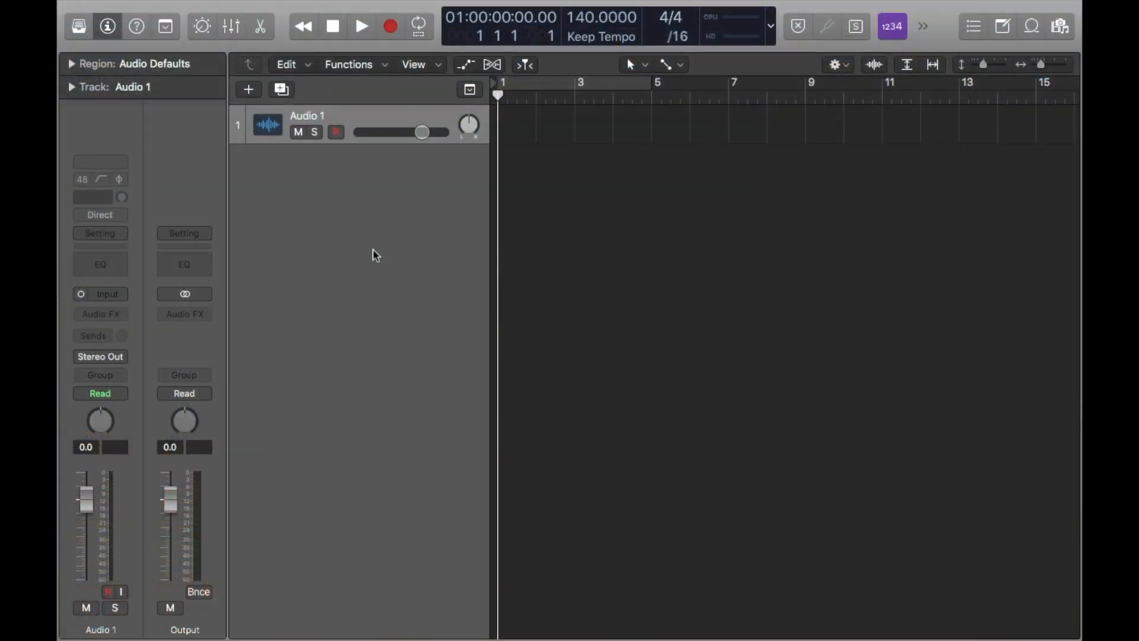
left_click(336, 132)
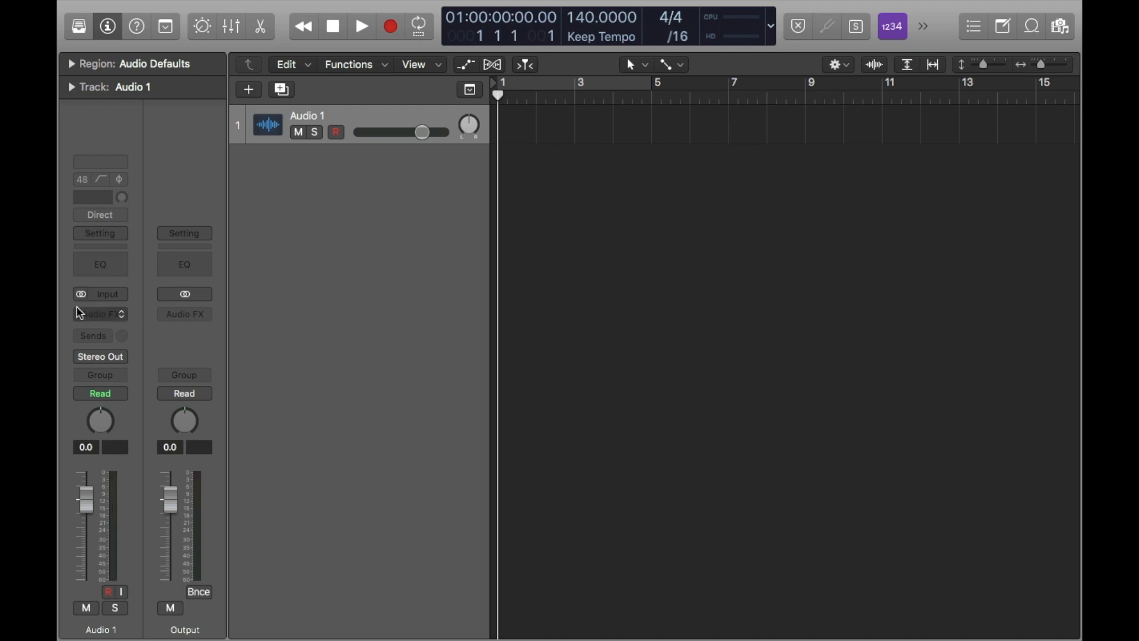
left_click(107, 294)
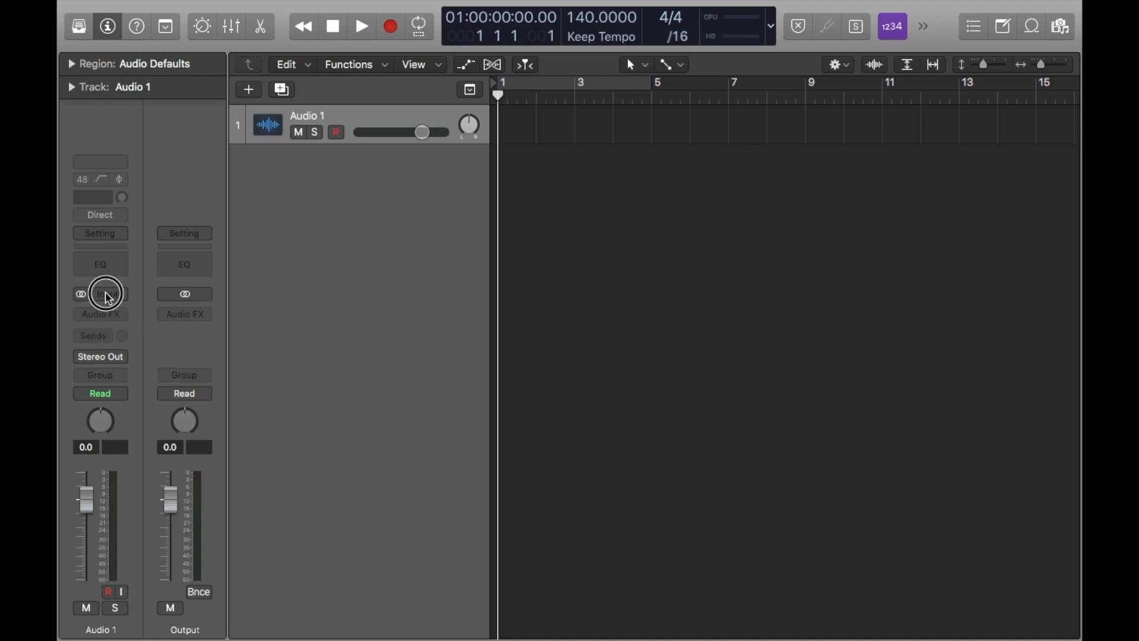
- Set Audio 1's input to In 1-2 and close Preferences after confirming USB Audio CODEC
left_click(101, 294)
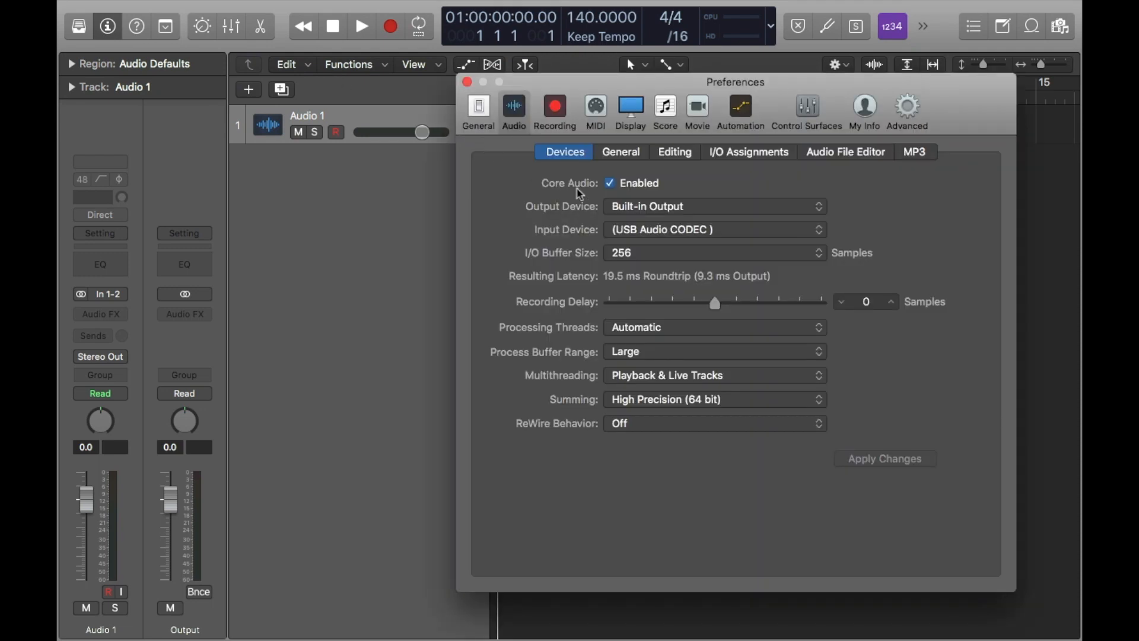
mouse_move(679, 239)
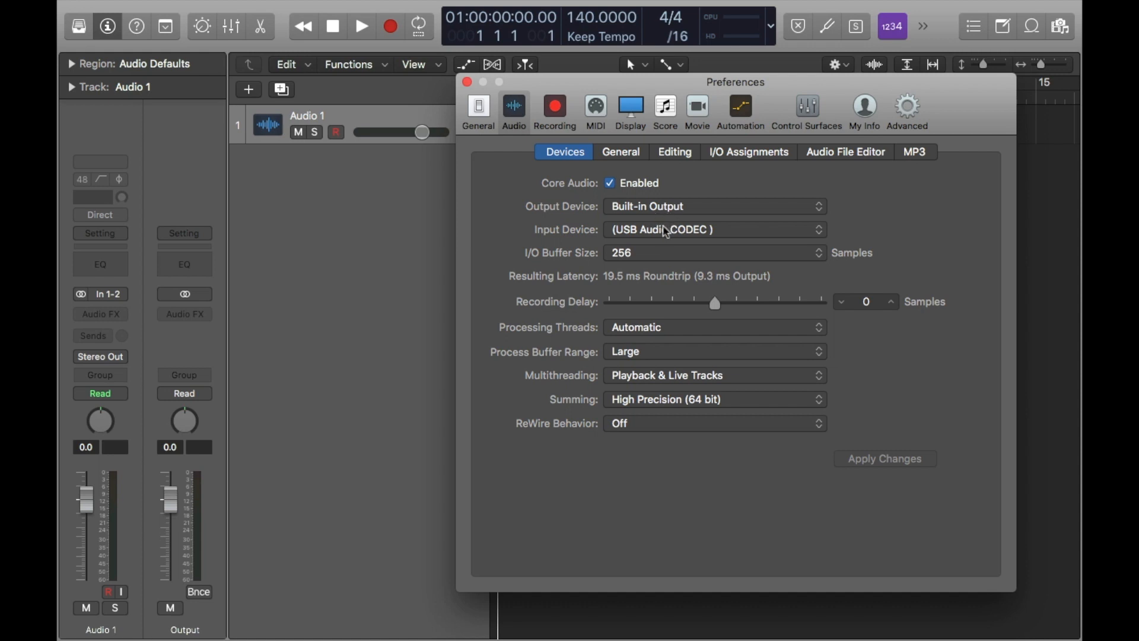
mouse_move(666, 240)
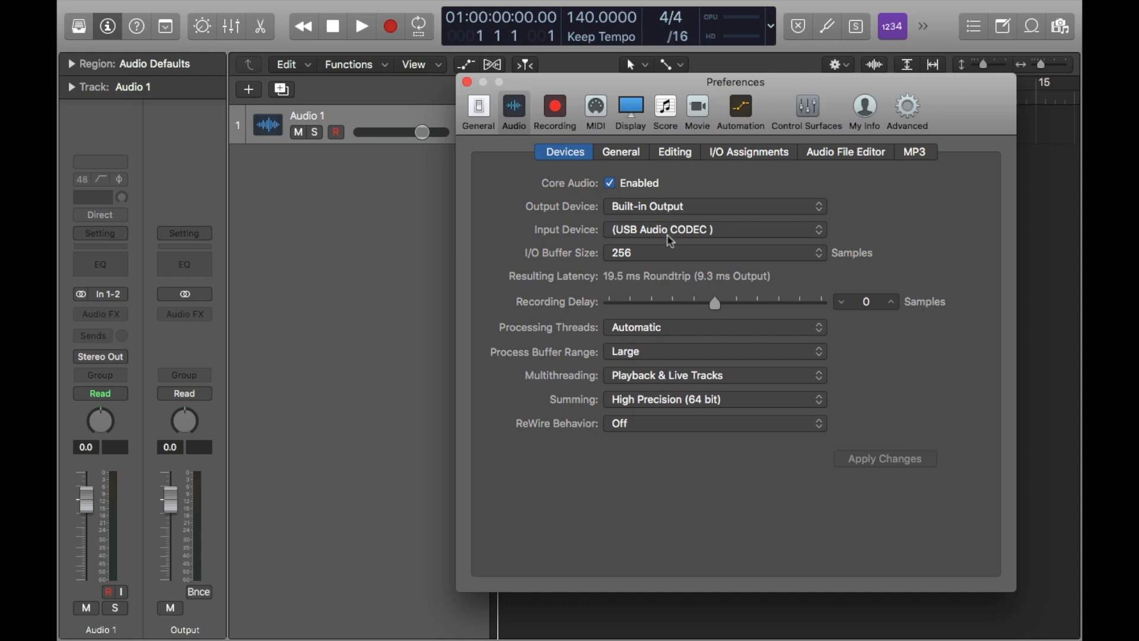
mouse_move(683, 239)
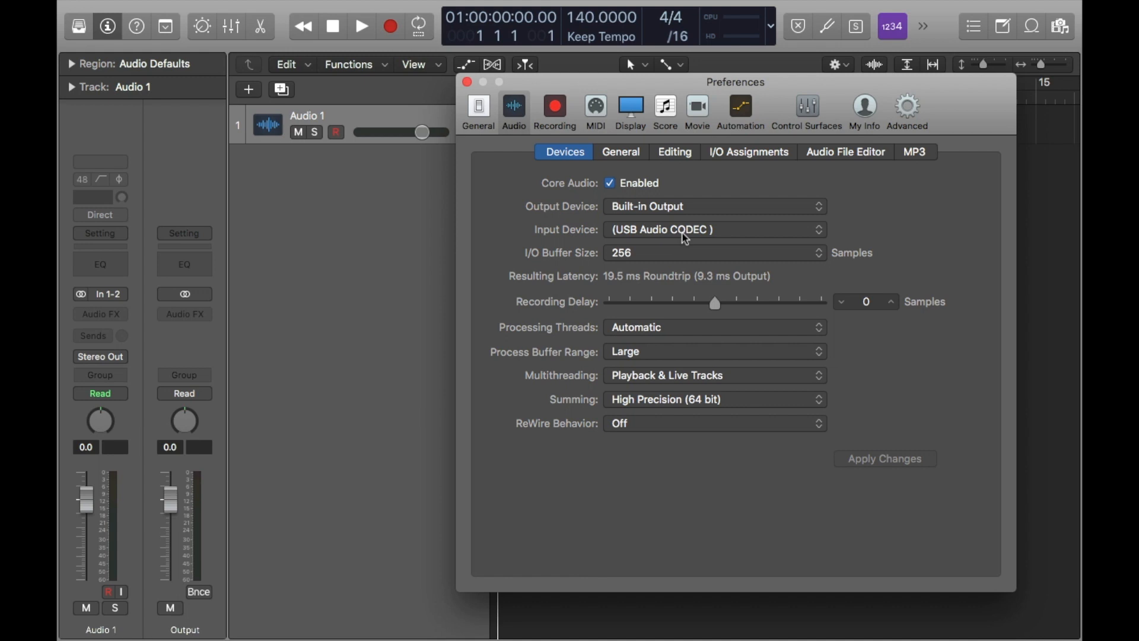
left_click(467, 81)
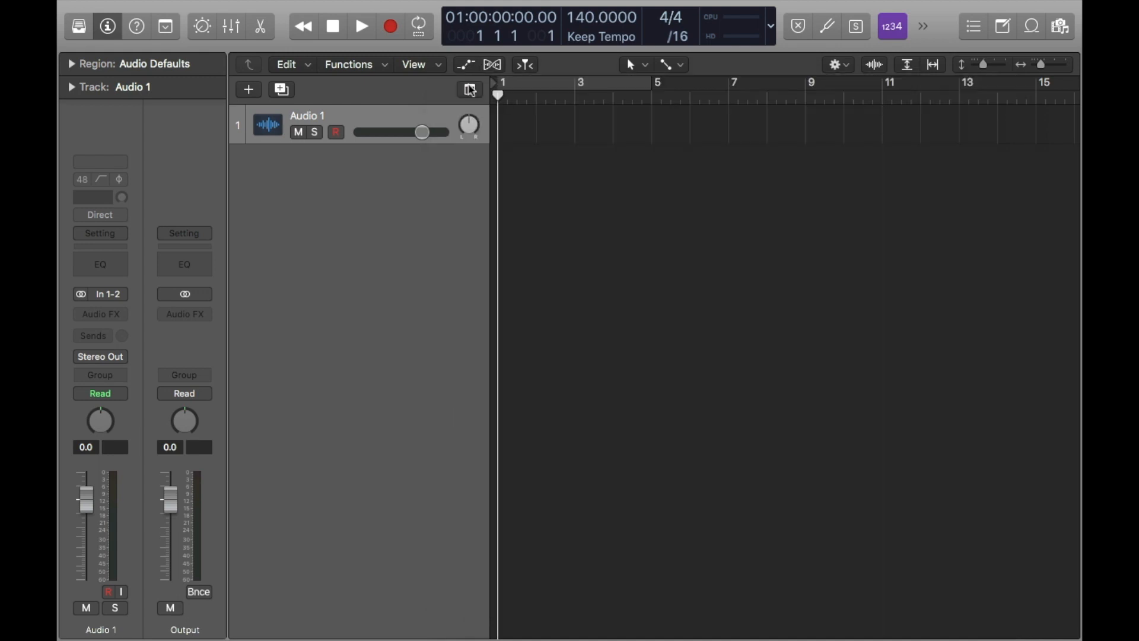
mouse_move(95, 547)
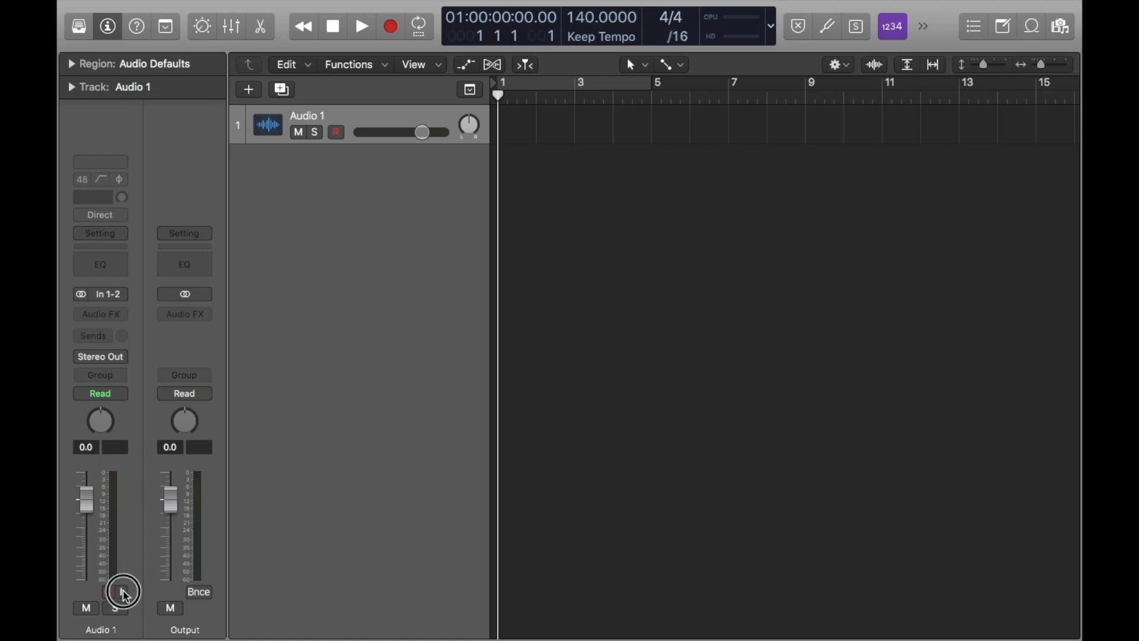
- Turn on input monitoring for Audio 1, showing the controller peaking near -7.9 dB
left_click(113, 592)
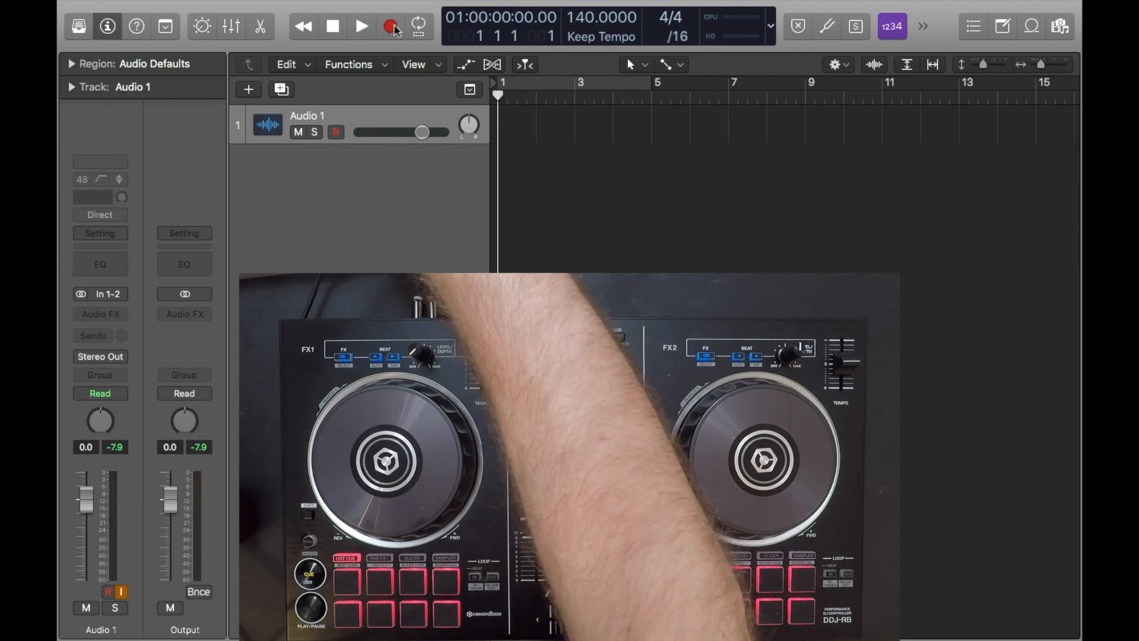
- Record the DJ set into region Untitled_1#01 across roughly 22 bars, then stop
left_click(362, 27)
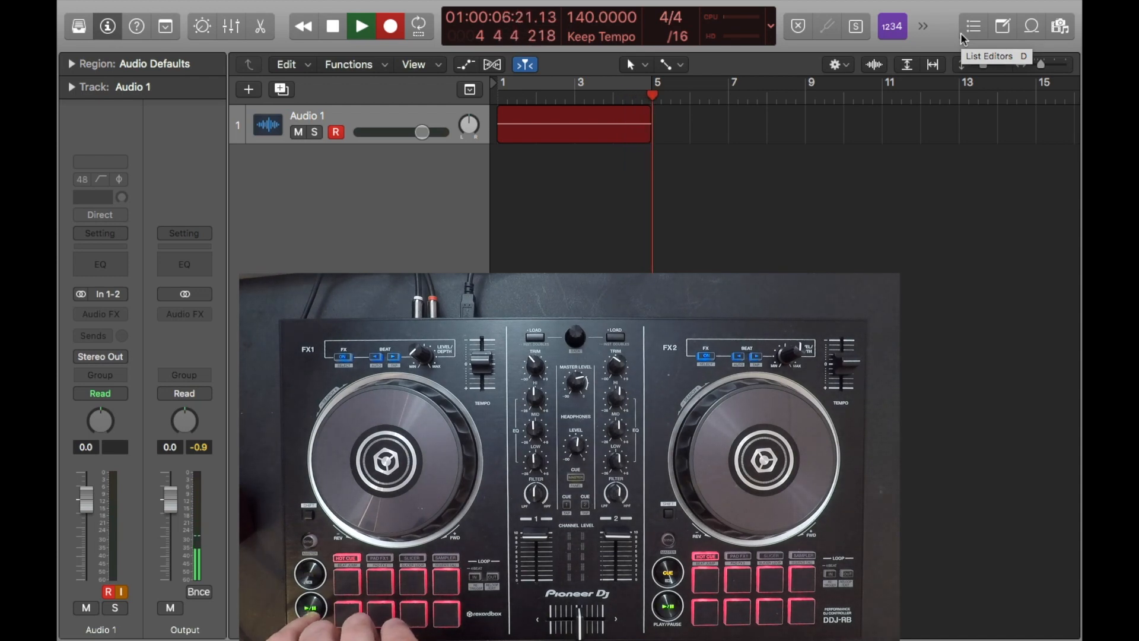
left_click(361, 26)
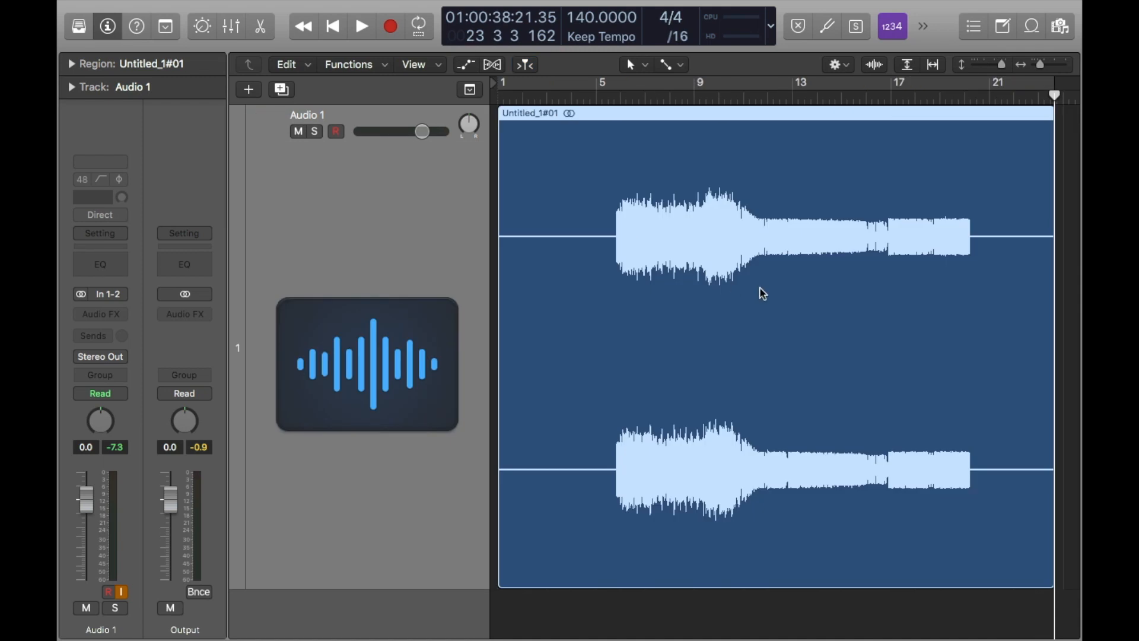
mouse_move(590, 177)
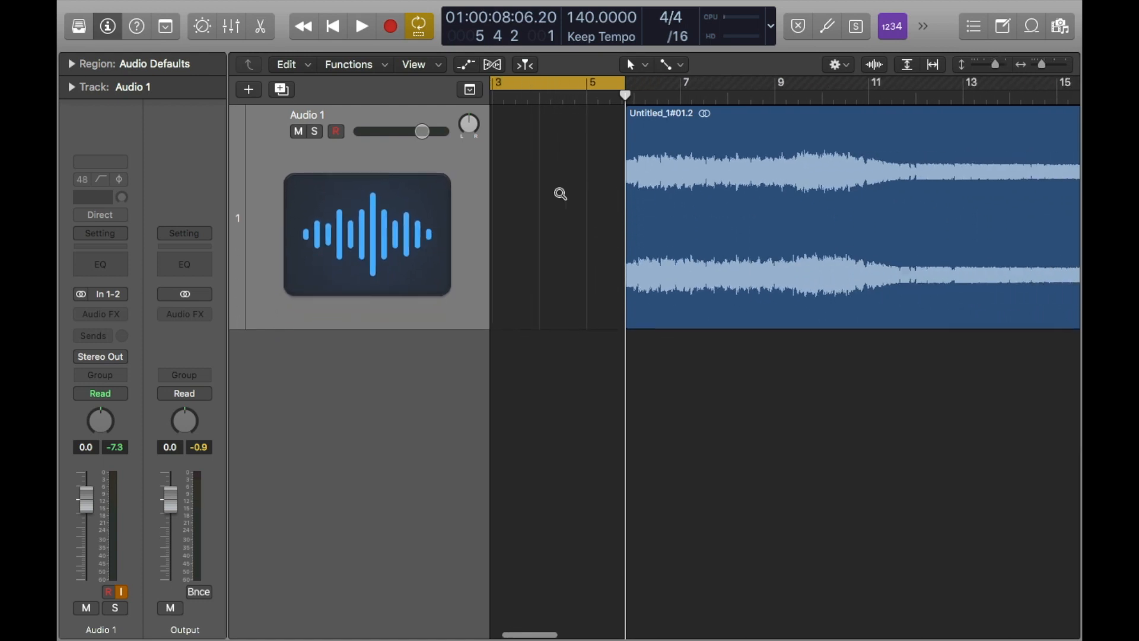
- Start and stop playback to review the recorded region before trimming
left_click(361, 26)
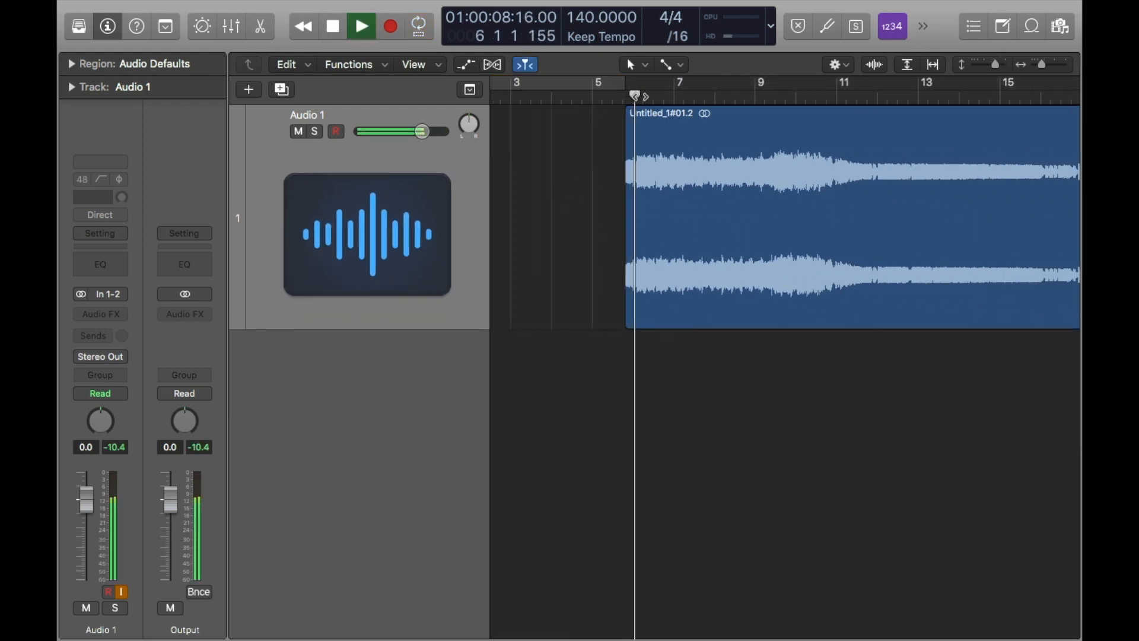
left_click(361, 26)
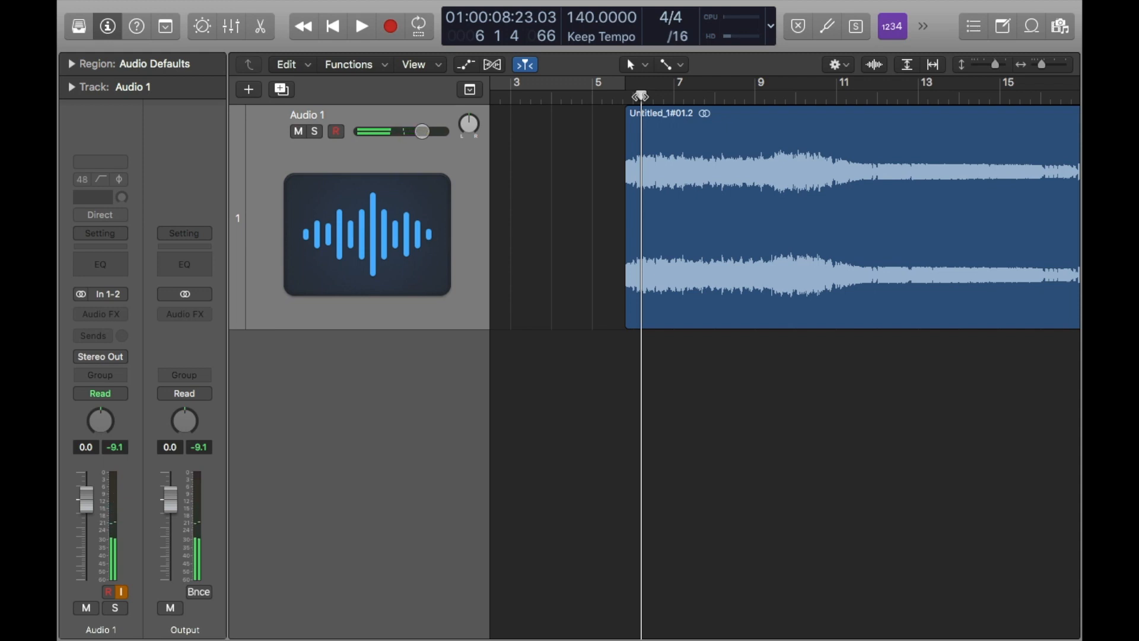
left_click(361, 26)
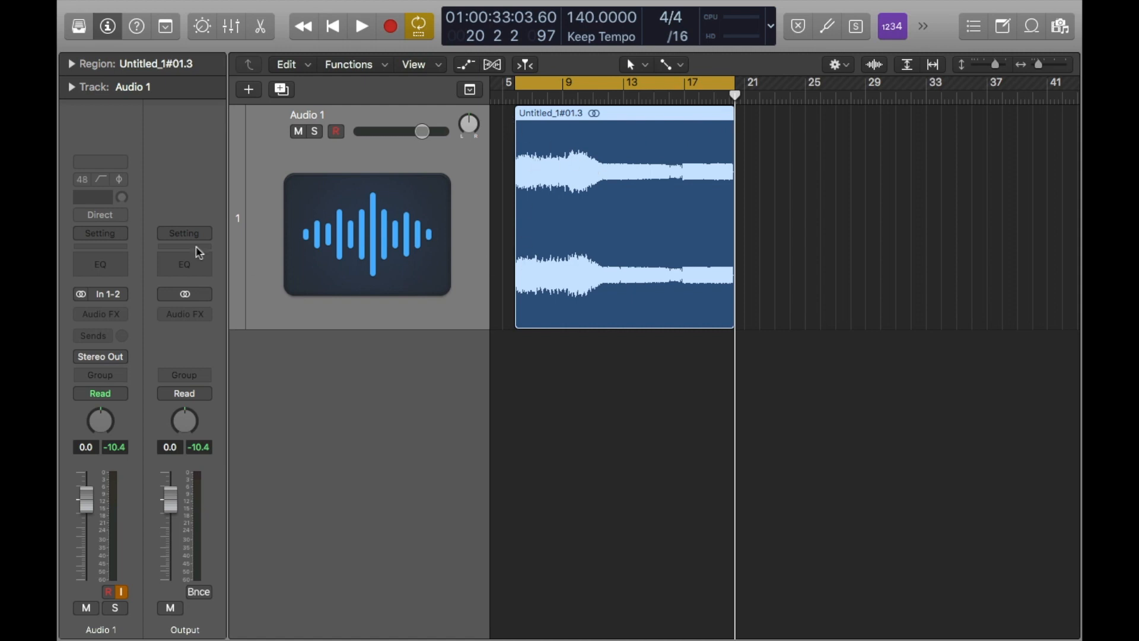
- Insert a stereo Adaptive Limiter into Audio 1's Audio FX slot
left_click(100, 313)
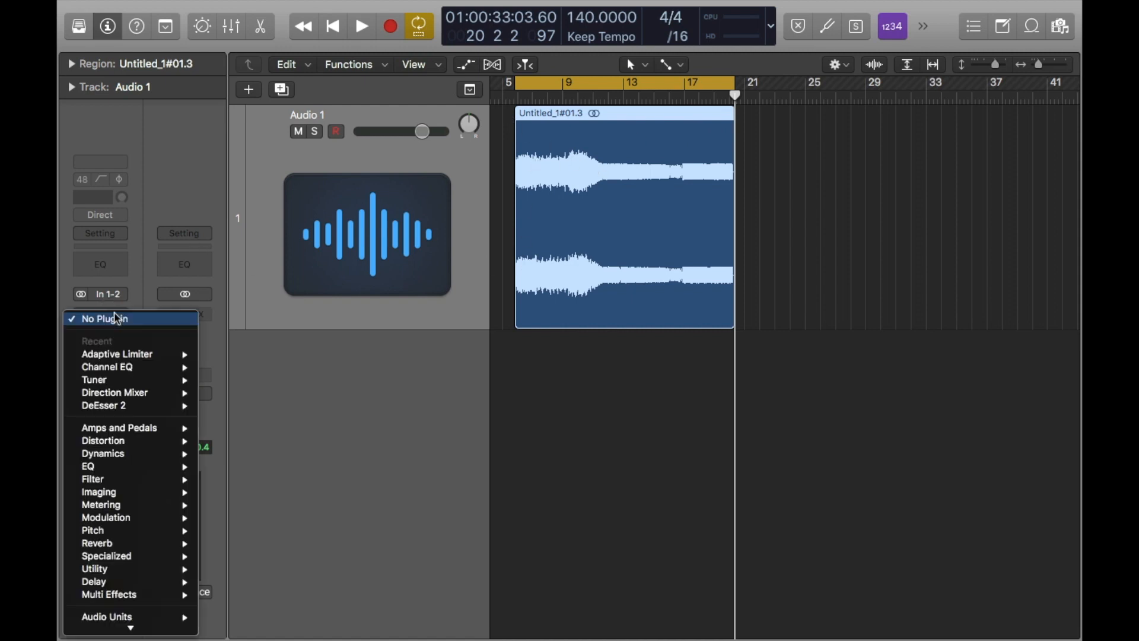
mouse_move(131, 354)
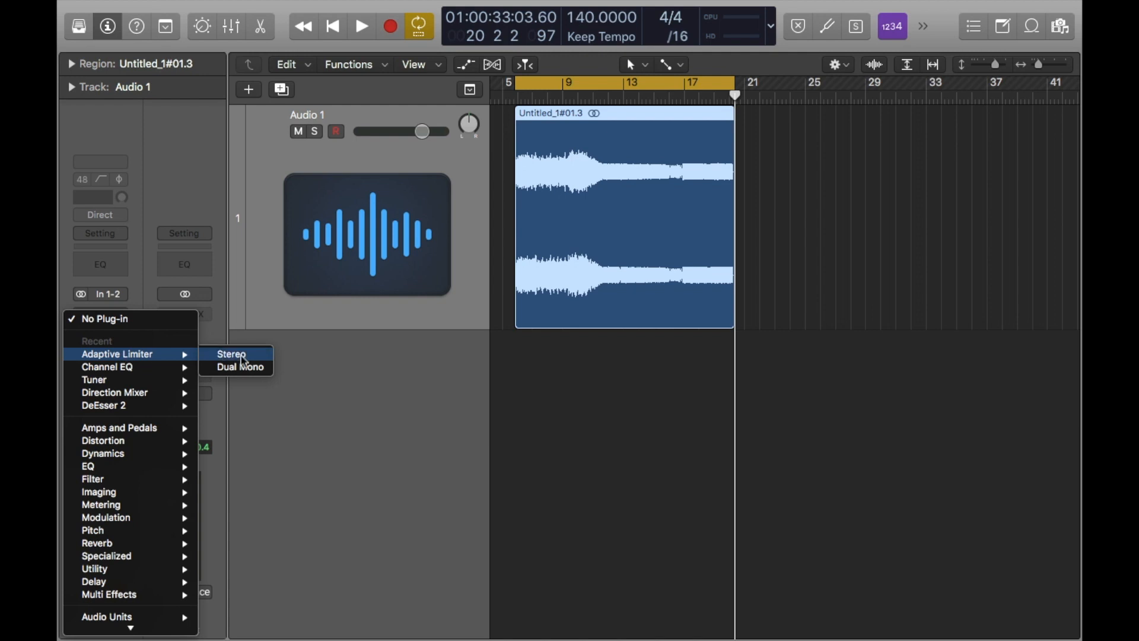
left_click(232, 355)
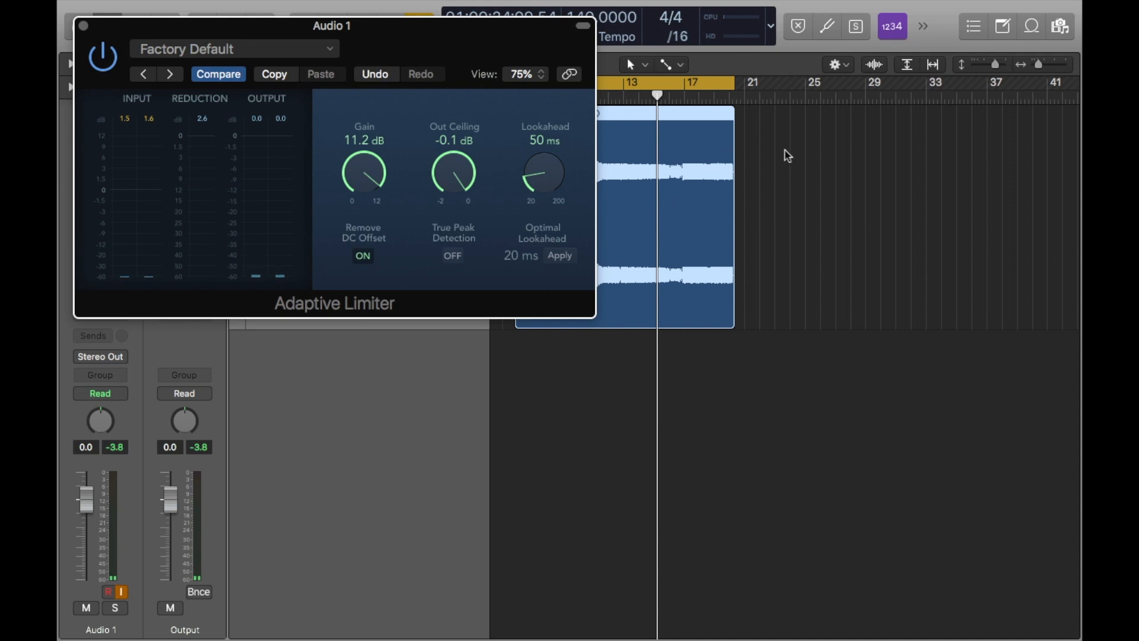
mouse_move(628, 167)
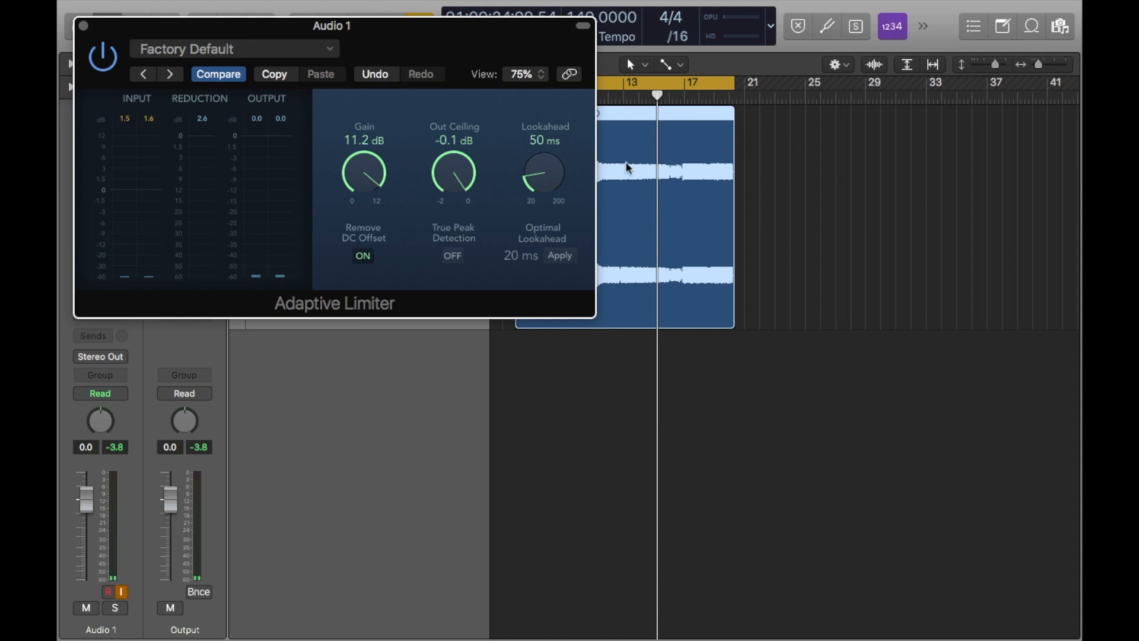
mouse_move(699, 171)
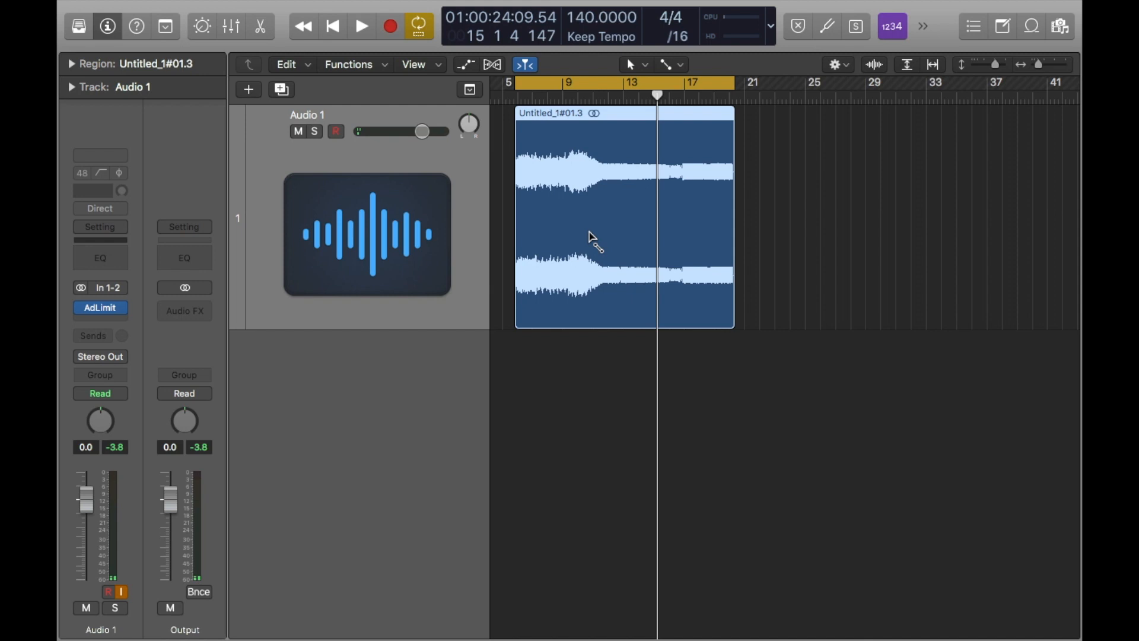
- Configure the project bounce as a 320 kbps MP3 with ID3 tags off and confirm
left_click(197, 591)
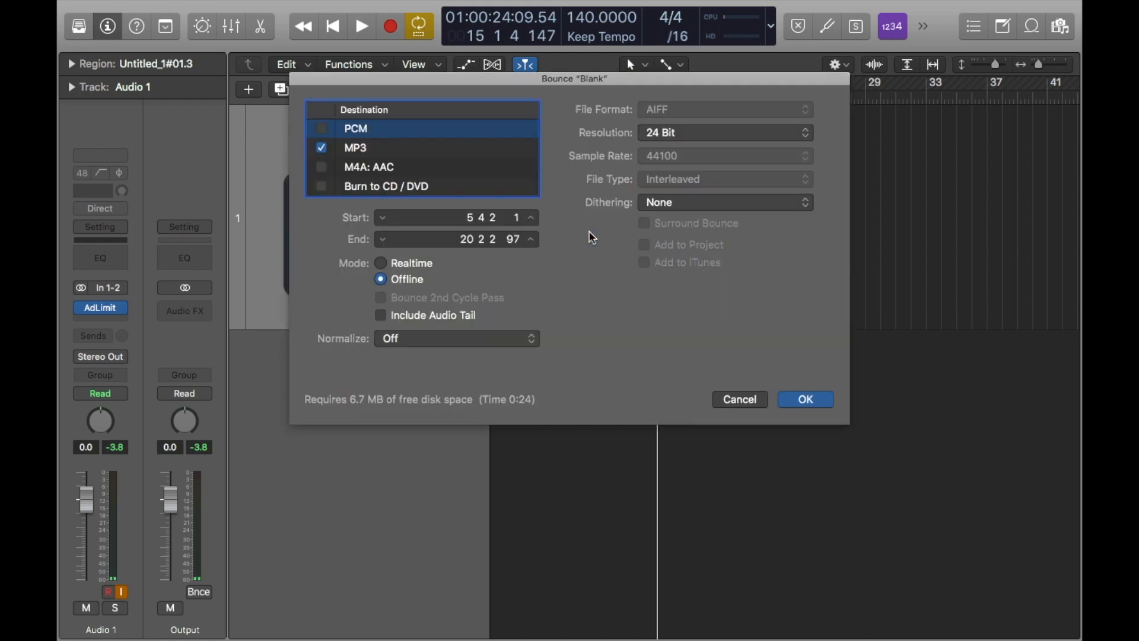
left_click(355, 148)
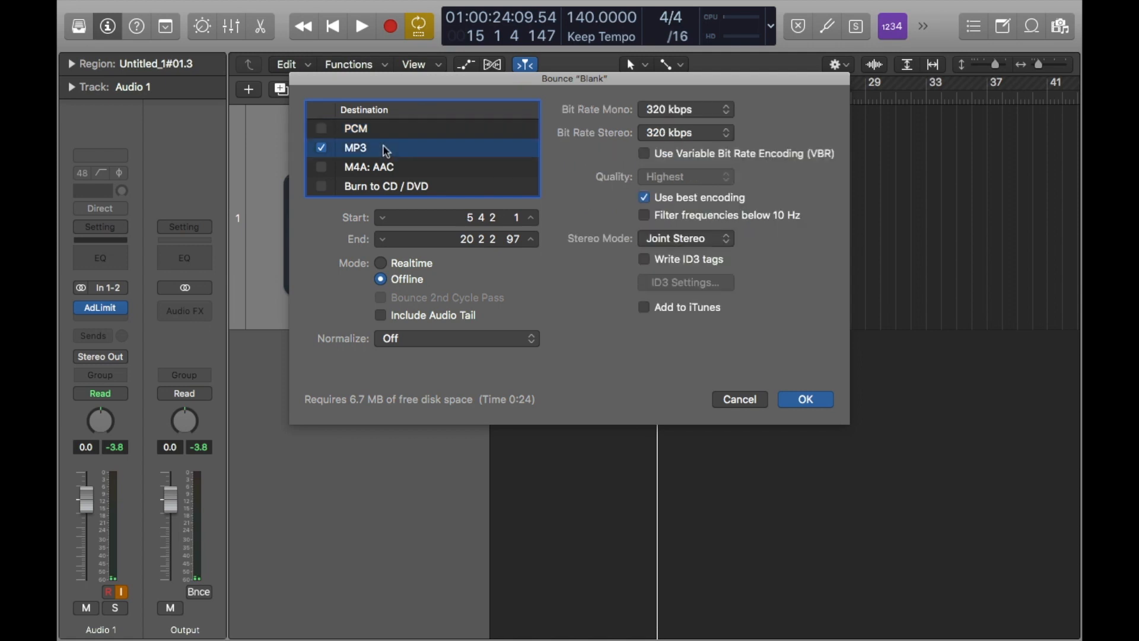
mouse_move(376, 151)
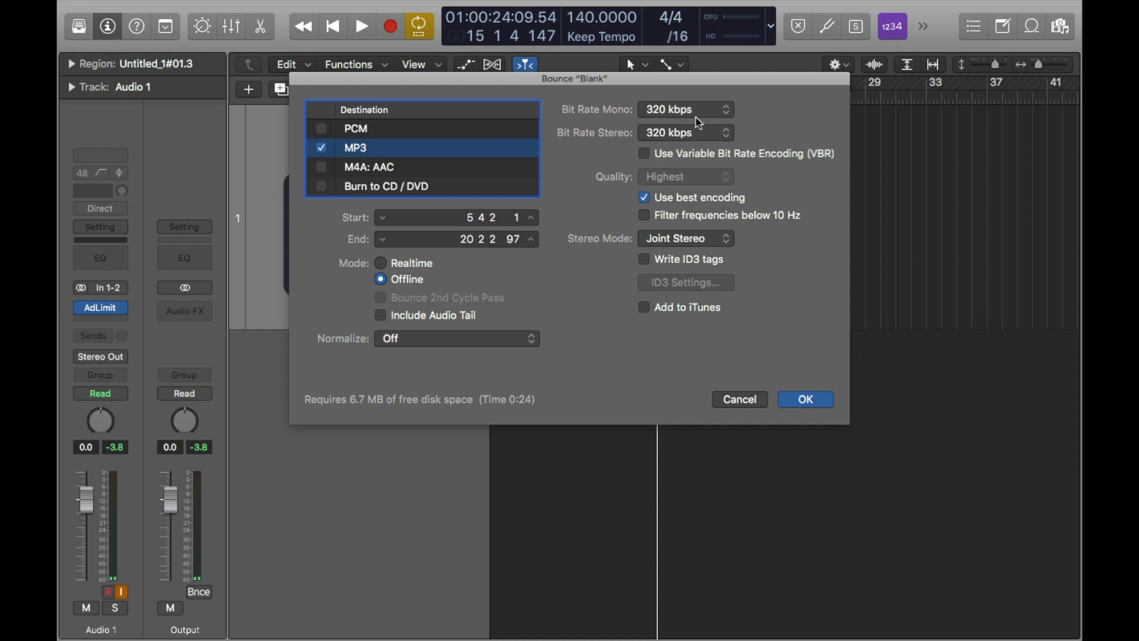
mouse_move(693, 118)
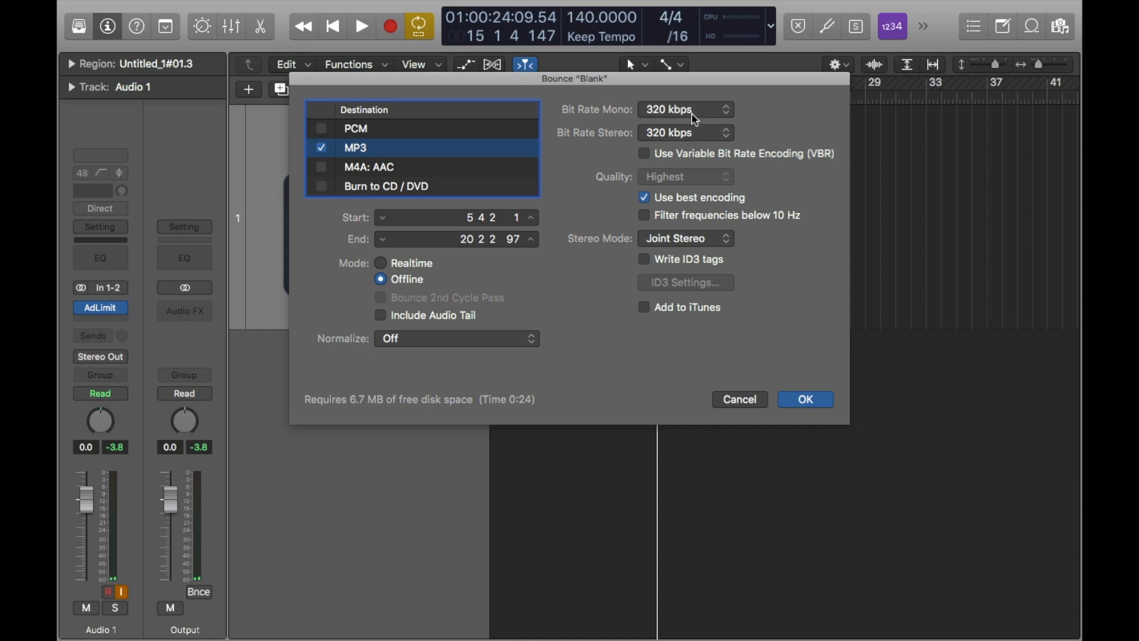
mouse_move(688, 139)
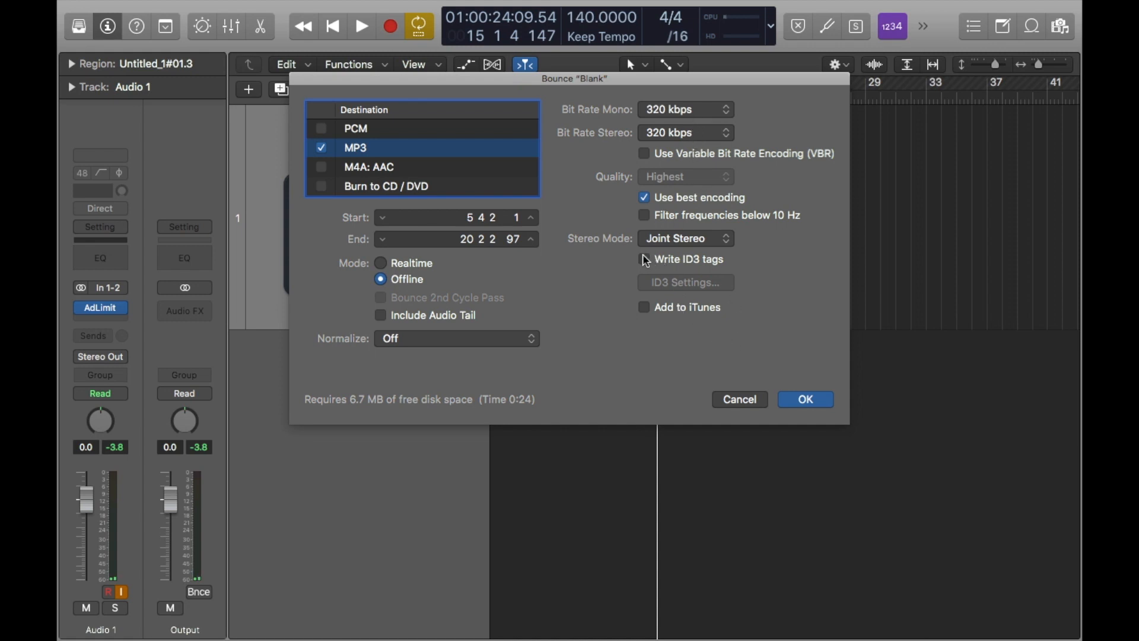
left_click(642, 259)
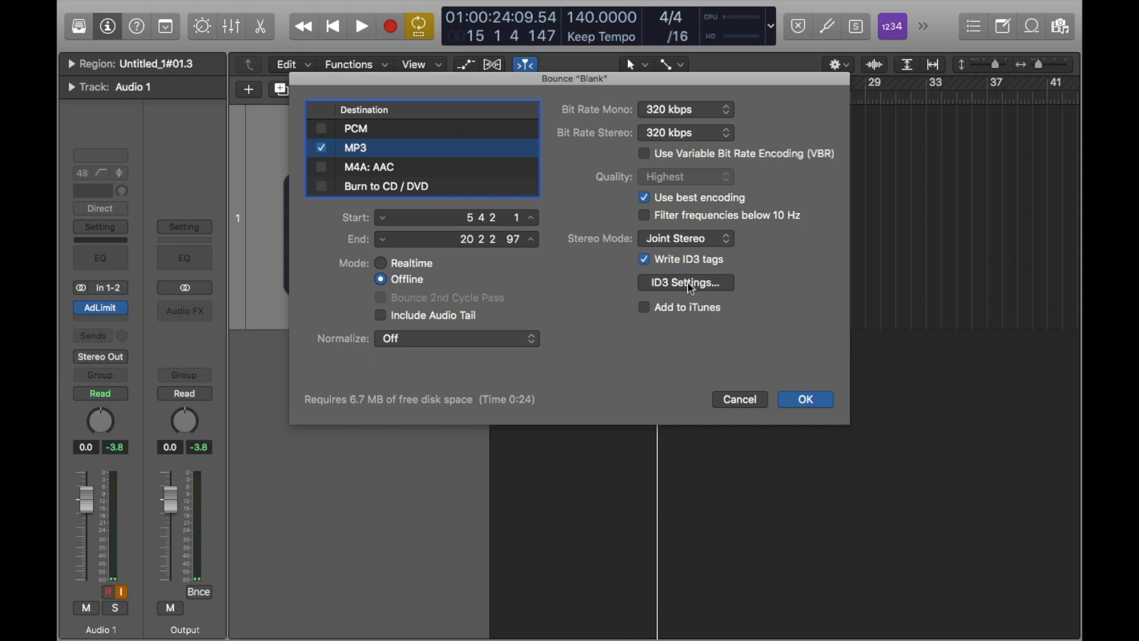
left_click(644, 258)
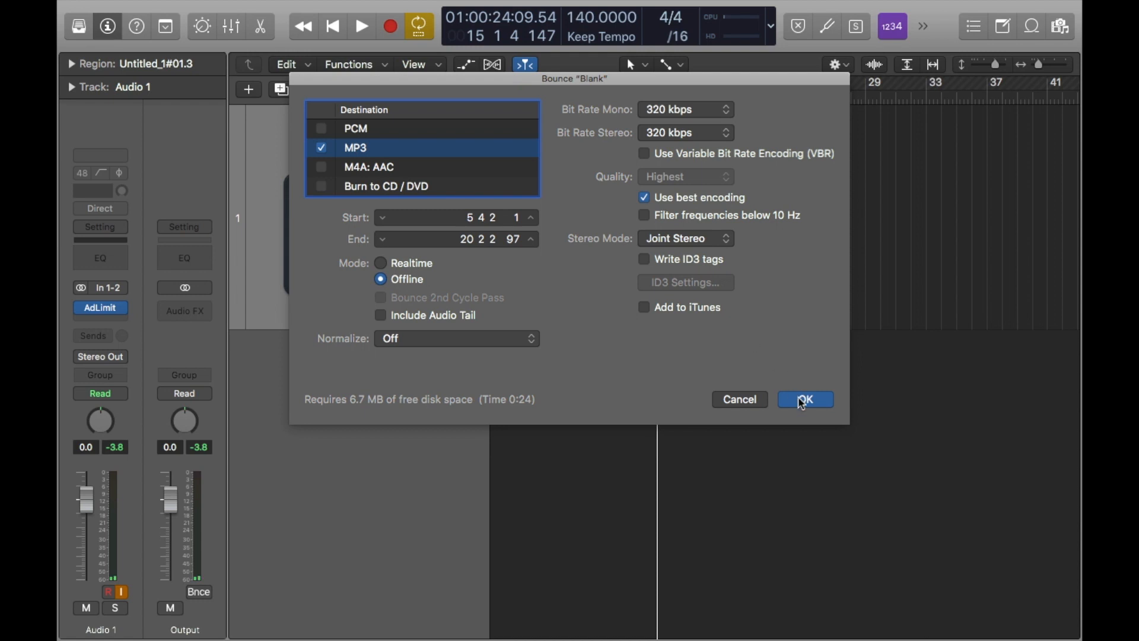
left_click(804, 399)
type("test 2")
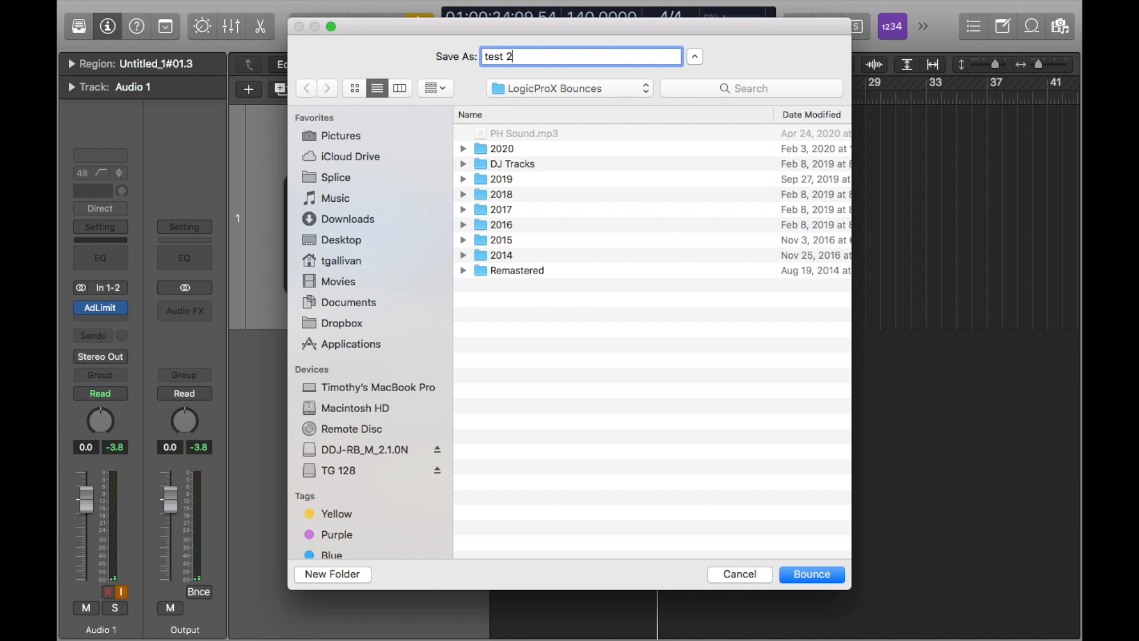
mouse_move(392, 450)
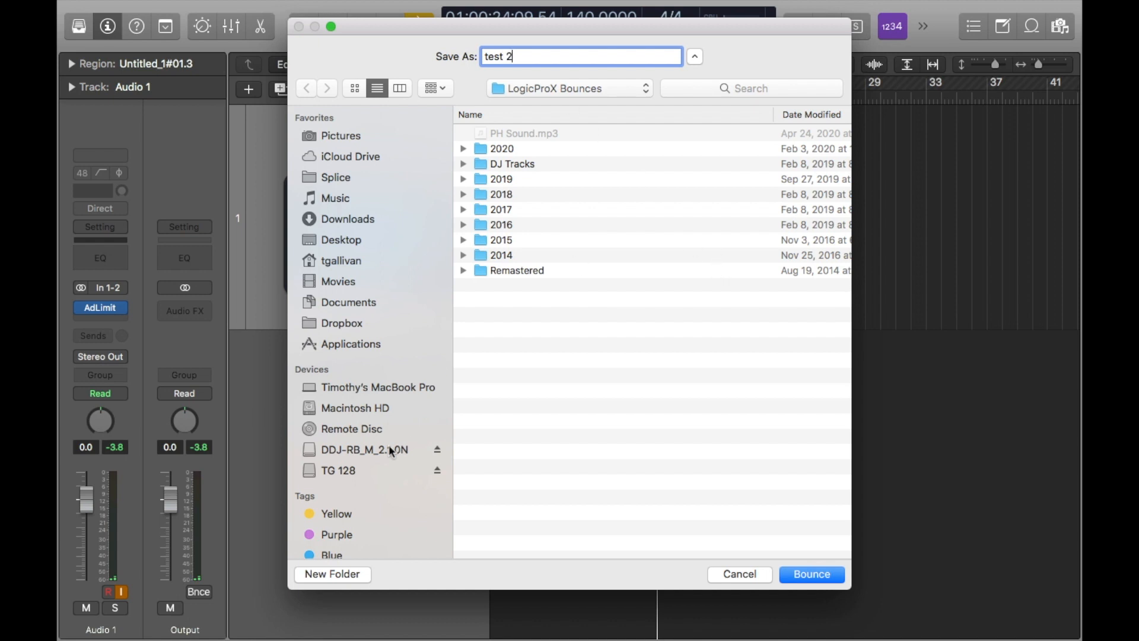
- Save the 'test 2' MP3 bounce to the TG 128 drive
left_click(339, 470)
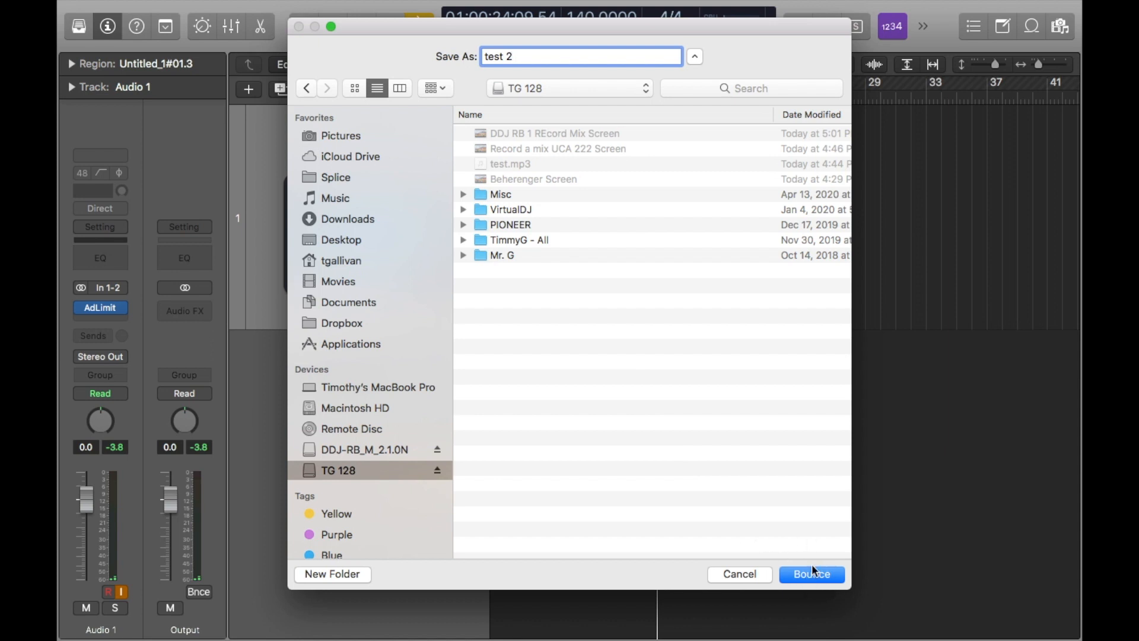
left_click(811, 574)
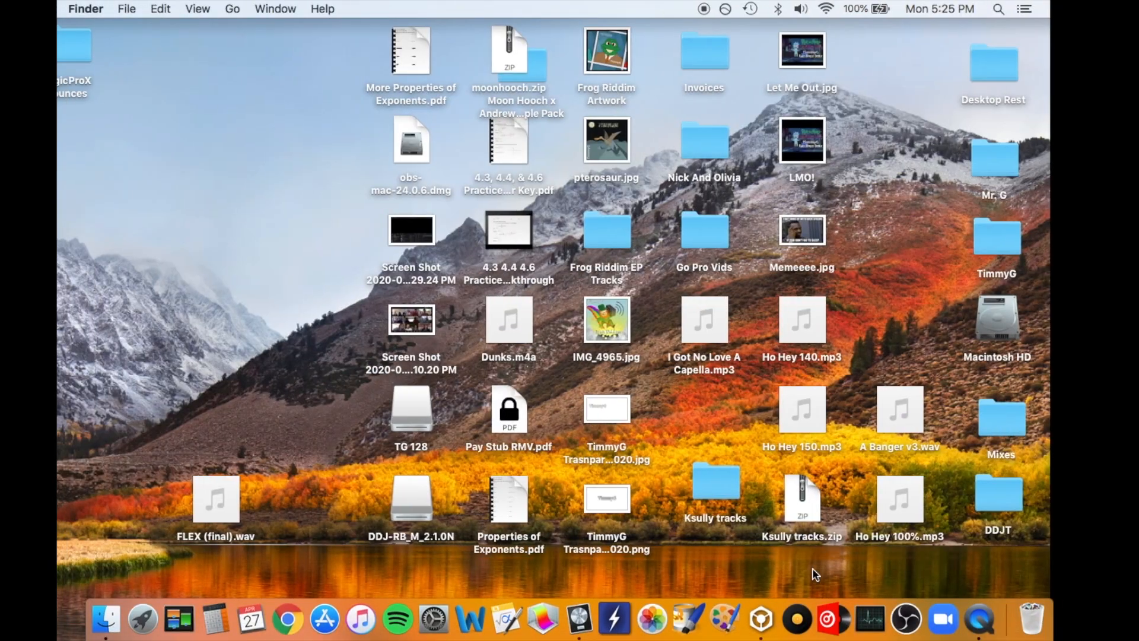
- Open the TG 128 drive and preview test 2.mp3, then test.mp3, in Quick Look
left_click(410, 407)
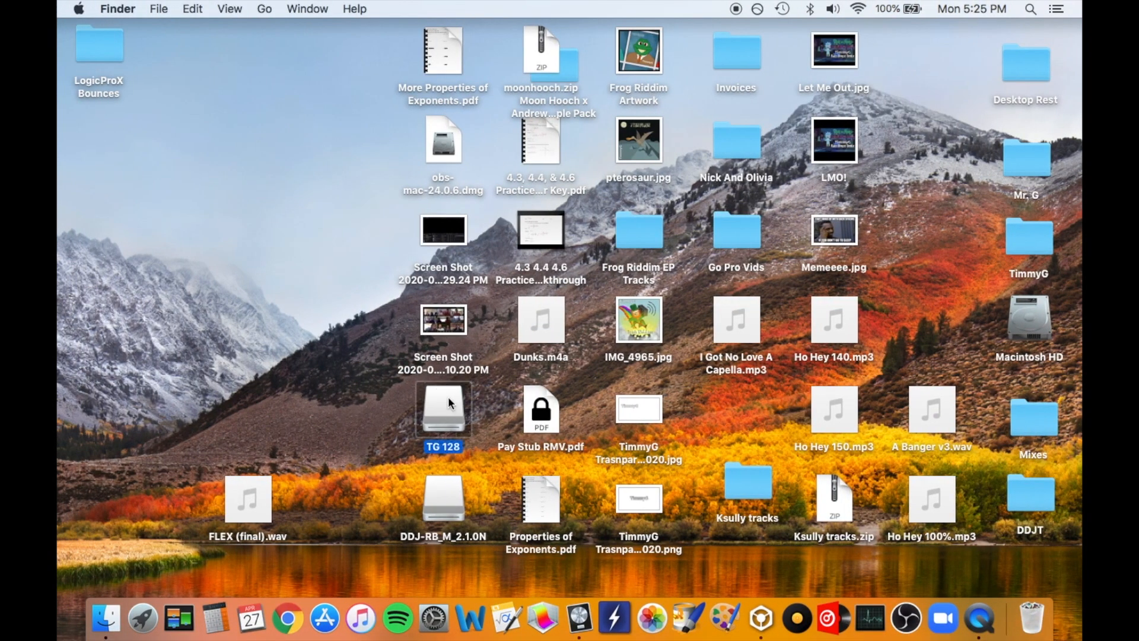
double_click(442, 408)
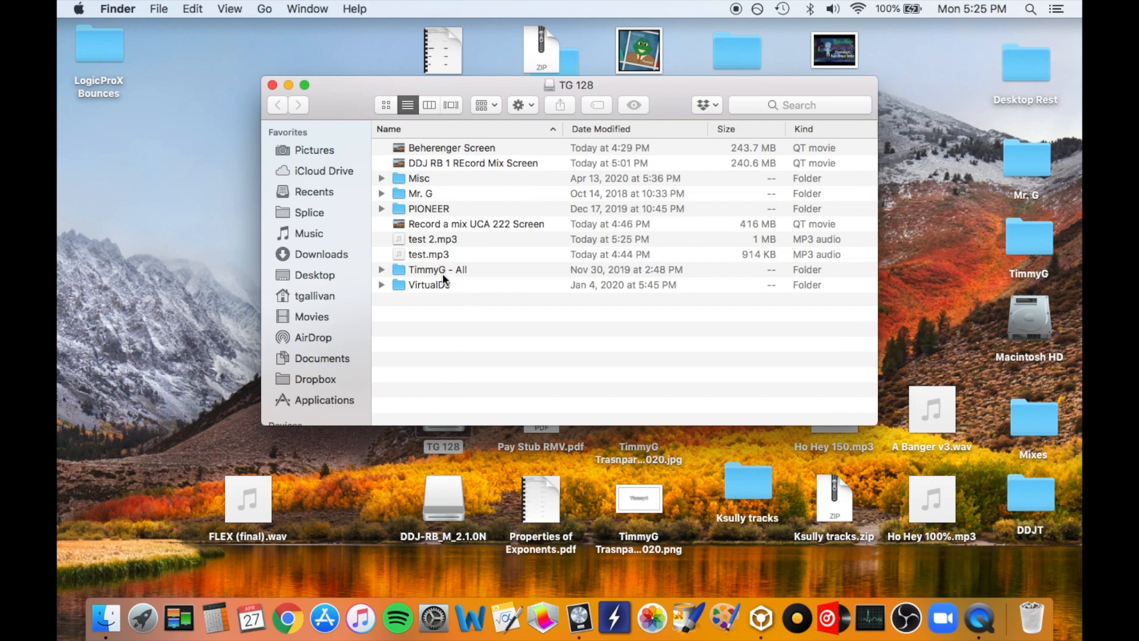
left_click(433, 239)
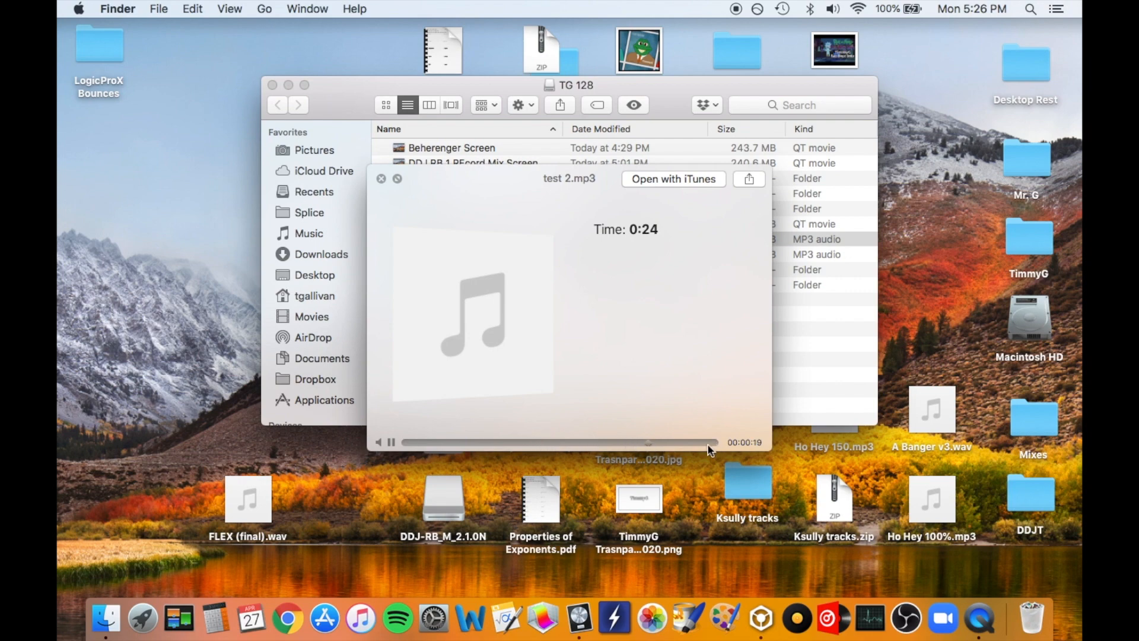
left_click(380, 178)
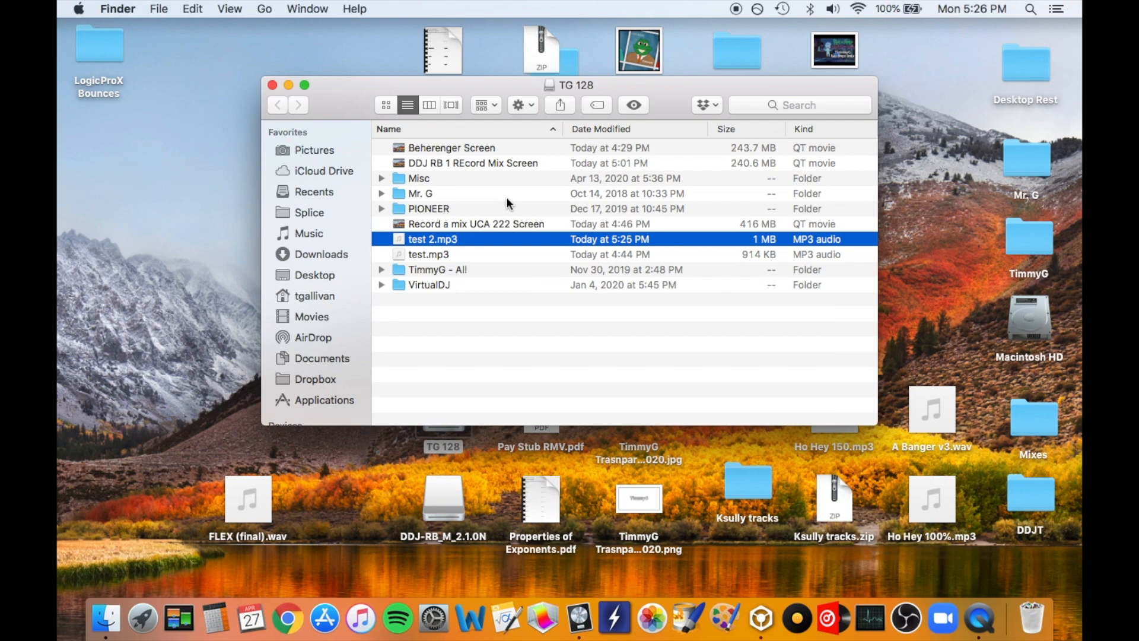
left_click(429, 254)
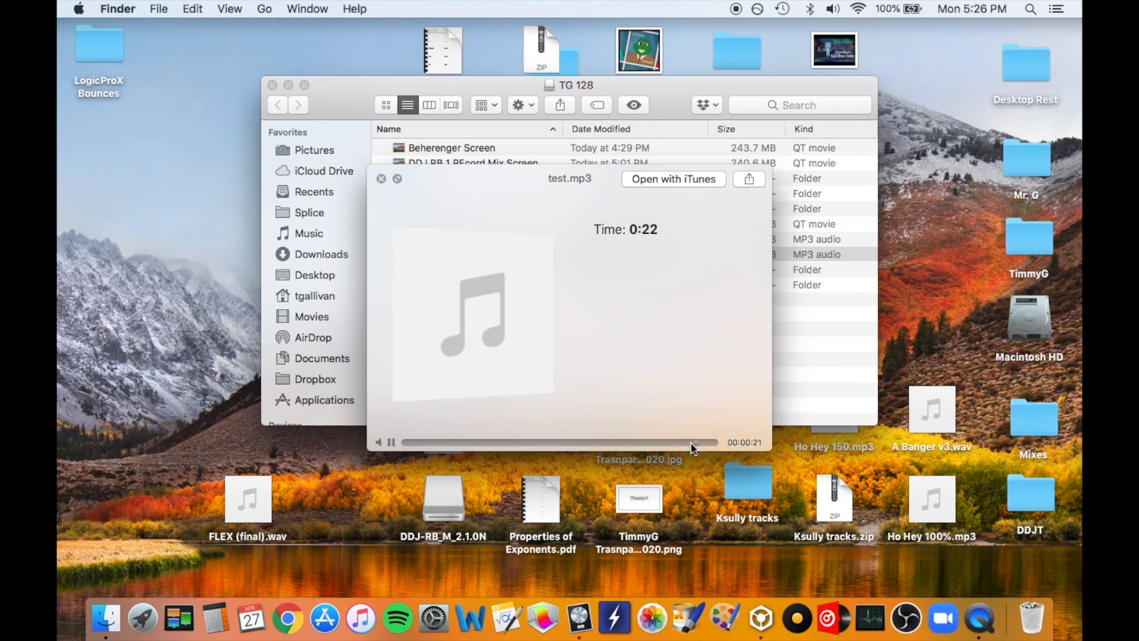
left_click(381, 178)
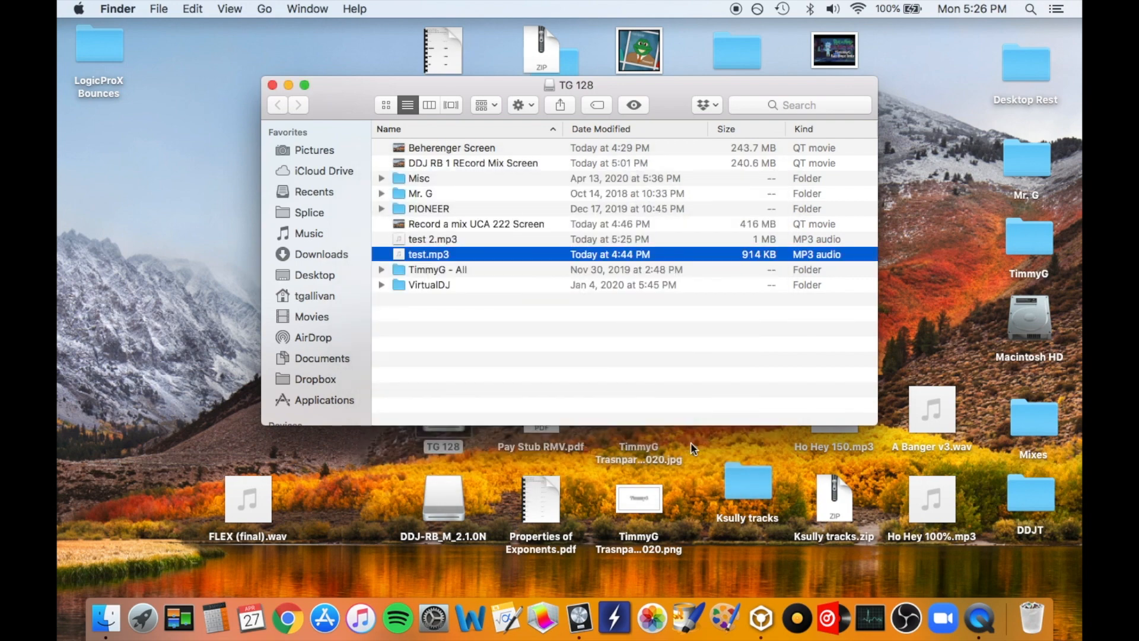